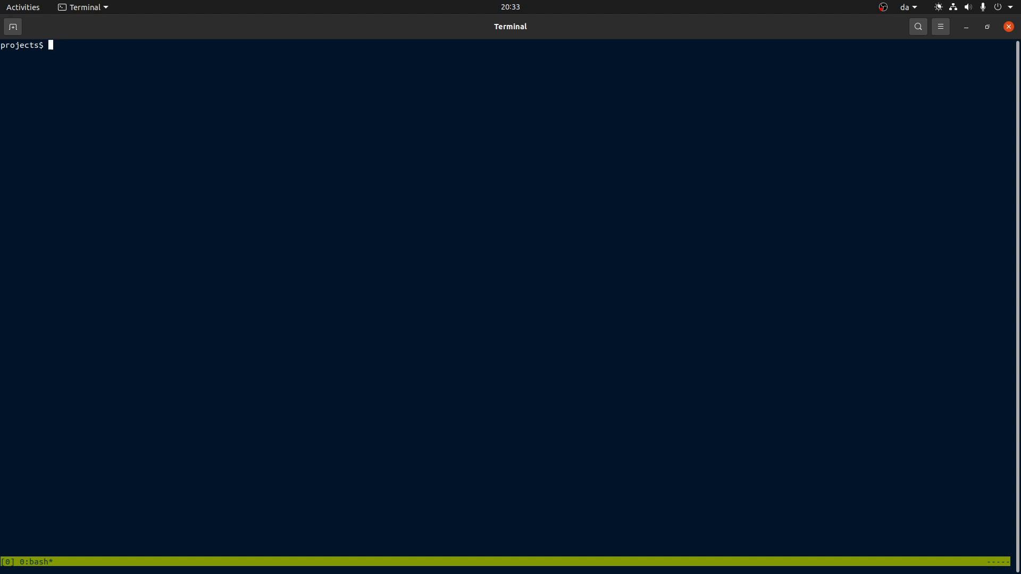
Step: Create the smalllang Cargo project with cargo new and move into its directory
{"action": "type", "text": "a"}
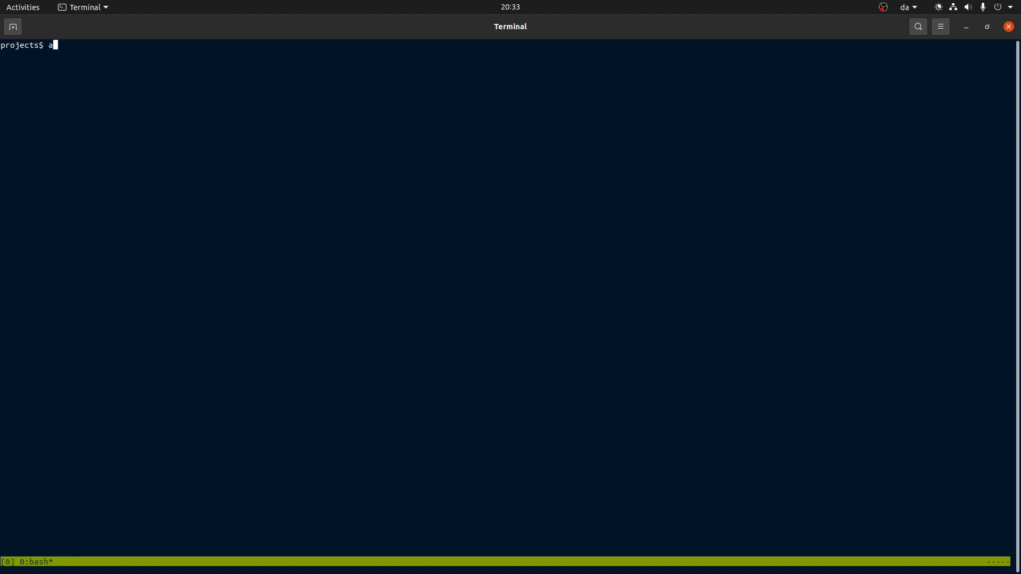
{"action": "type", "text": "cargo n"}
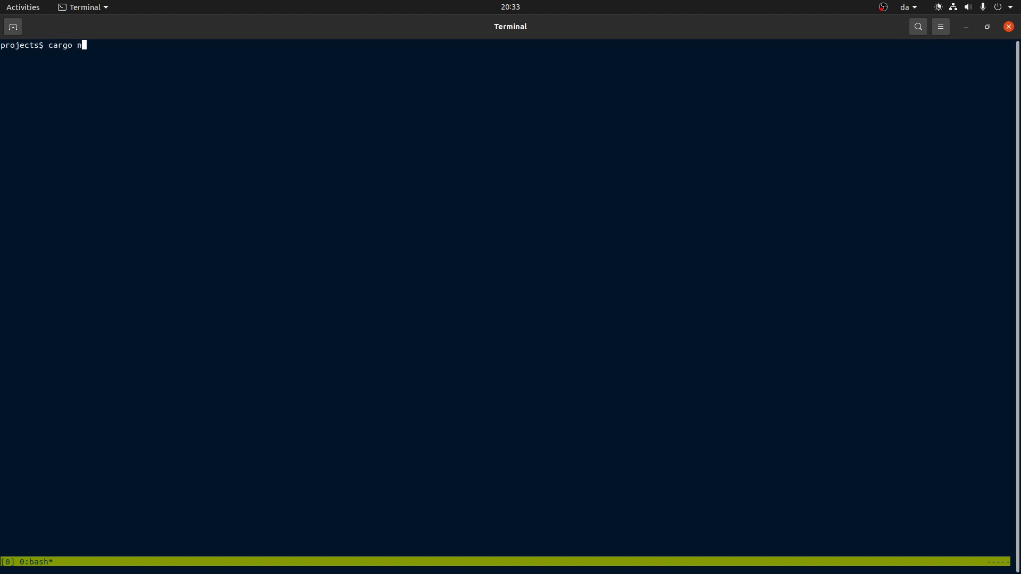
{"action": "type", "text": "ew smalllang"}
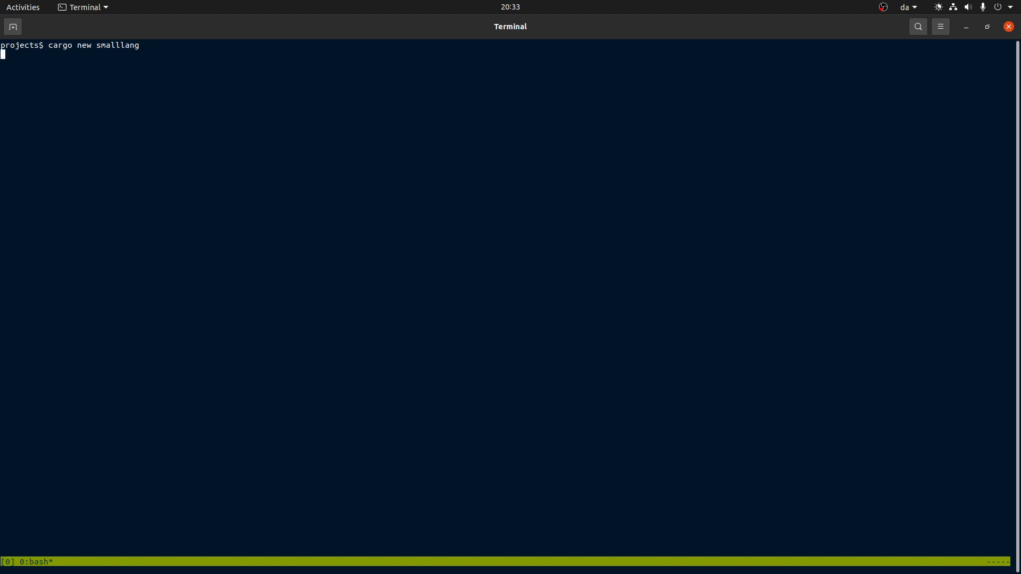
{"action": "type", "text": "cd smalllang/"}
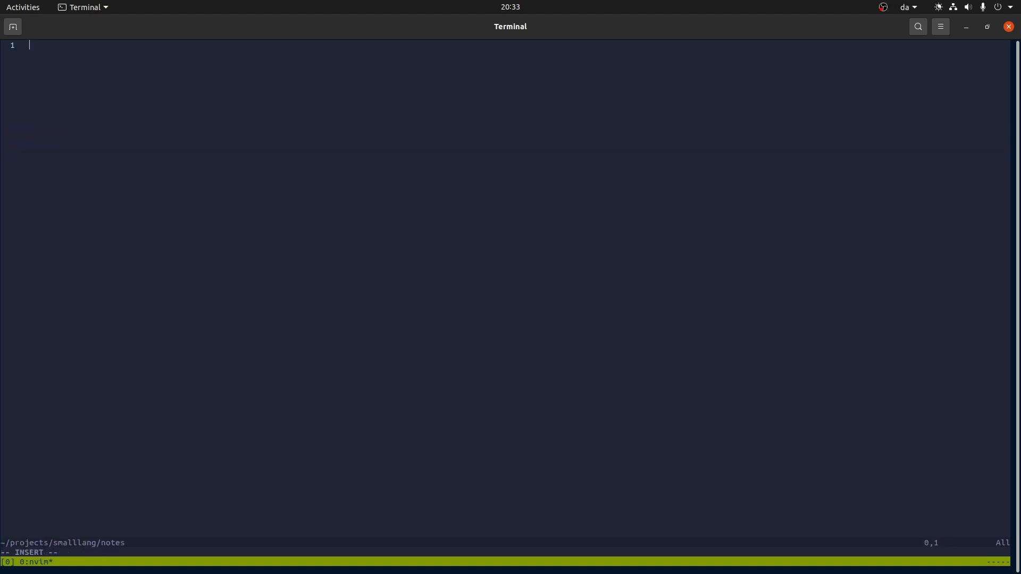
Step: Write a = 2, b = 3, c = a * 2 + b - 7, print(c) in notes and save
{"action": "type", "text": "a = 2"}
{"action": "type", "text": "c = a * 2 + b"}
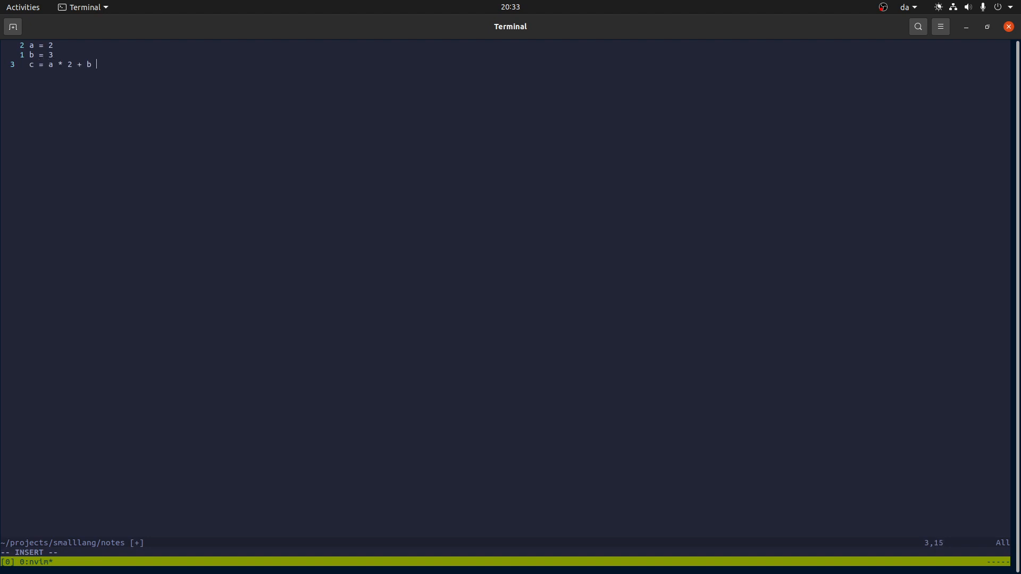
{"action": "type", "text": "-7"}
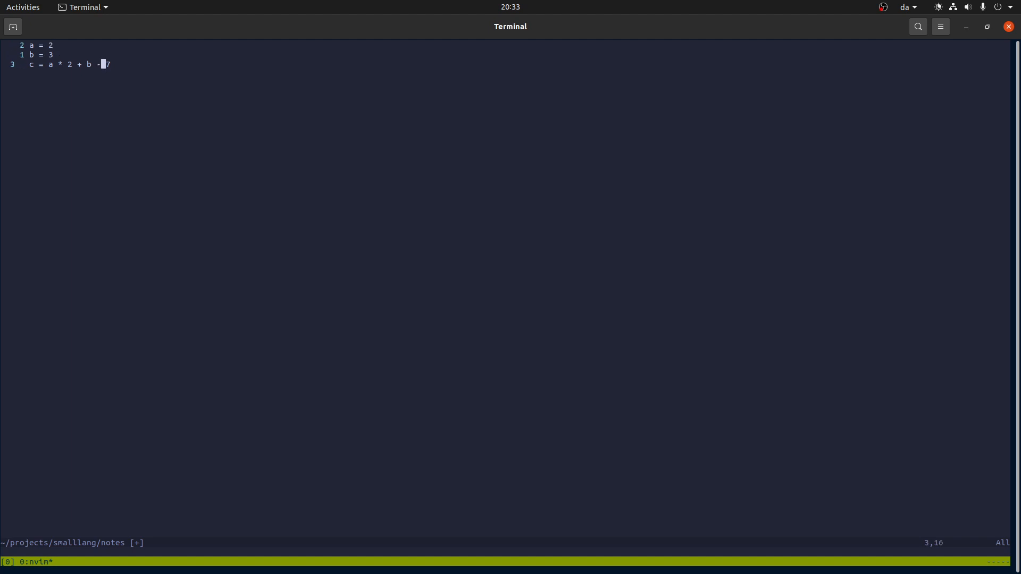
{"action": "key", "text": "o"}
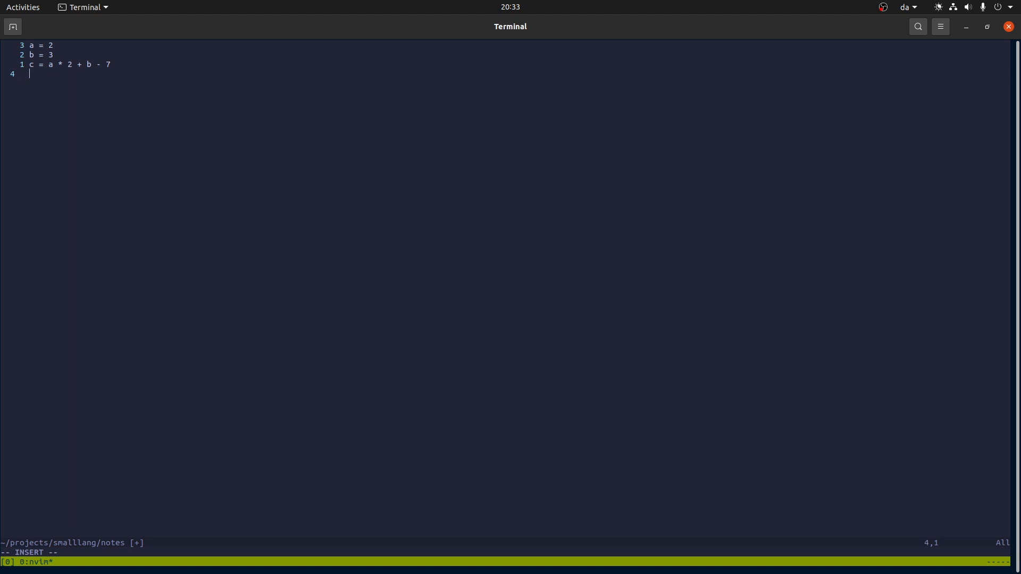
{"action": "type", "text": "print(c"}
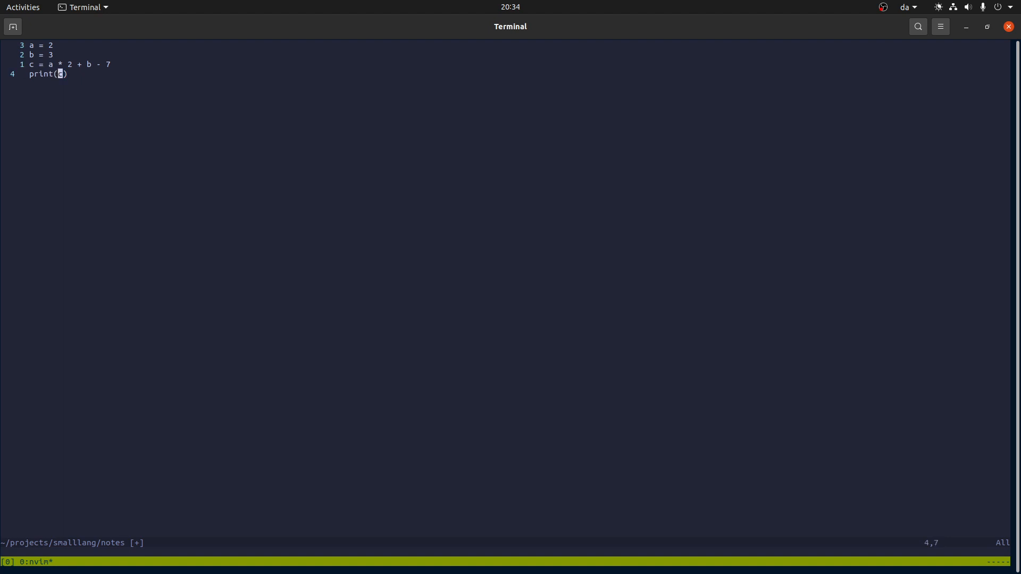
{"action": "key", "text": "o"}
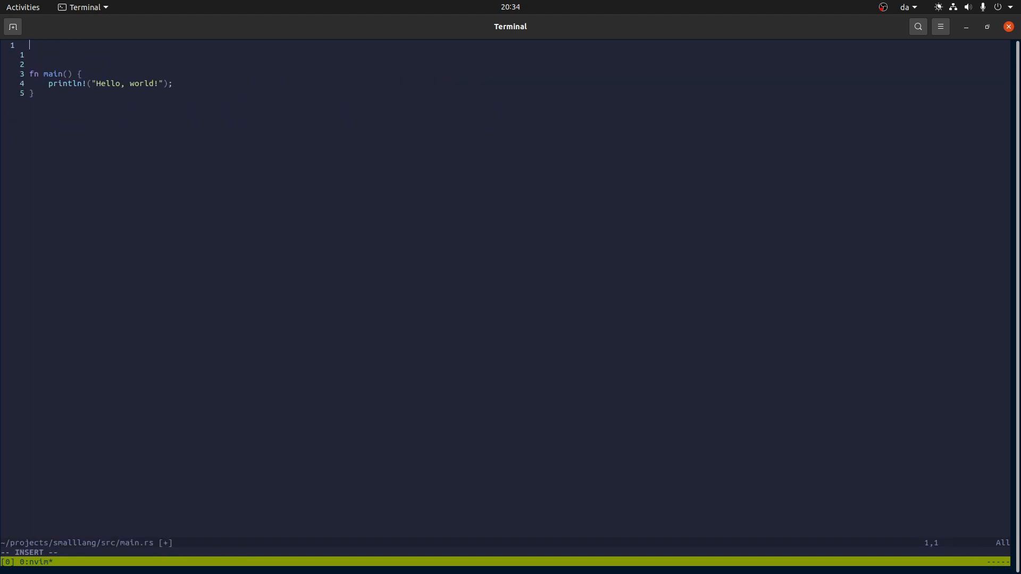
Step: Insert an empty enum TokenType { } block at the top of src/main.rs
{"action": "type", "text": "enum TokenType {"}
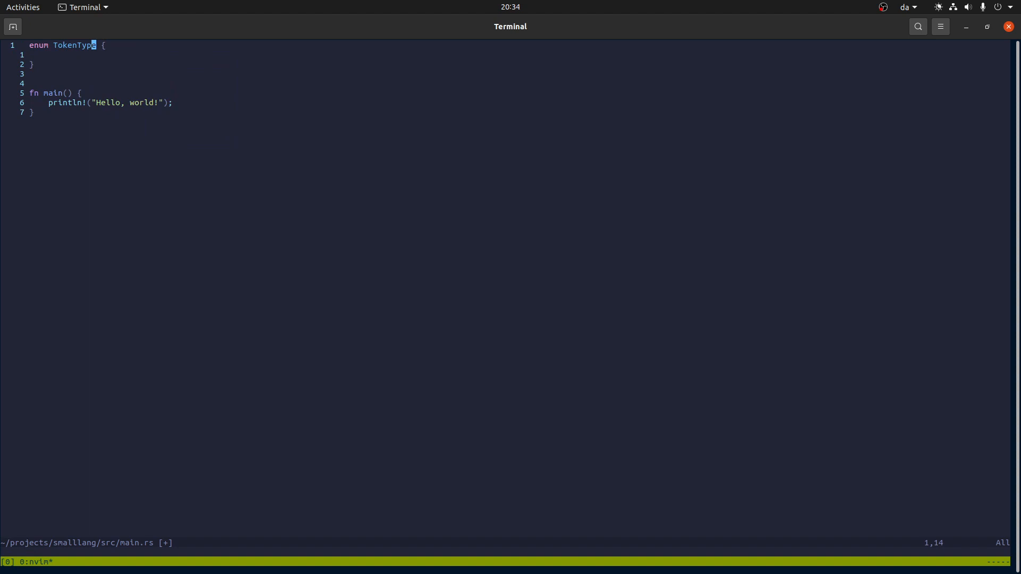
{"action": "key", "text": "o"}
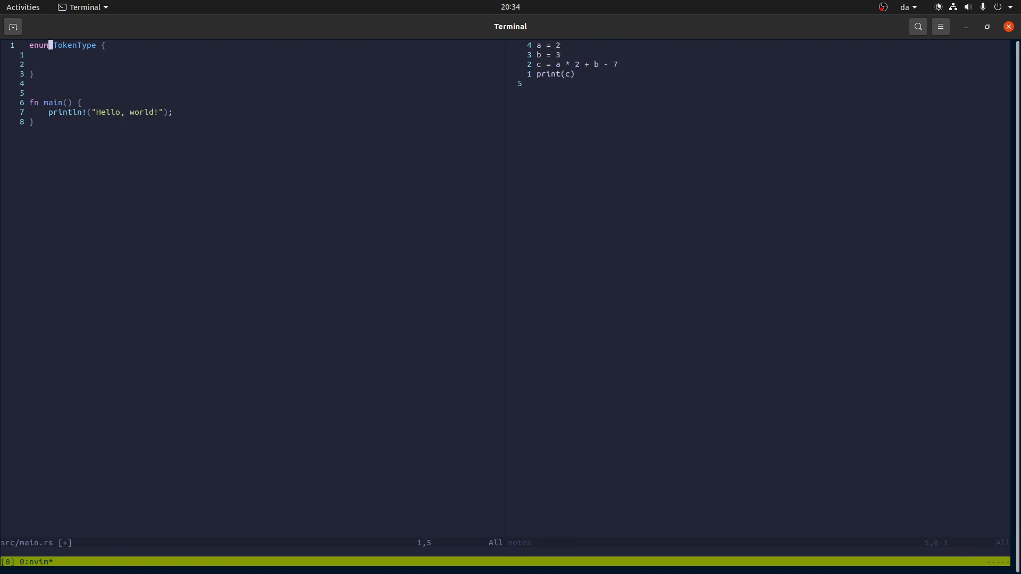
Step: Add NumberLiteral (// 2, 3, 17) and Identifier (// a, b, aComplicatedVariableName) variants
{"action": "type", "text": "NumberLi"}
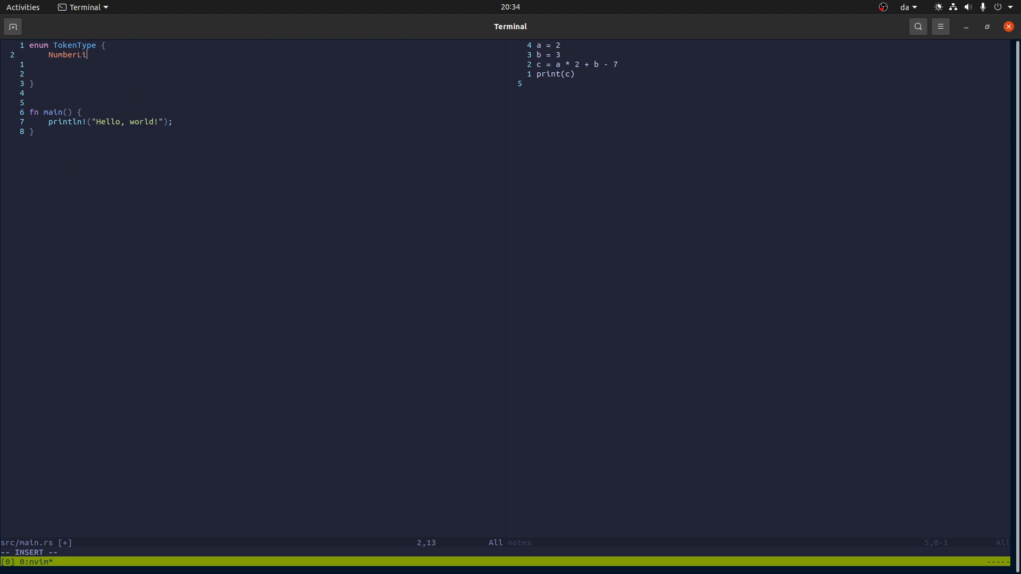
{"action": "type", "text": "terals"}
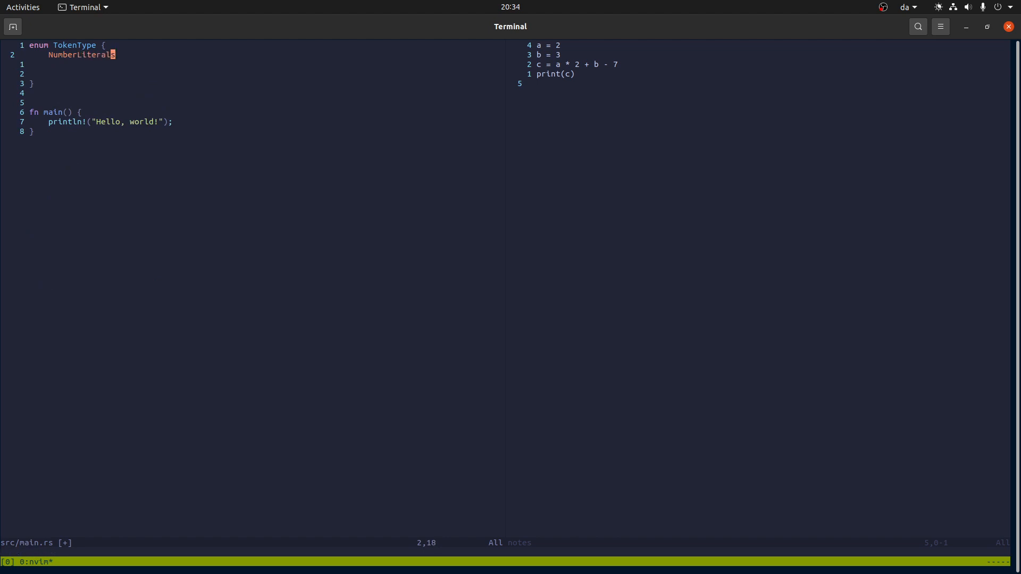
{"action": "type", "text": ","}
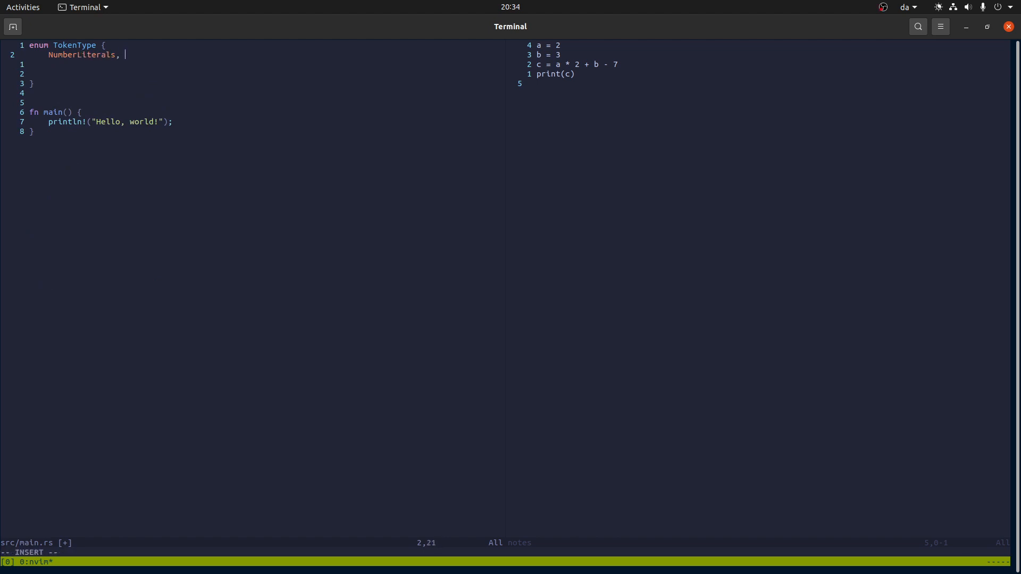
{"action": "type", "text": "// 2"}
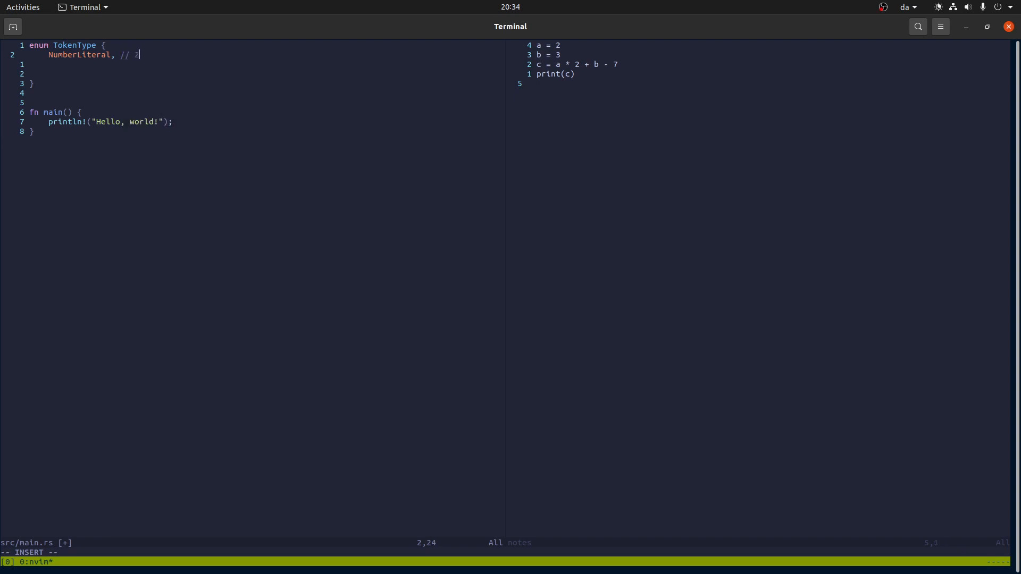
{"action": "type", "text": ", 3, 17"}
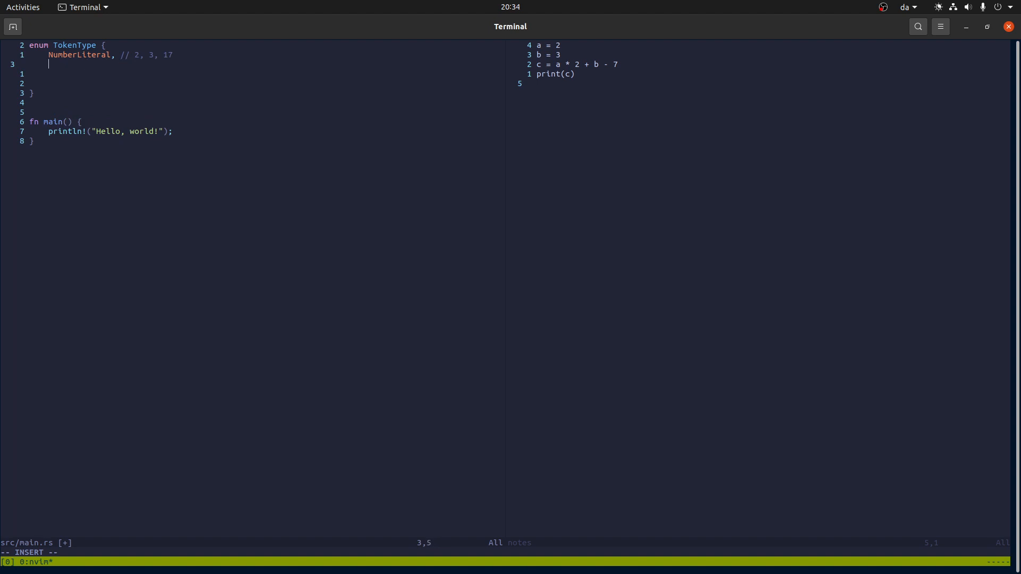
{"action": "type", "text": "Identifier,"}
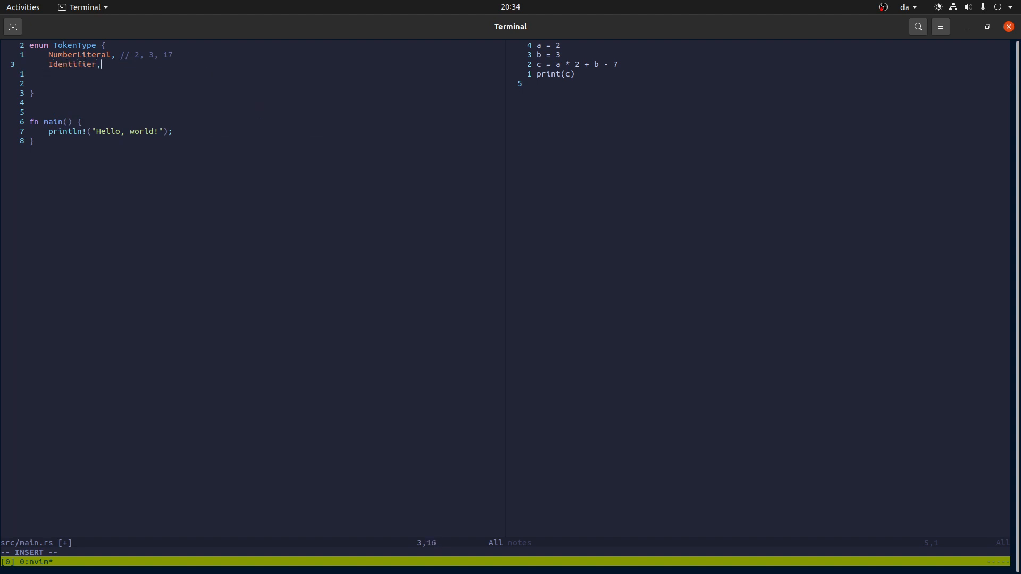
{"action": "type", "text": "// a, b, c,"}
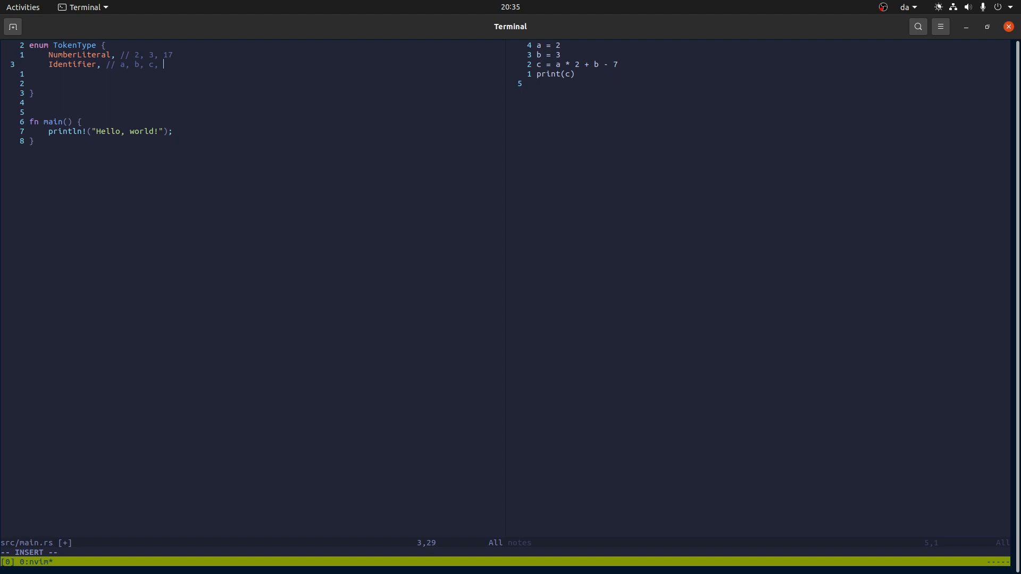
{"action": "type", "text": "aComplicated"}
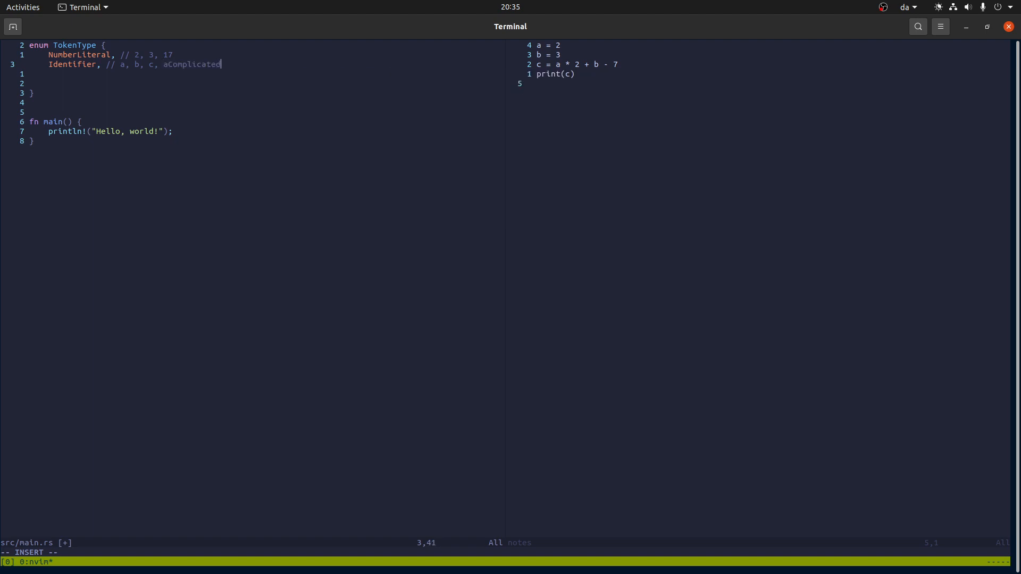
{"action": "type", "text": "VariableName"}
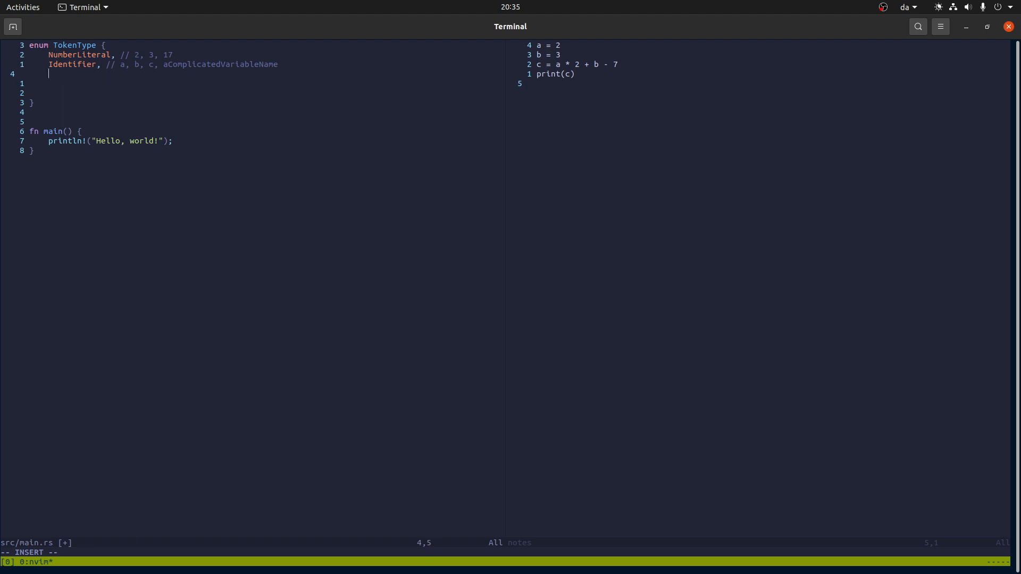
Step: Add Equal, Plus, Minus, Star, Slash, LeftParen and RightParen variants
{"action": "type", "text": "Equal,"}
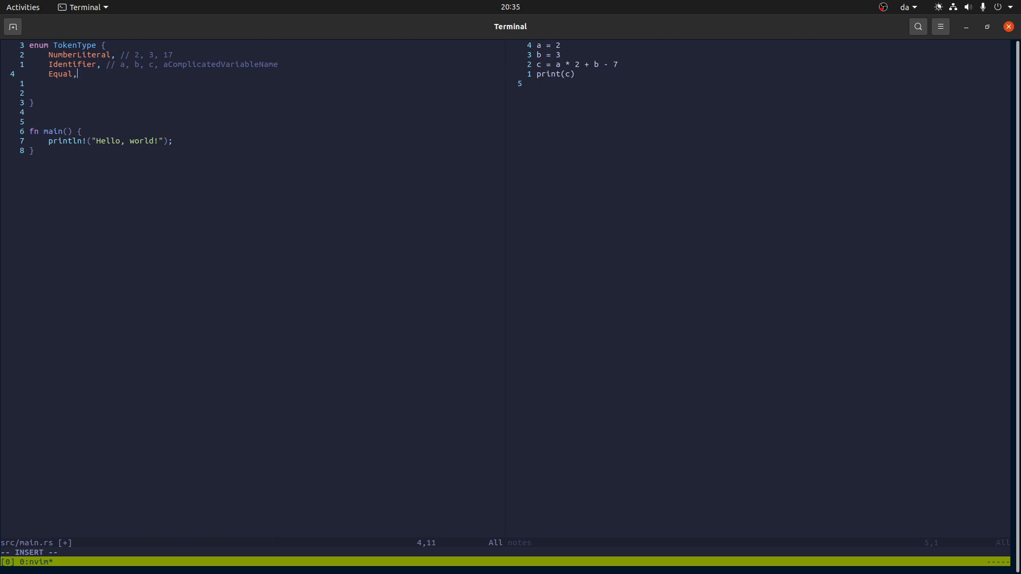
{"action": "type", "text": "PL"}
{"action": "type", "text": "Minus,"}
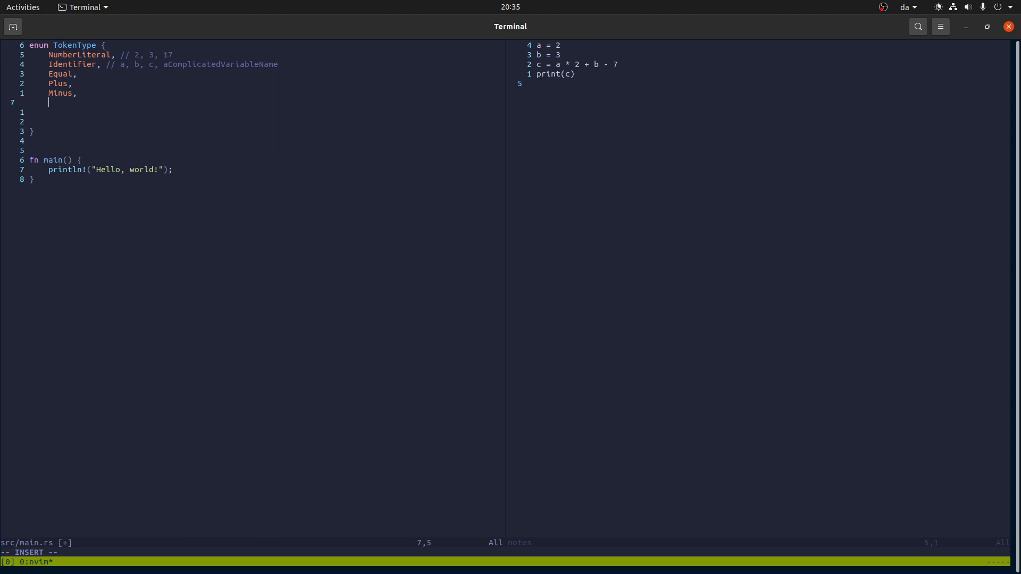
{"action": "type", "text": "Star,"}
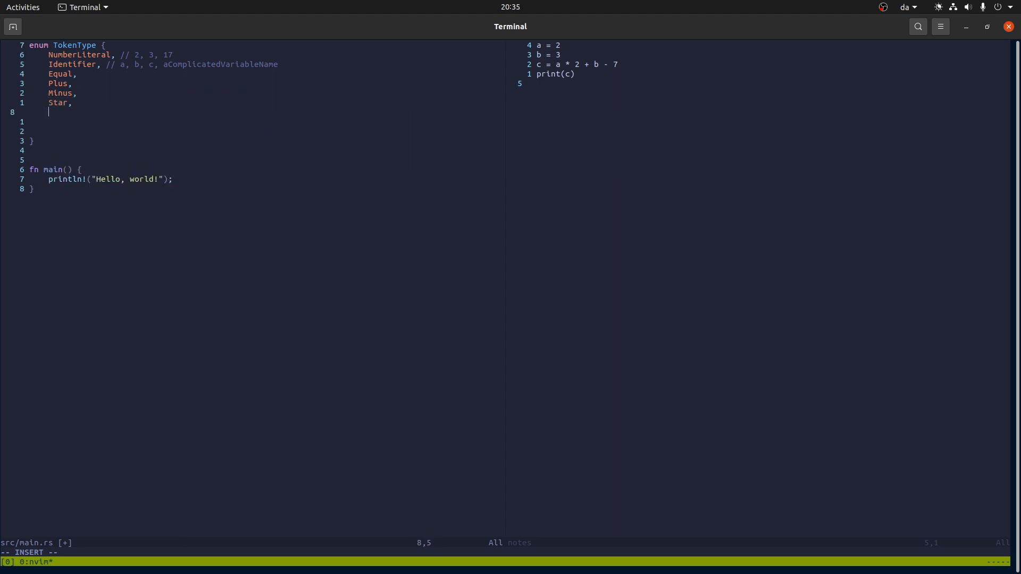
{"action": "type", "text": "Slash"}
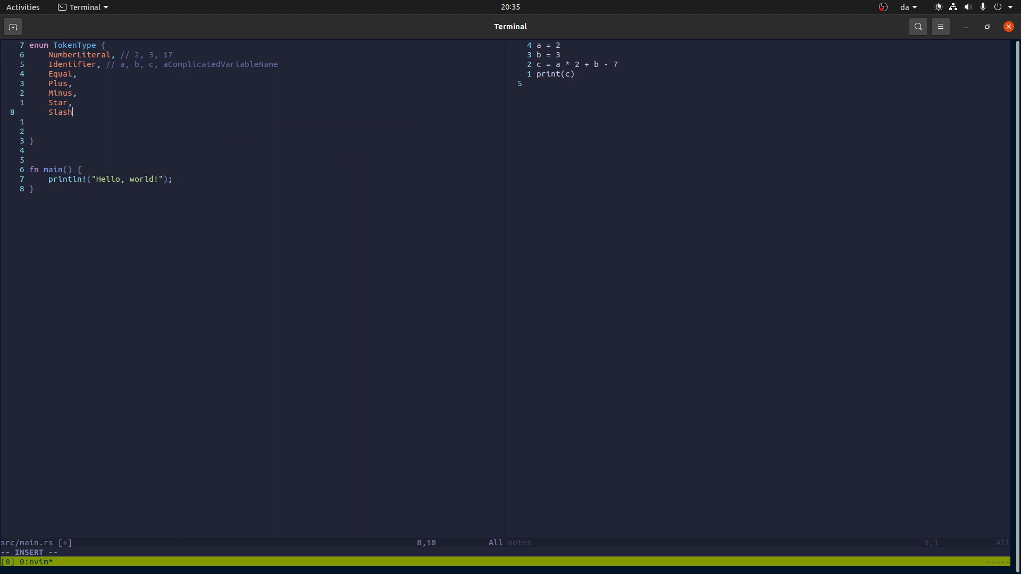
{"action": "type", "text": ","}
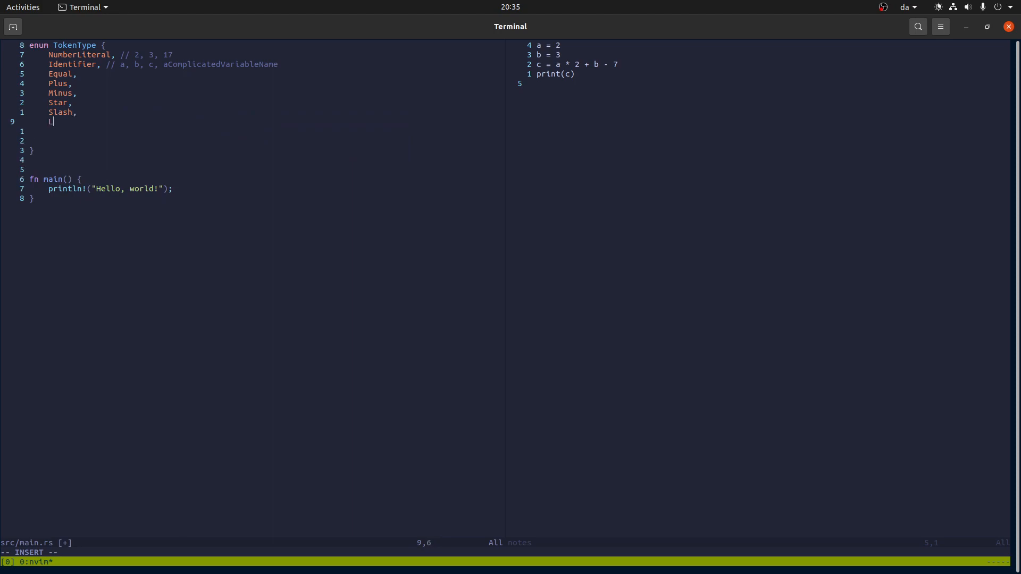
{"action": "type", "text": "eftParen,"}
{"action": "type", "text": "RightParen,"}
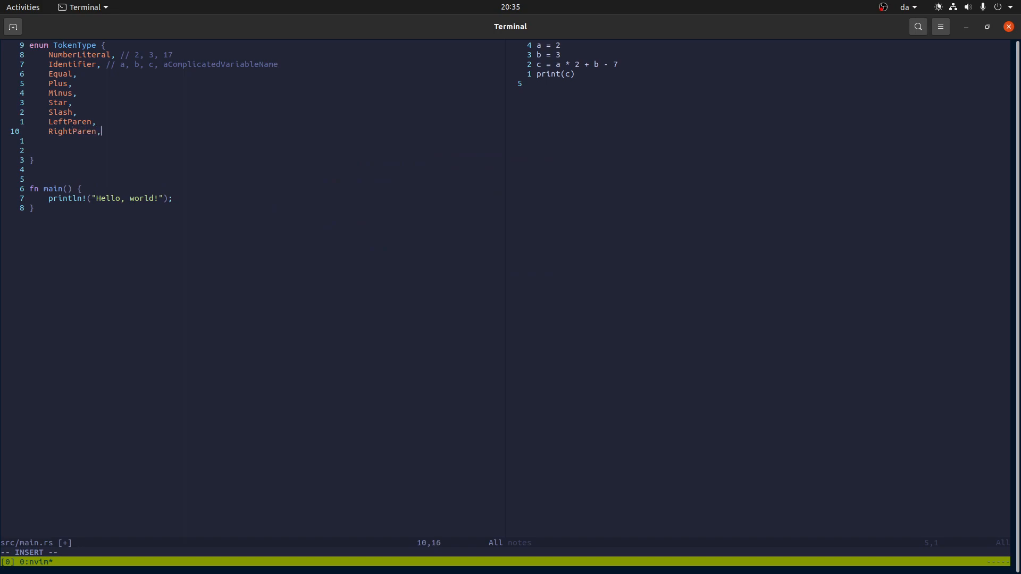
{"action": "key", "text": "Escape"}
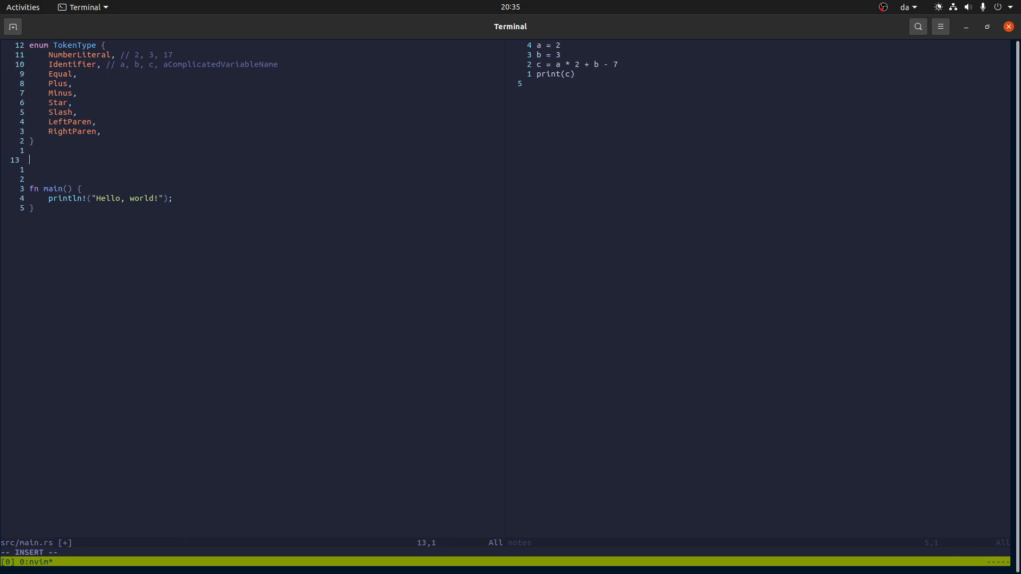
Step: Define struct Token with token_type: TokenType and lexeme: String fields
{"action": "type", "text": "struct Token {"}
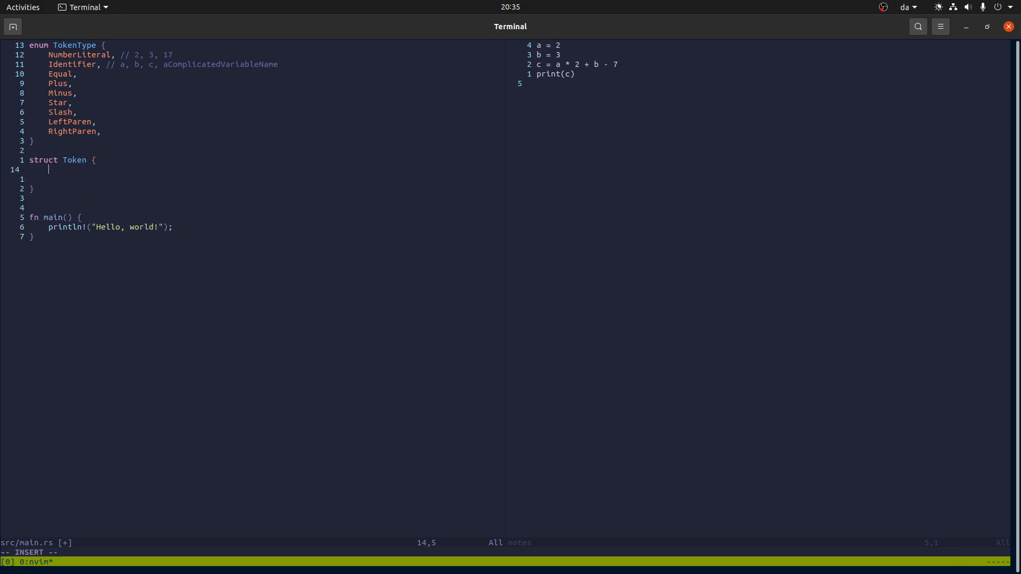
{"action": "type", "text": "token_type:"}
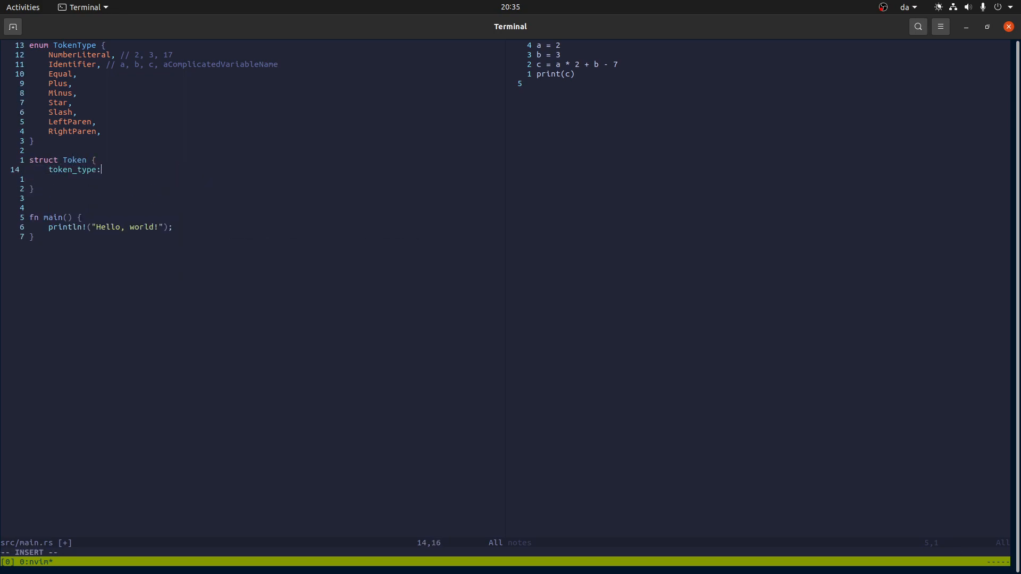
{"action": "type", "text": "TokenTpy"}
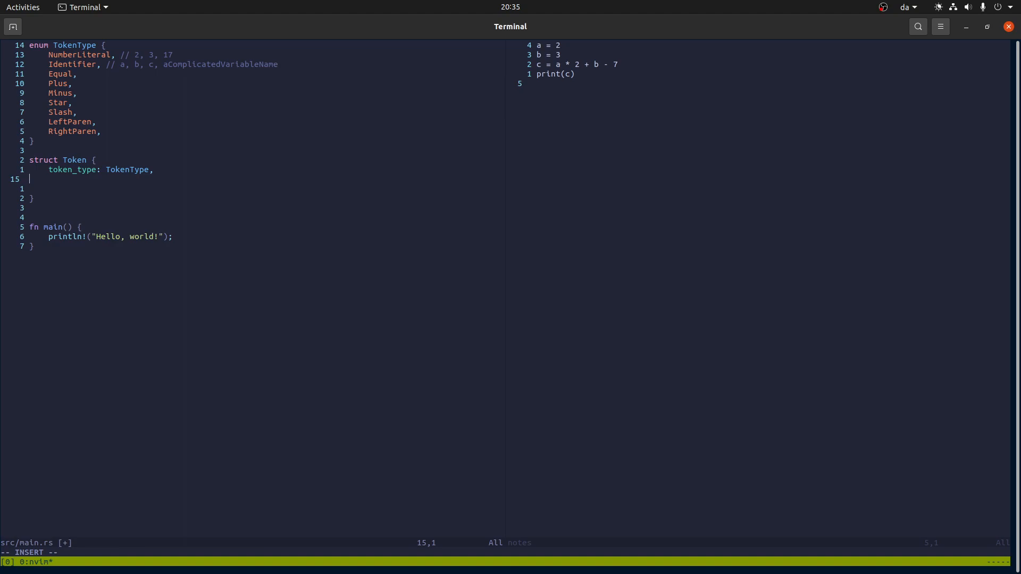
{"action": "type", "text": "lexeme: String, // 123"}
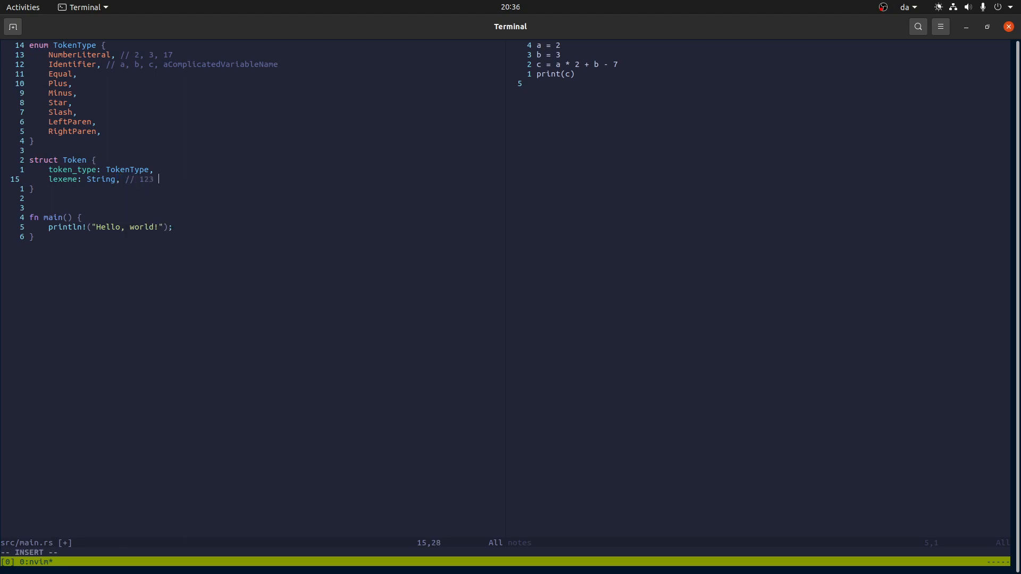
{"action": "type", "text": "-> lexeme: \"123"}
{"action": "type", "text": "fn toke"}
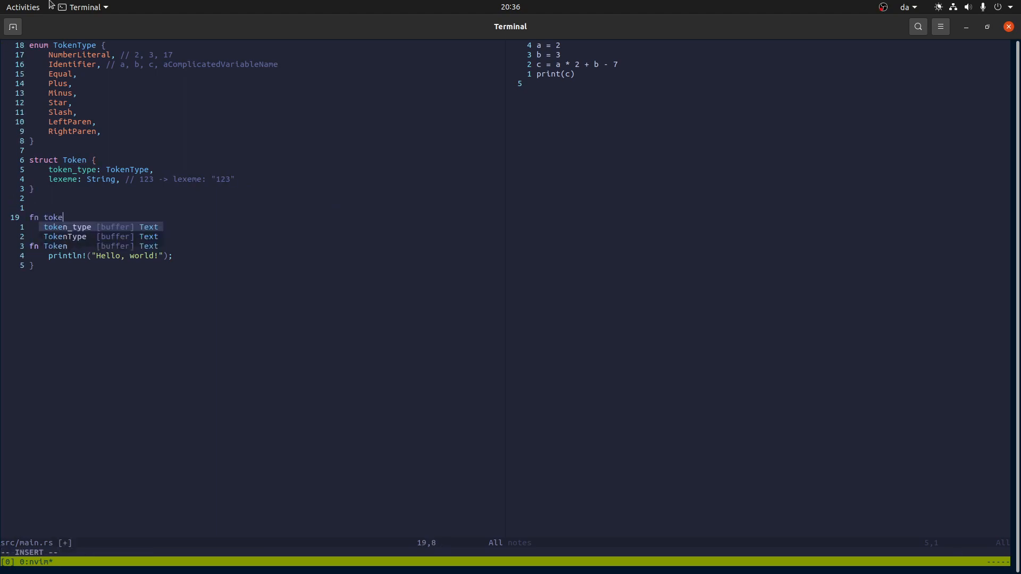
Step: Write the signature fn tokenize(source_code: &str) -> Vec<Token>
{"action": "type", "text": "nize("}
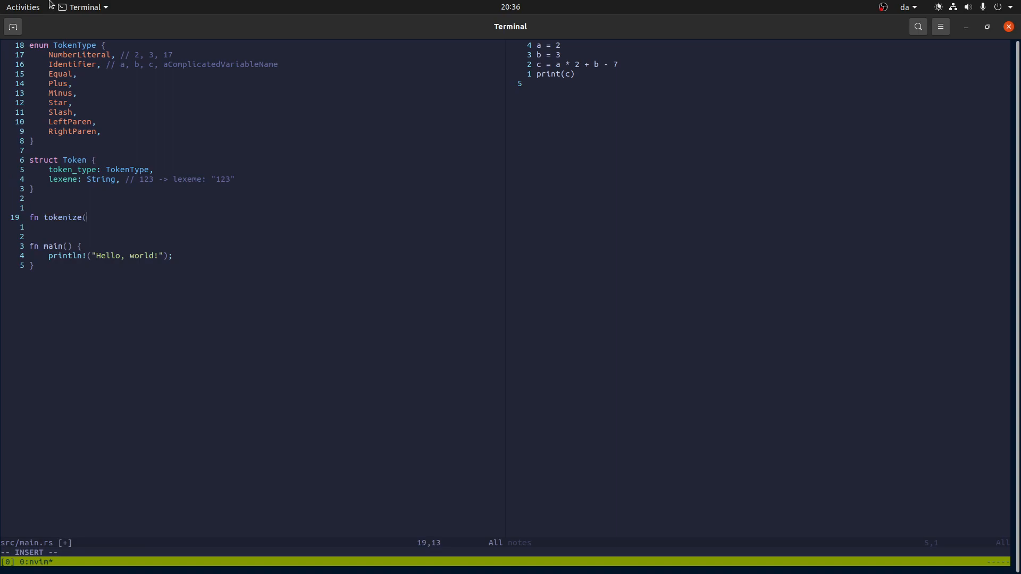
{"action": "type", "text": "soure"}
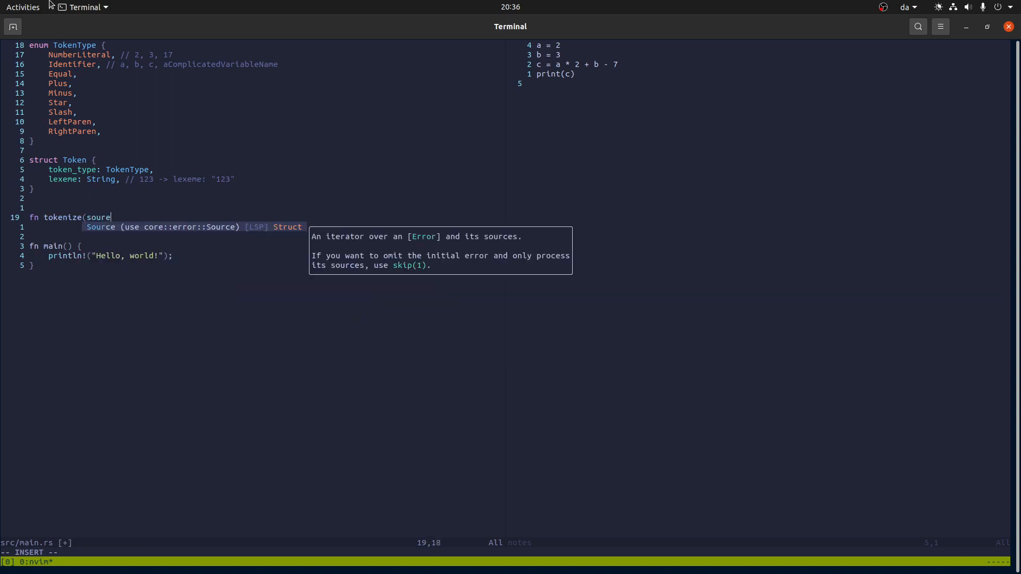
{"action": "type", "text": "ce_code: &"}
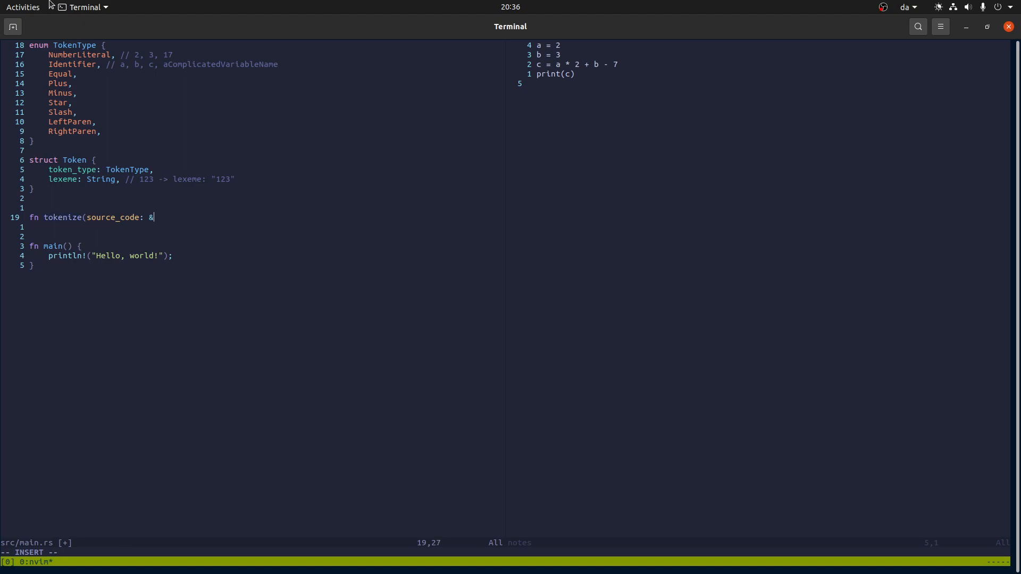
{"action": "type", "text": "str) ->"}
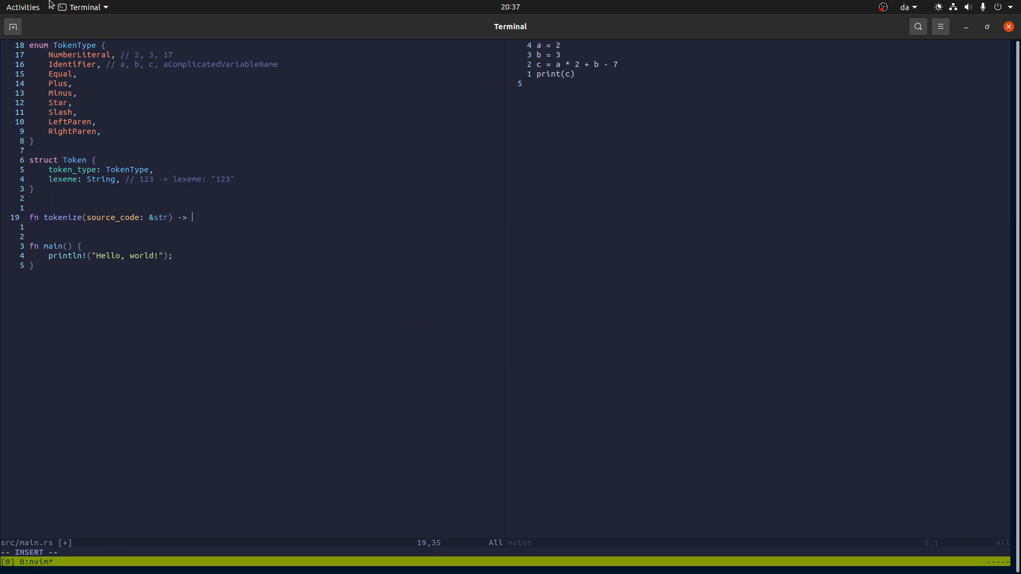
{"action": "type", "text": "Vec<Token> {"}
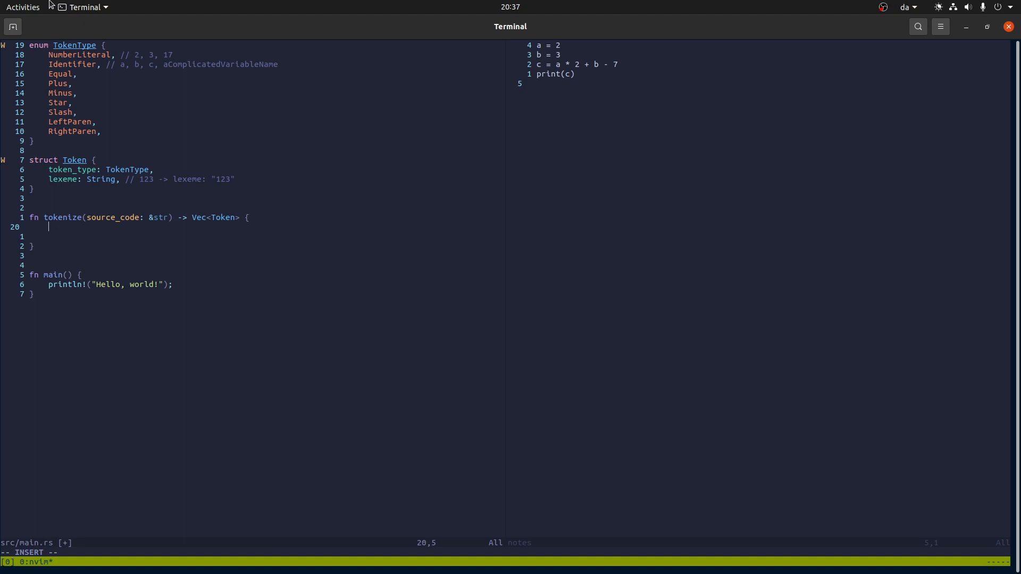
Step: Declare let mut position = 0 and let mut result = Vec::new(), and return result
{"action": "type", "text": "let m"}
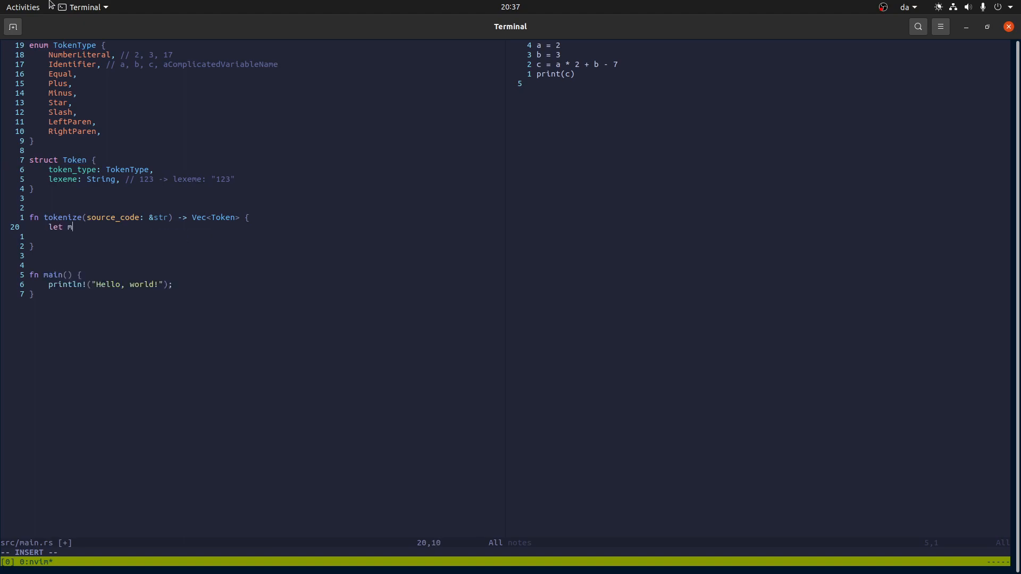
{"action": "type", "text": "ut position = 0;"}
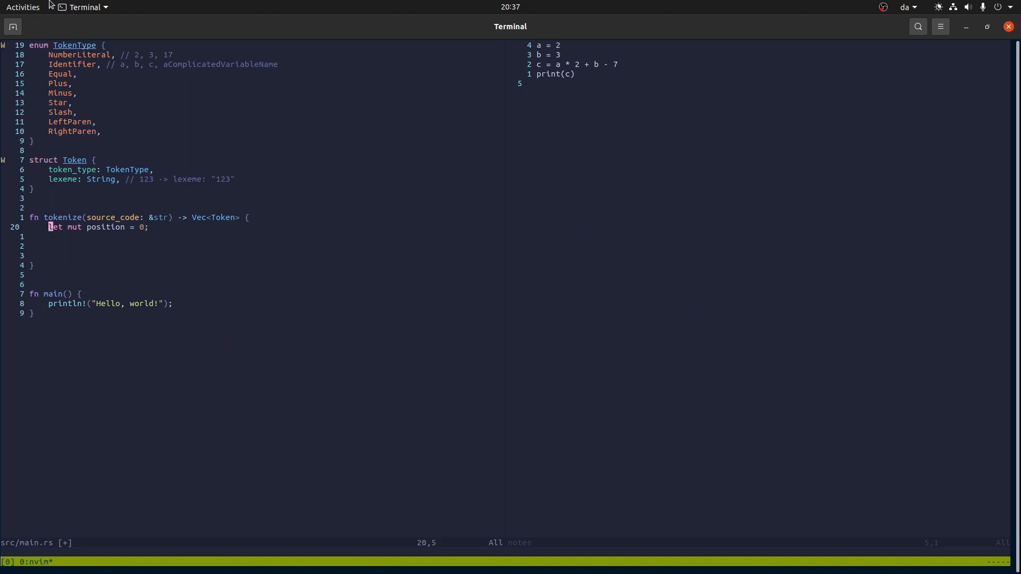
{"action": "key", "text": "o"}
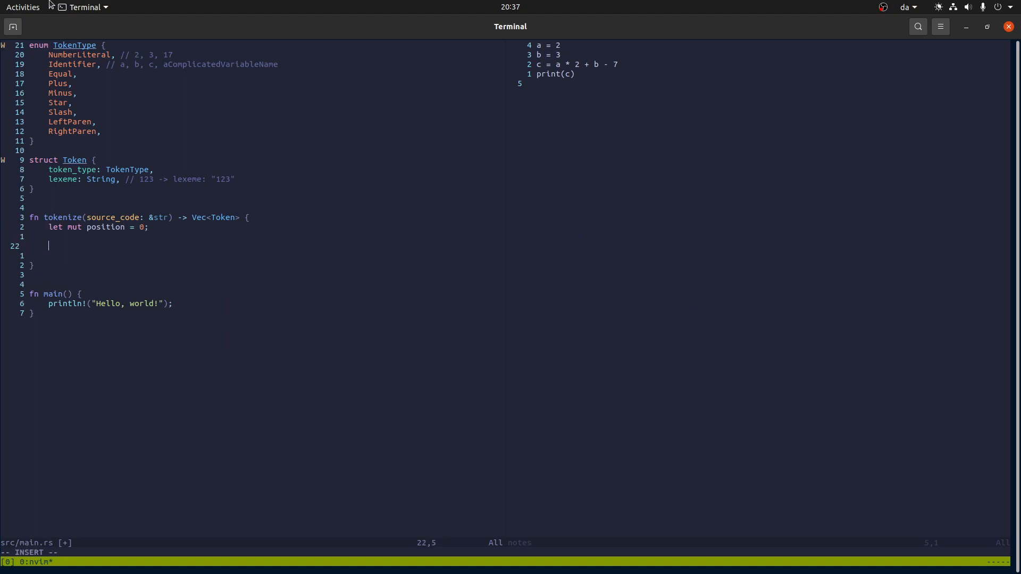
{"action": "type", "text": "let mut result"}
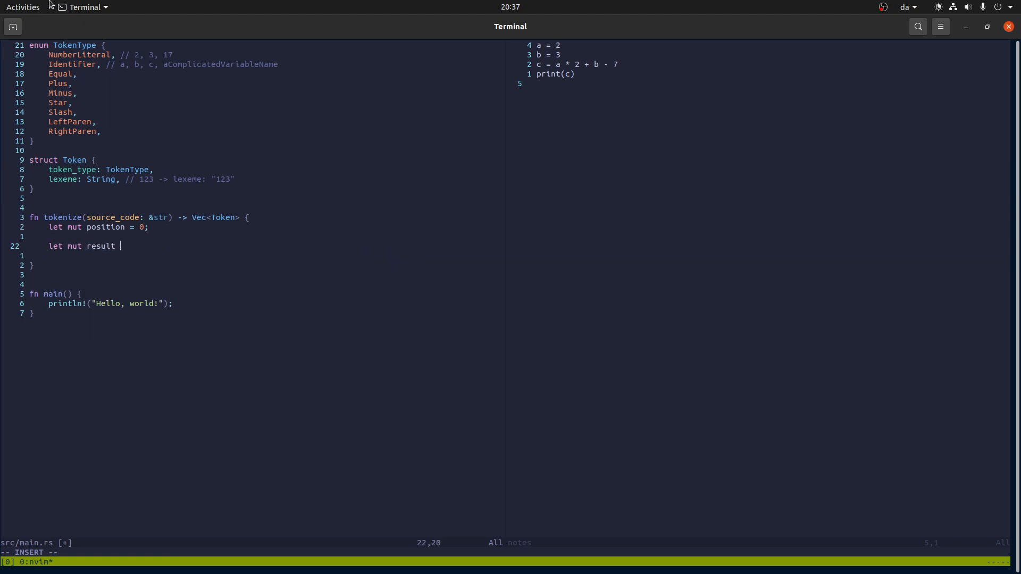
{"action": "type", "text": "= Vec::new();"}
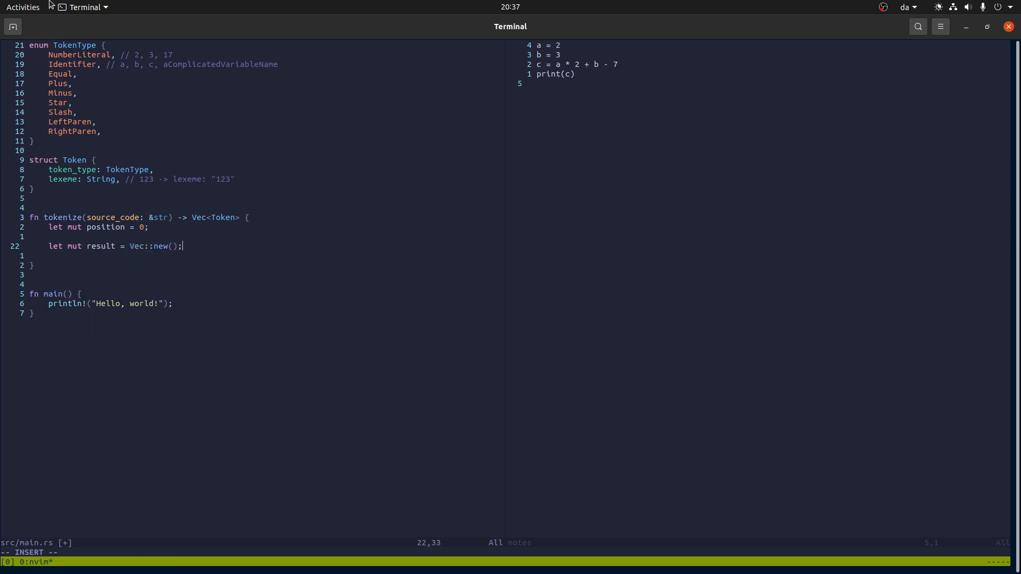
{"action": "type", "text": "return result;"}
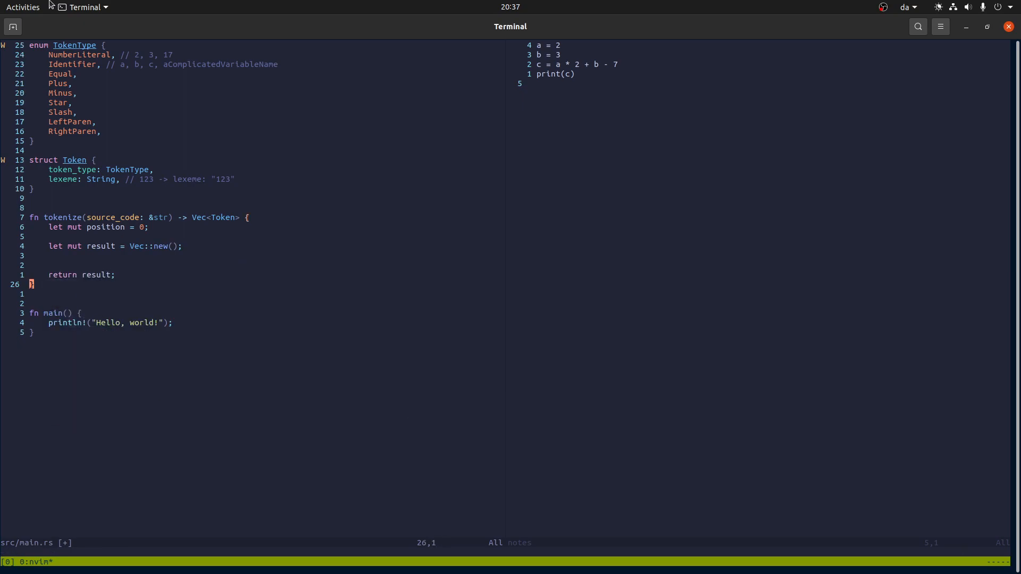
Step: Add while position < source_code.len() reading current_char via chars().nth(position).unwrap()
{"action": "type", "text": "while"}
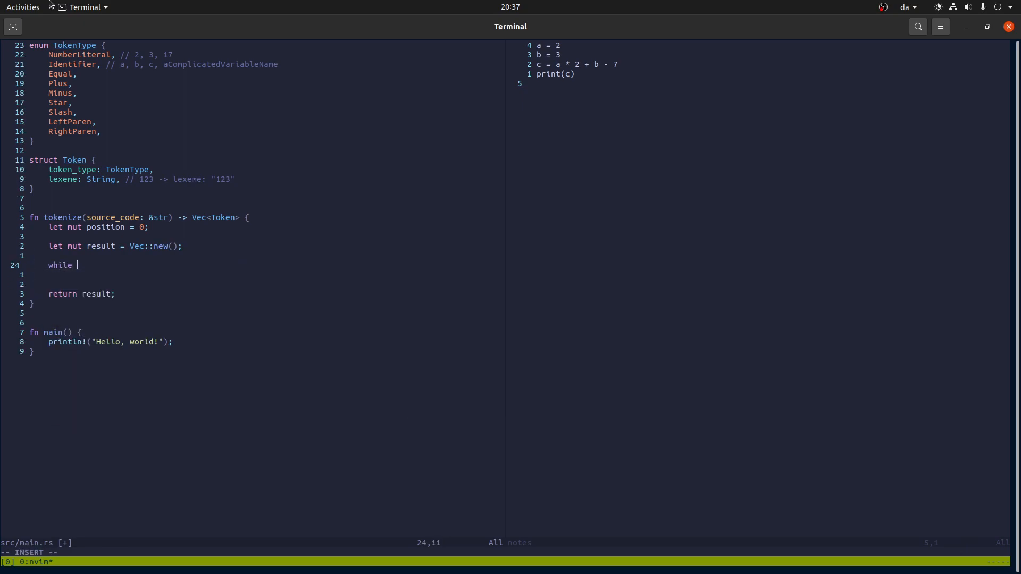
{"action": "type", "text": "position <"}
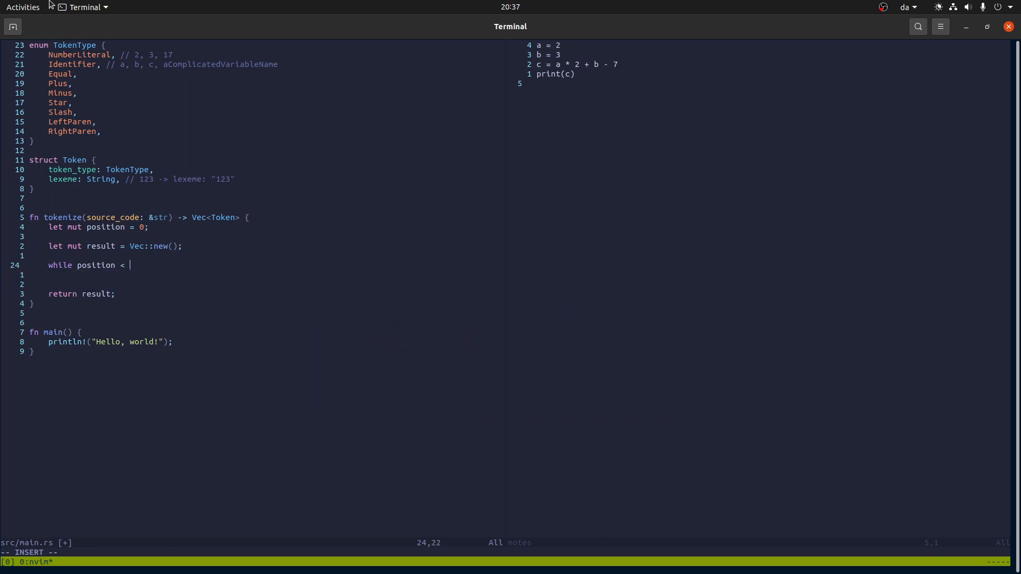
{"action": "type", "text": "source_code.leN"}
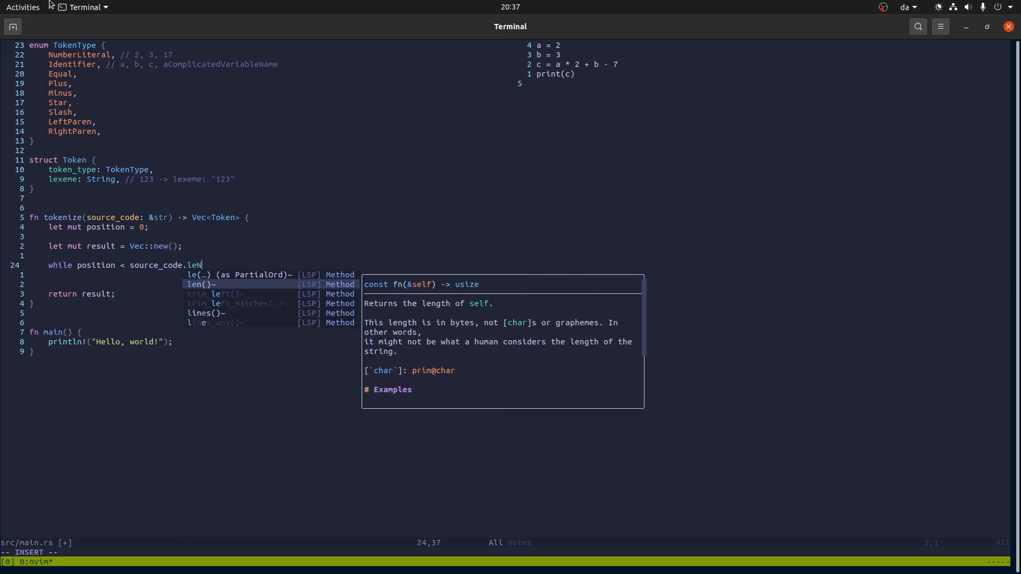
{"action": "type", "text": "() {"}
{"action": "type", "text": "let cu"}
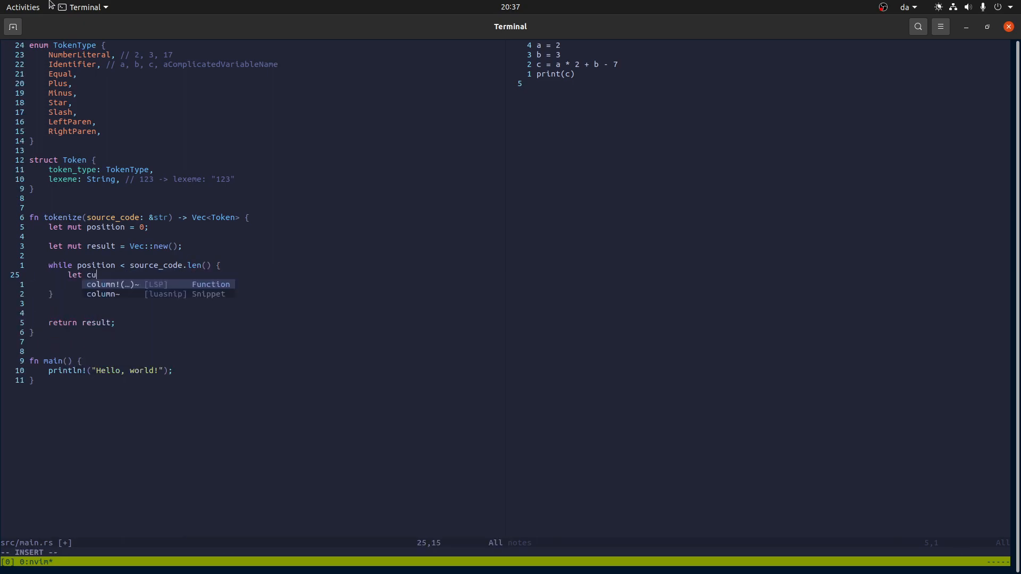
{"action": "type", "text": "rrent_char ="}
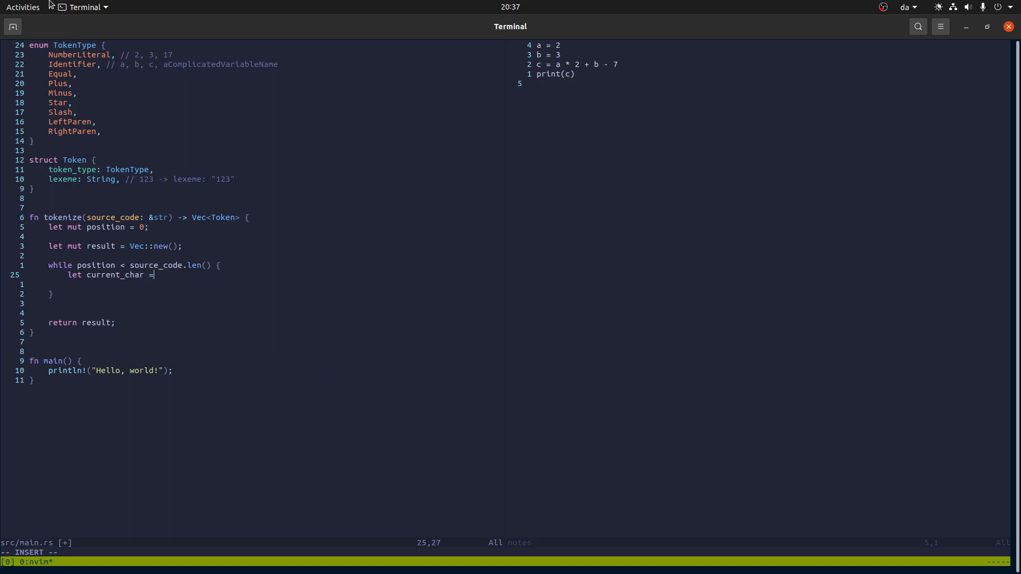
{"action": "type", "text": "sour"}
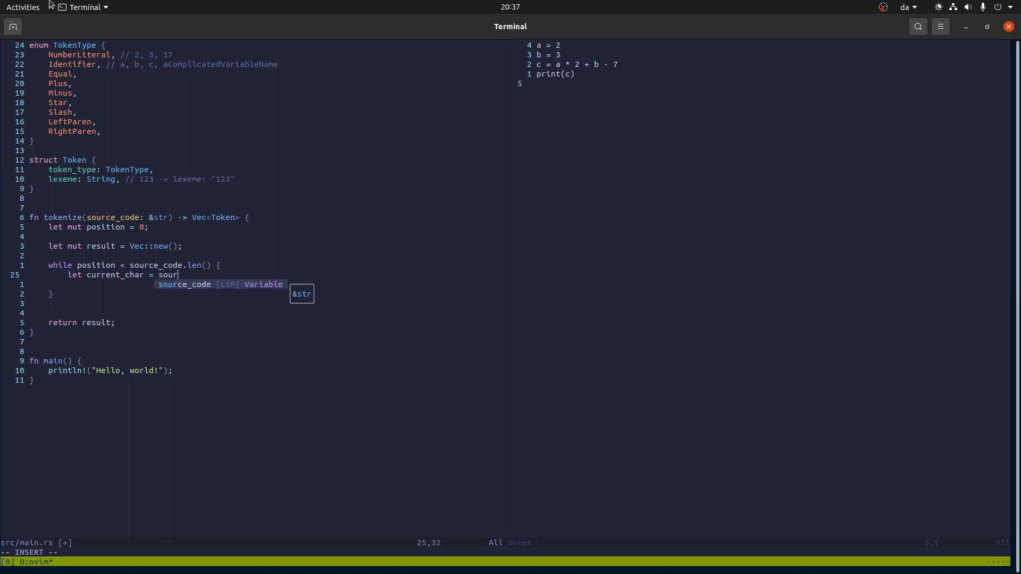
{"action": "type", "text": "ce_code."}
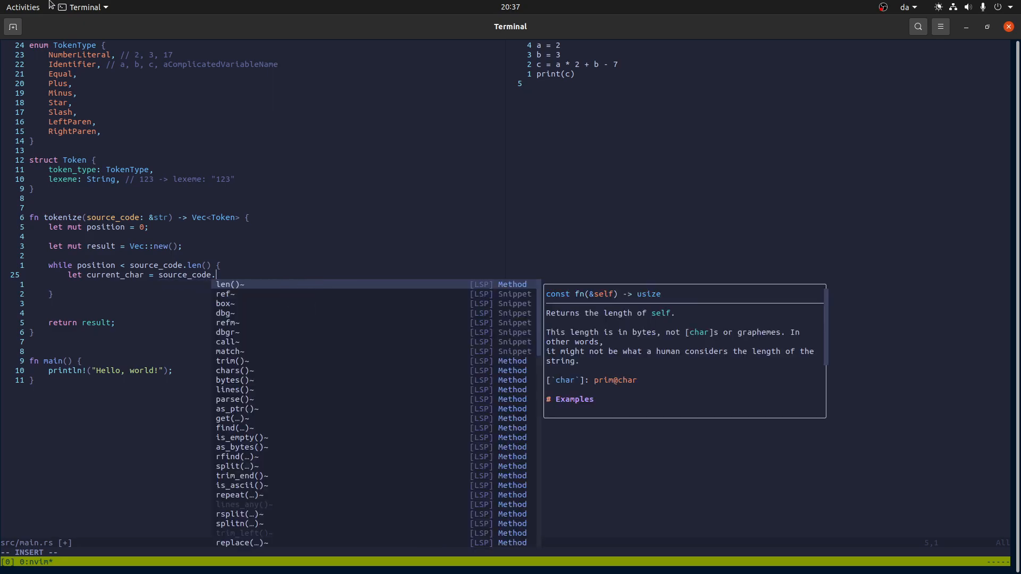
{"action": "type", "text": "chars().nth("}
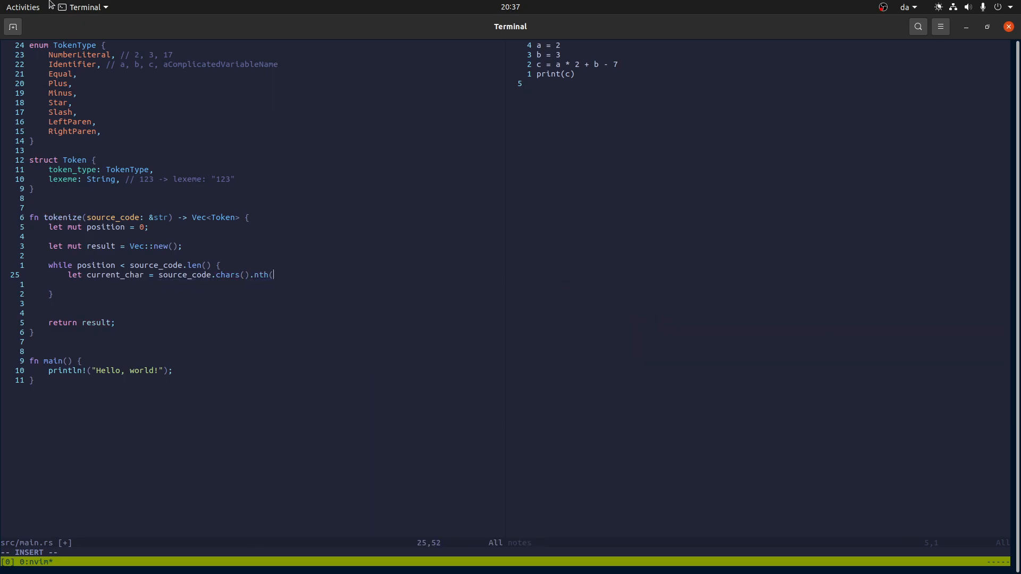
{"action": "type", "text": "position)"}
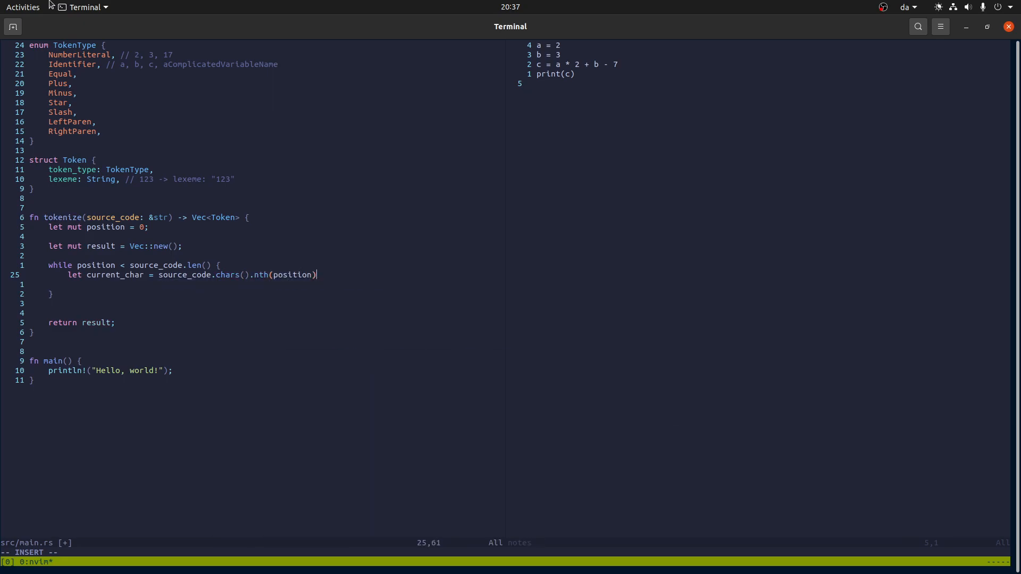
{"action": "type", "text": ".unwrap();"}
{"action": "type", "text": "match c"}
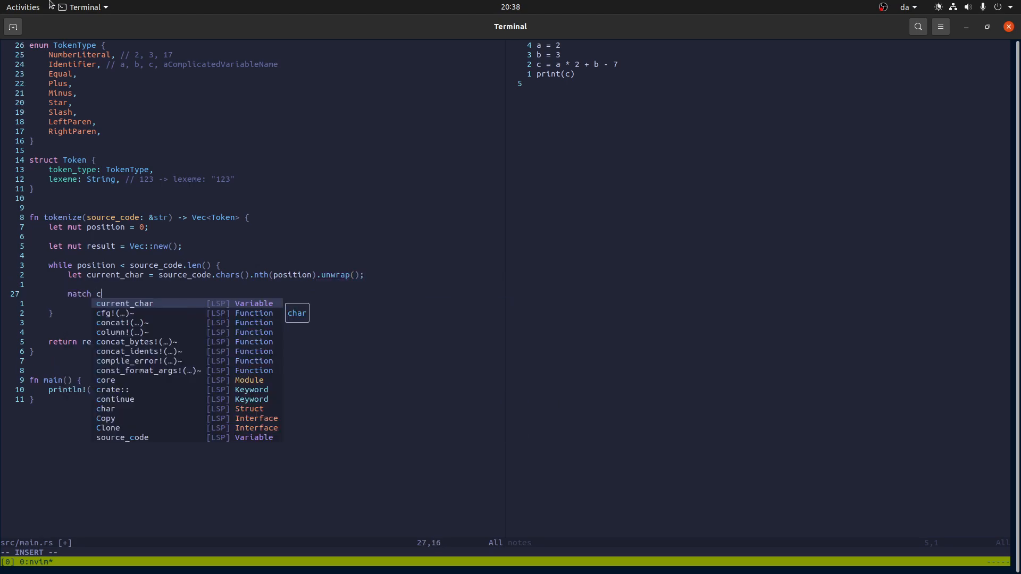
Step: Match on current_char with an '=' arm pushing Token { token_type: Equal, lexeme: "=" }
{"action": "type", "text": "urrent_char {"}
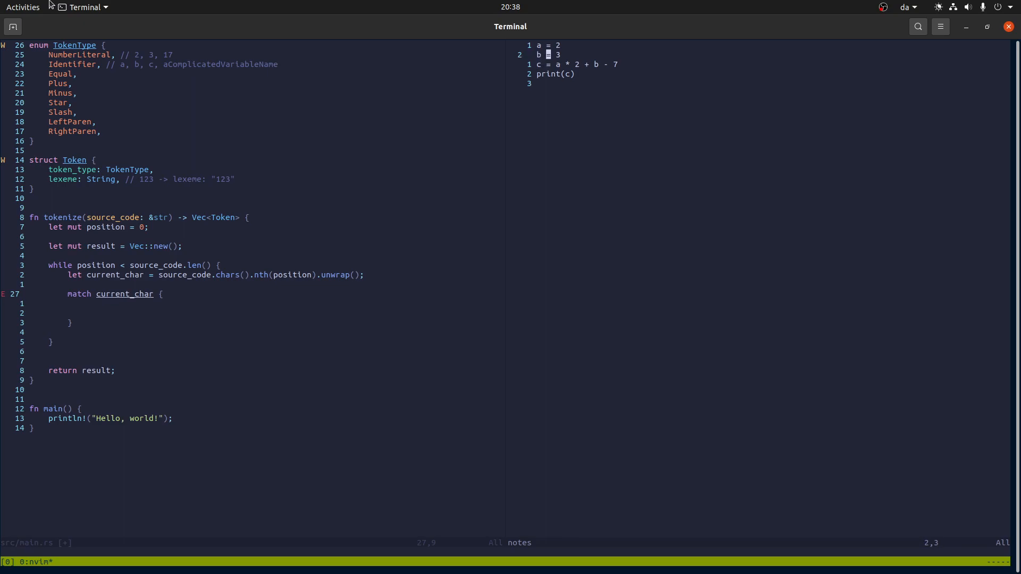
{"action": "key", "text": "o"}
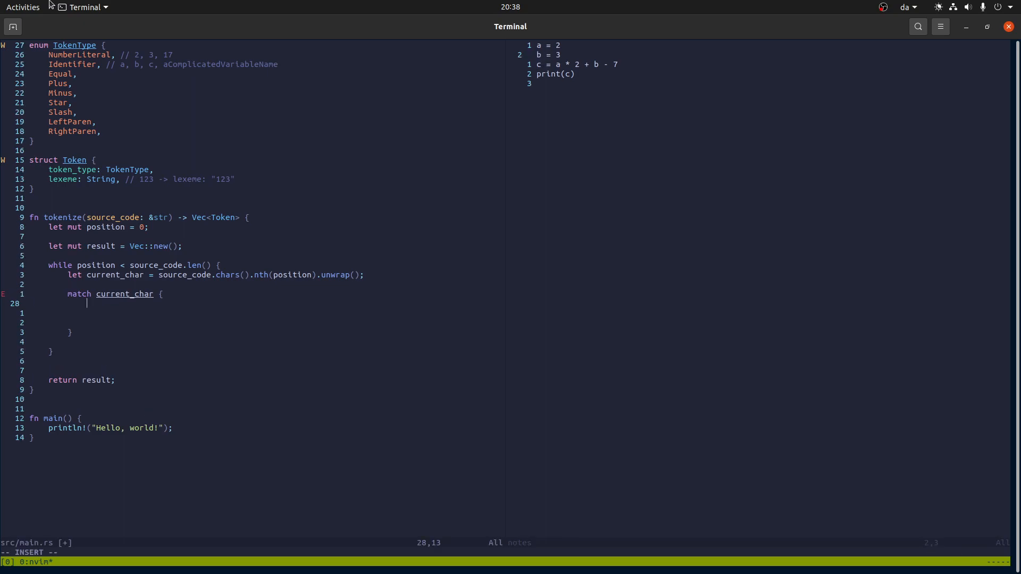
{"action": "type", "text": "'=' =>"}
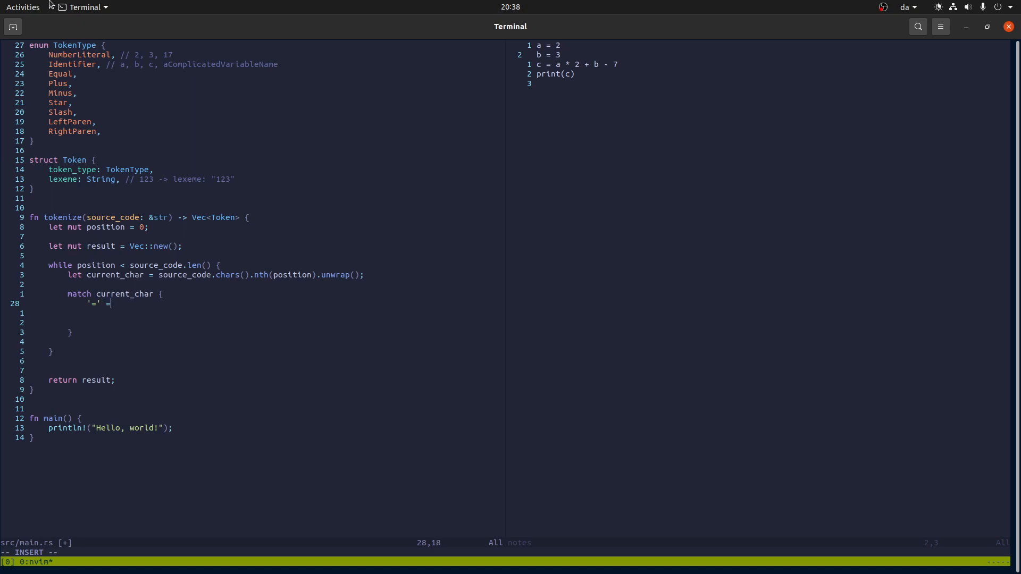
{"action": "type", "text": ">"}
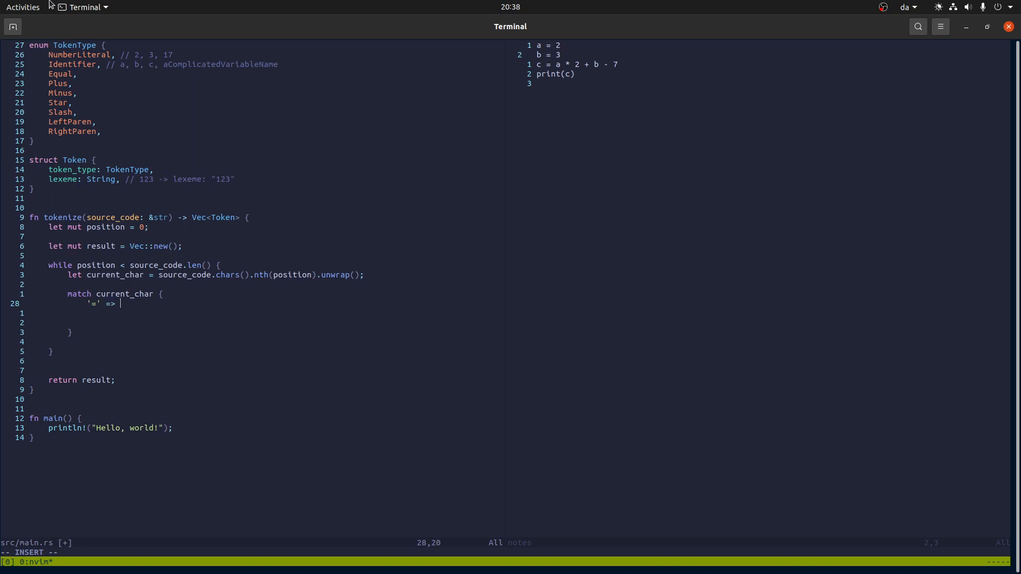
{"action": "type", "text": "resul"}
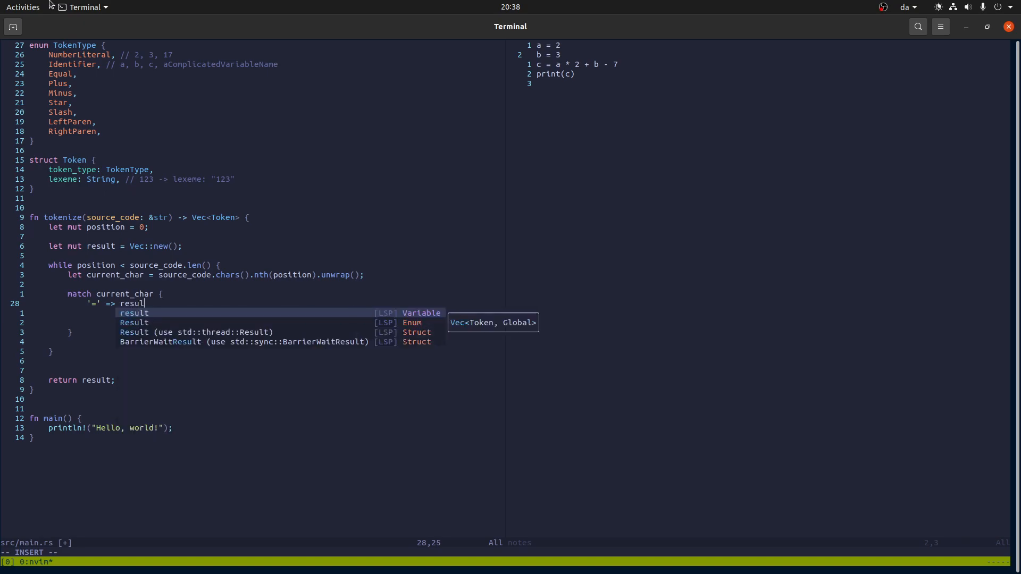
{"action": "type", "text": "t.push(Token {"}
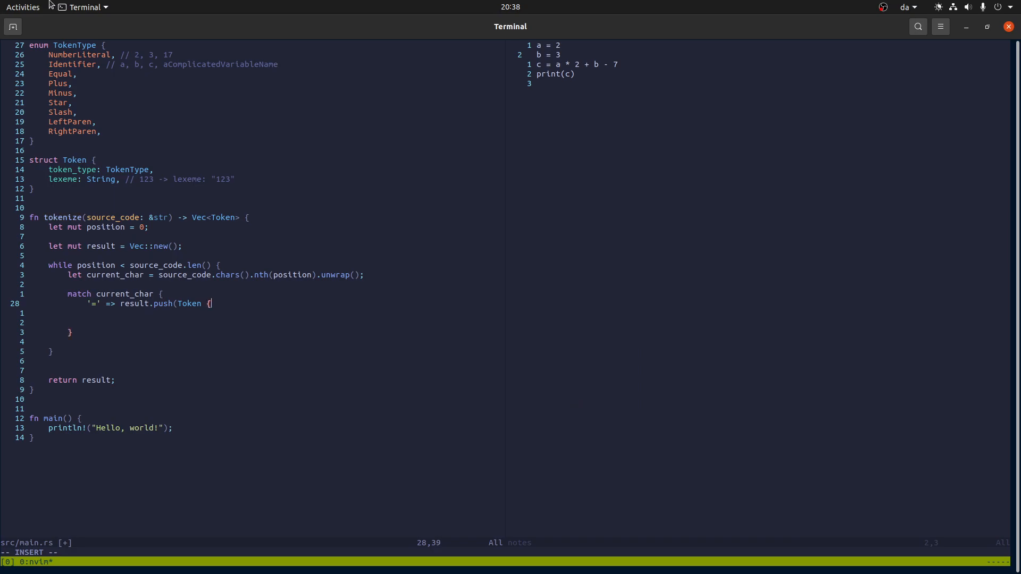
{"action": "type", "text": "token_type"}
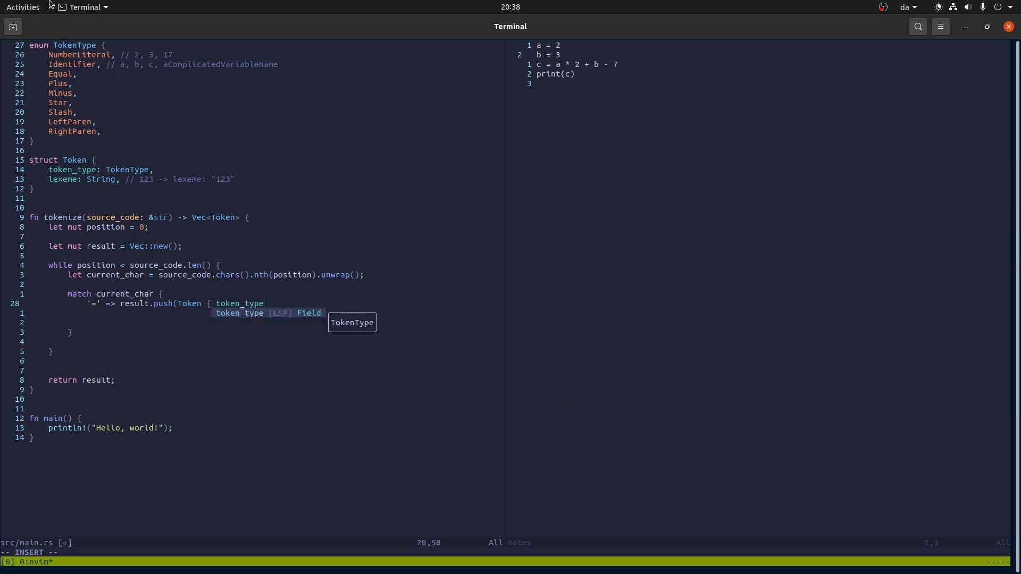
{"action": "type", "text": ": Equal, lex"}
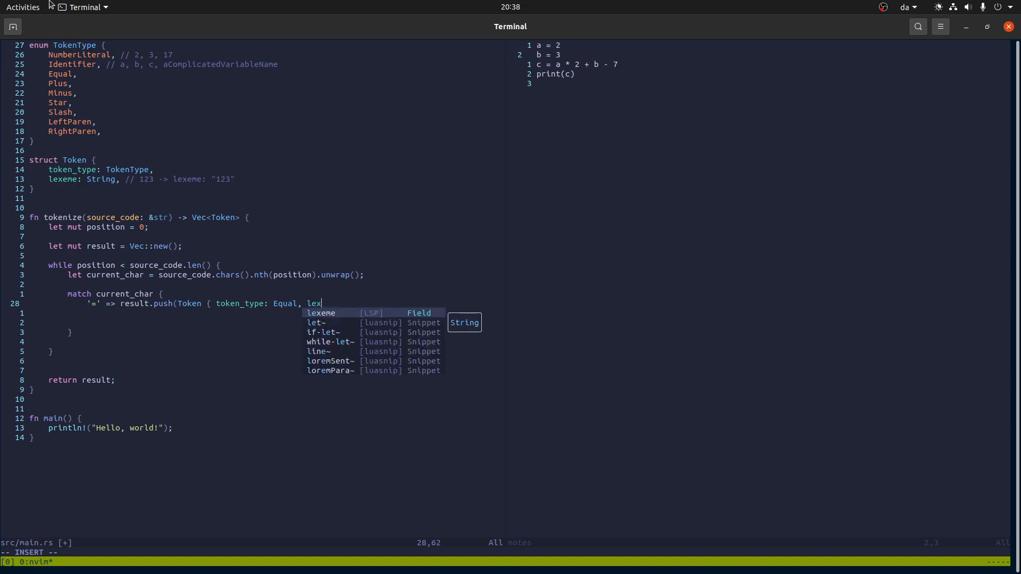
{"action": "type", "text": "eme: \"=\""}
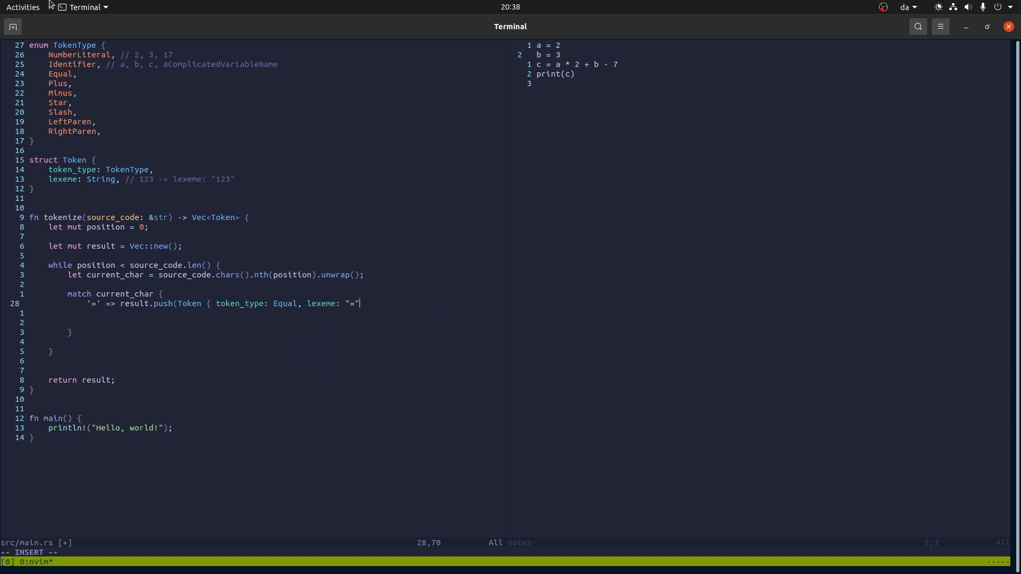
{"action": "type", "text": ".to_string() }),"}
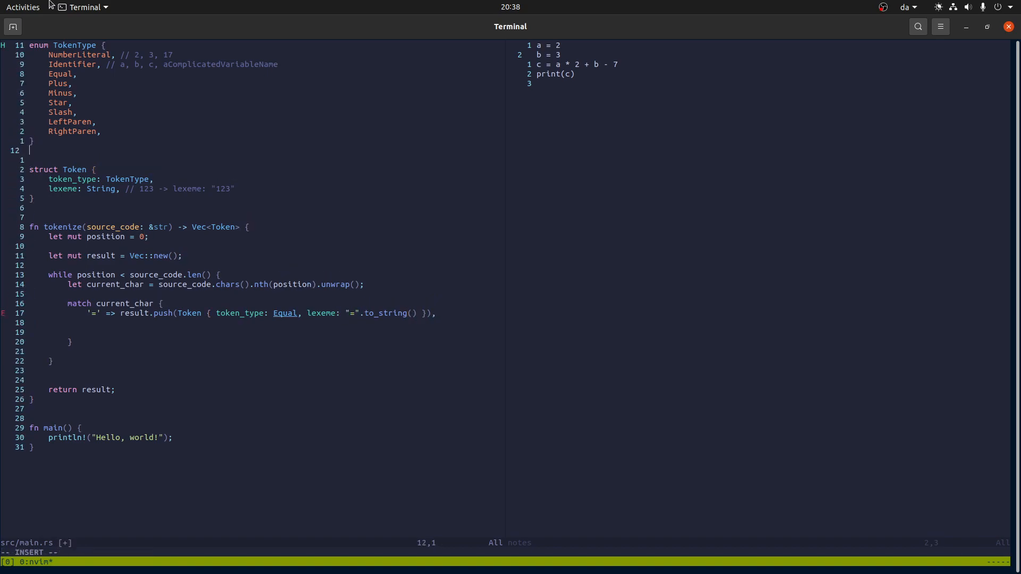
Step: Add use TokenType::*, arms for * / + - ( ), and a _ => todo!() fallback
{"action": "type", "text": "use TokenType::*;"}
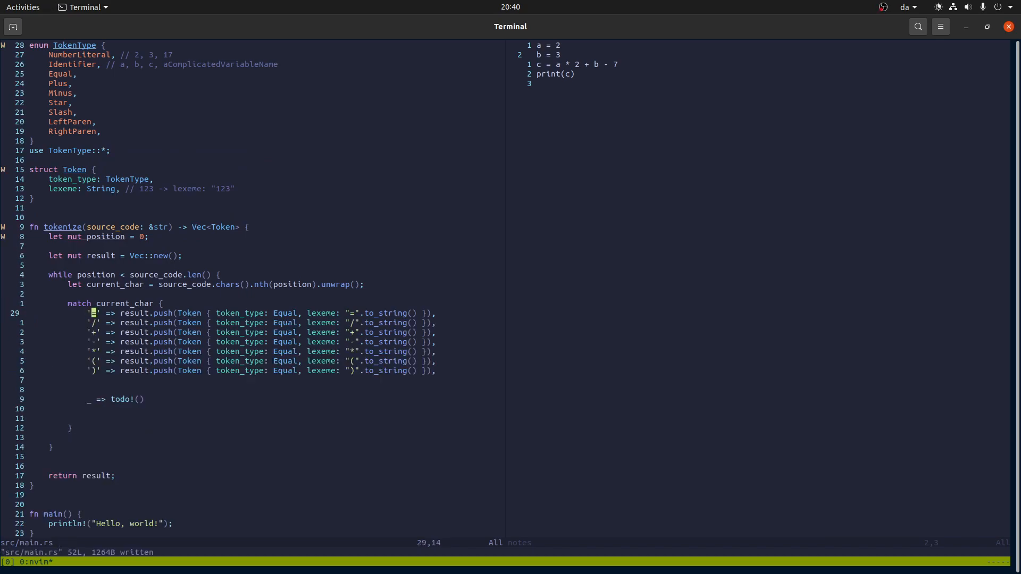
{"action": "key", "text": "j"}
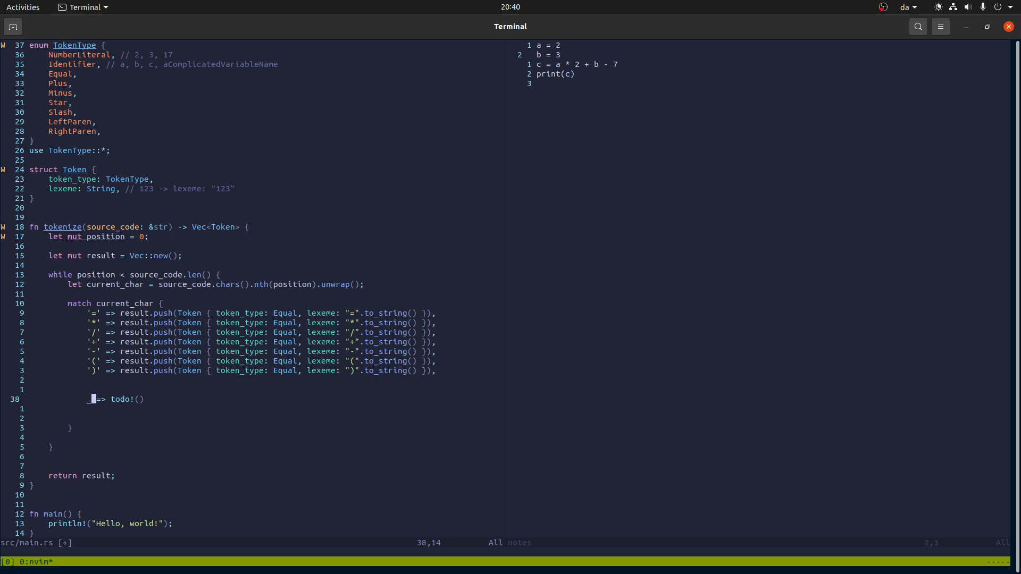
Step: Add an x if x.is_digit(10) arm setting number_lexeme = x.to_string() and position += 1
{"action": "key", "text": "O"}
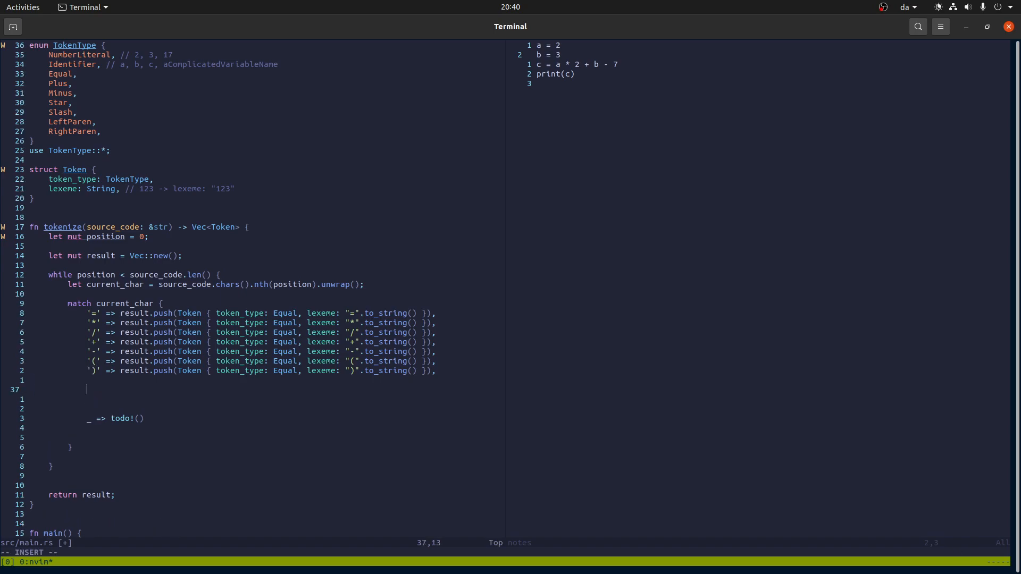
{"action": "type", "text": "x if i"}
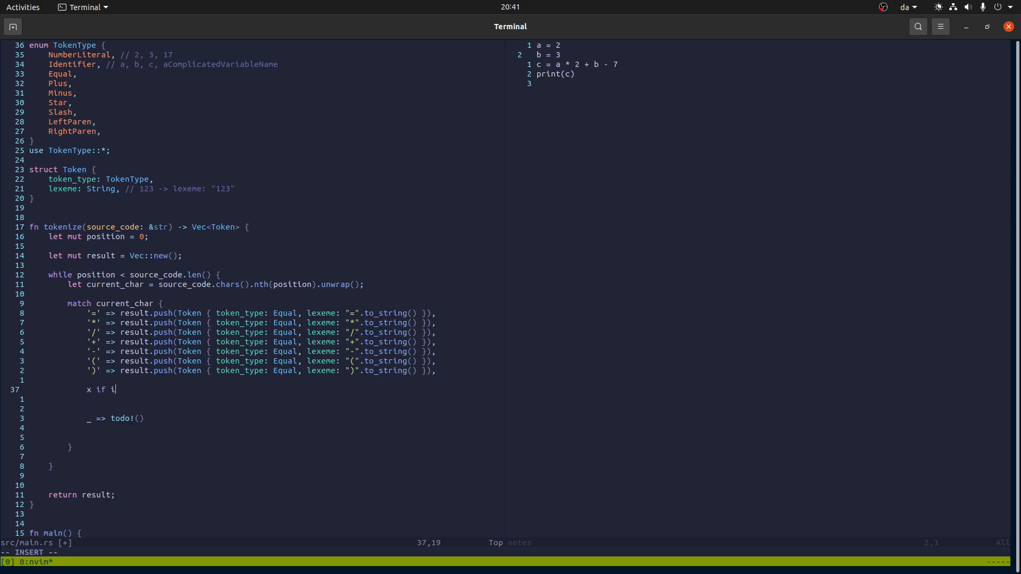
{"action": "type", "text": "s_numerica"}
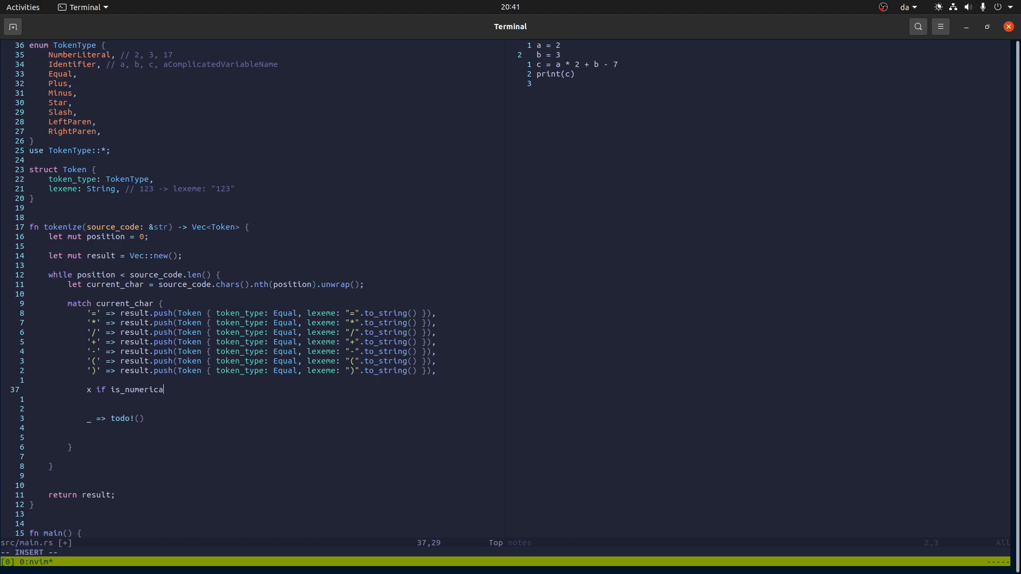
{"action": "type", "text": "_char(x)"}
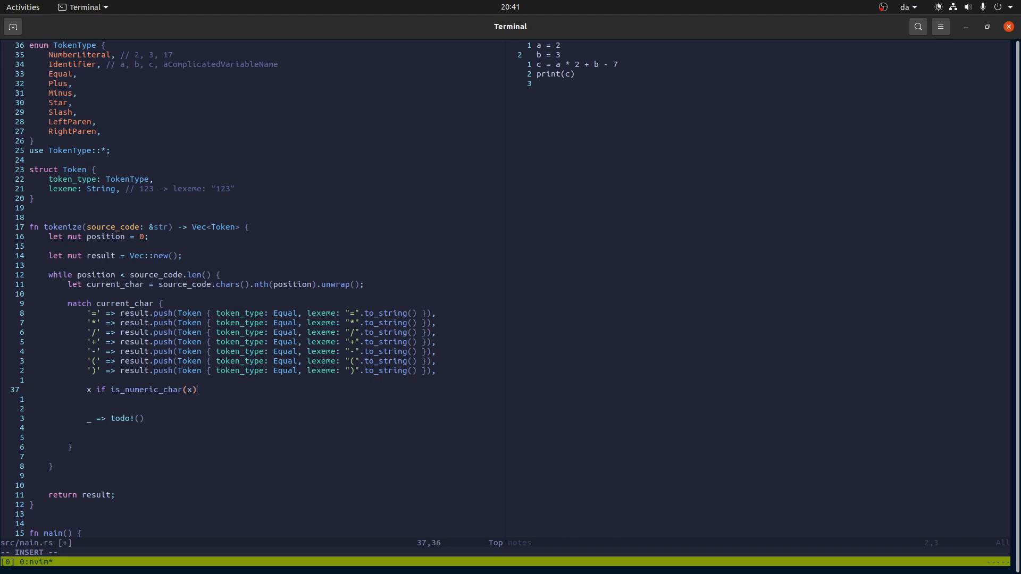
{"action": "key", "text": "BackSpace"}
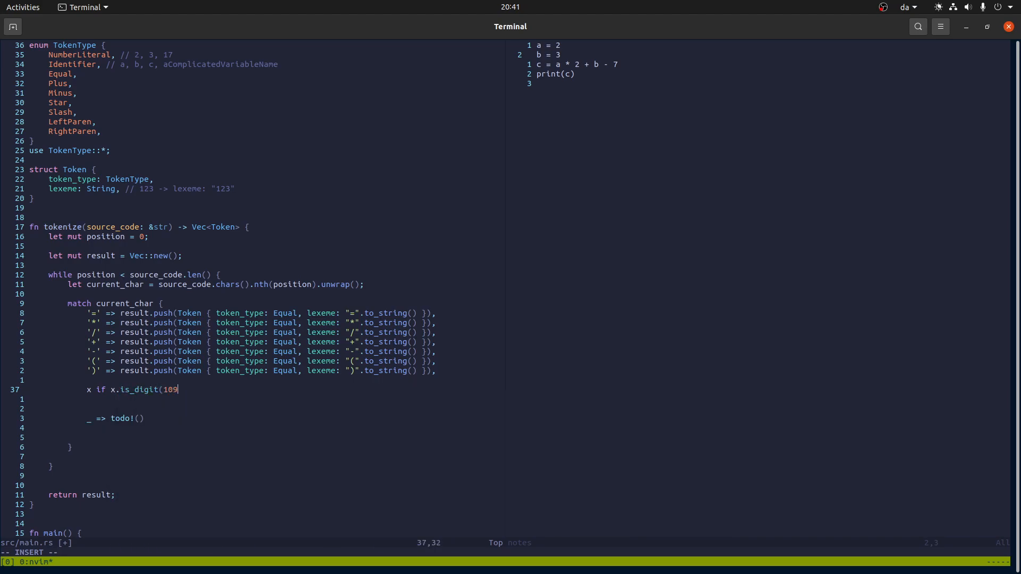
{"action": "type", "text": ") {"}
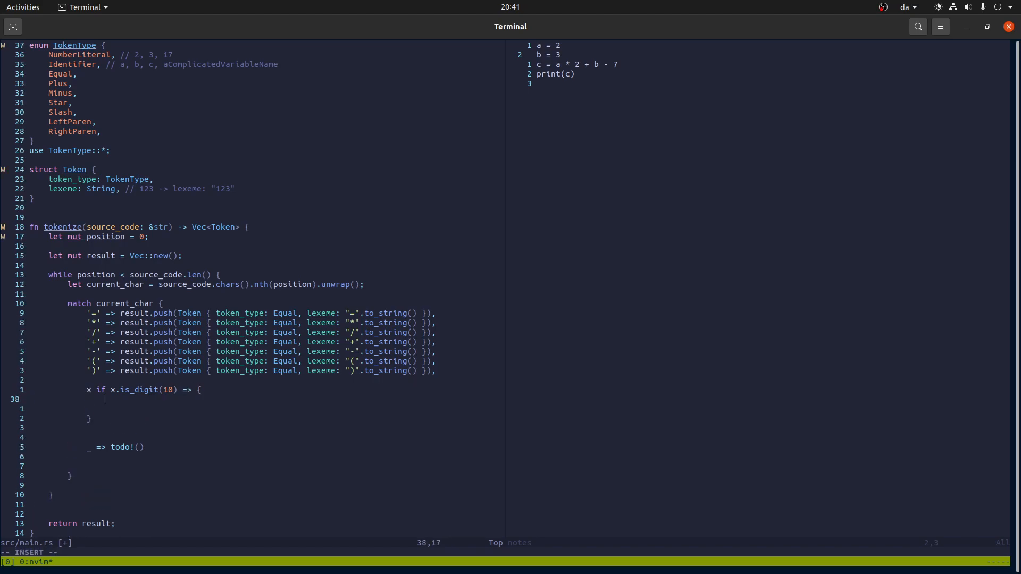
{"action": "type", "text": "let mut nmbe"}
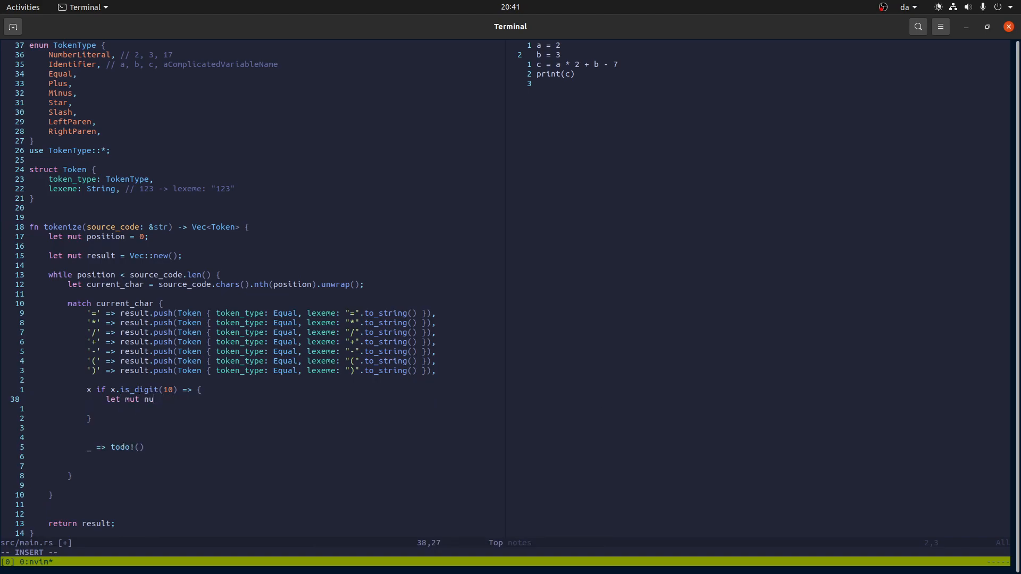
{"action": "type", "text": "mber_lexeme ="}
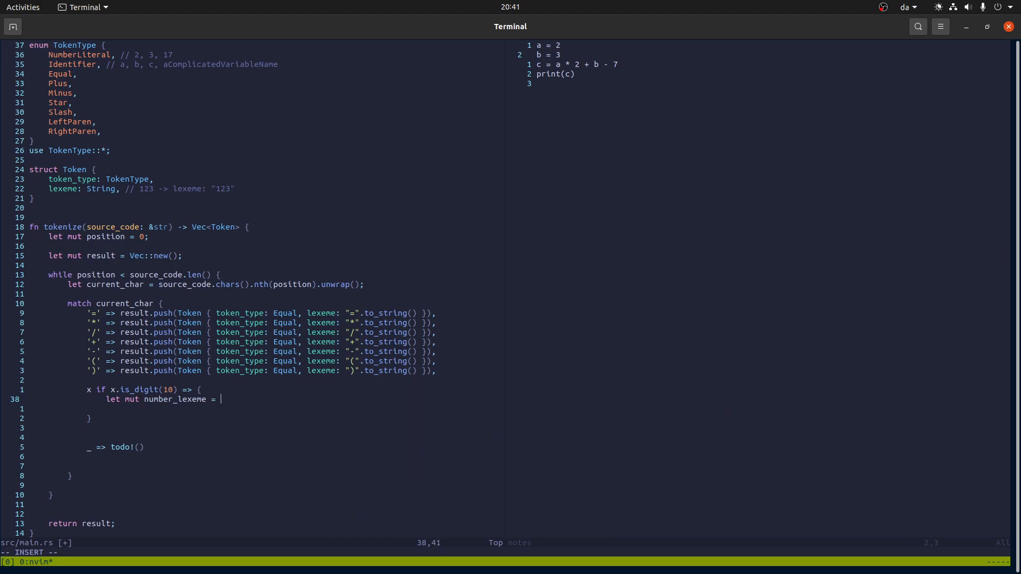
{"action": "type", "text": "x.to_string();"}
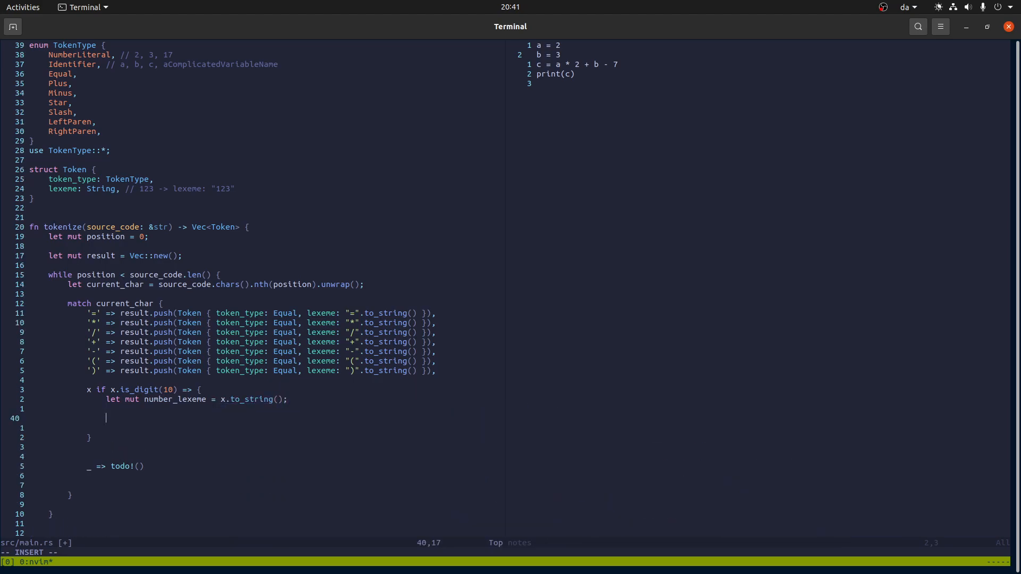
{"action": "type", "text": "posit"}
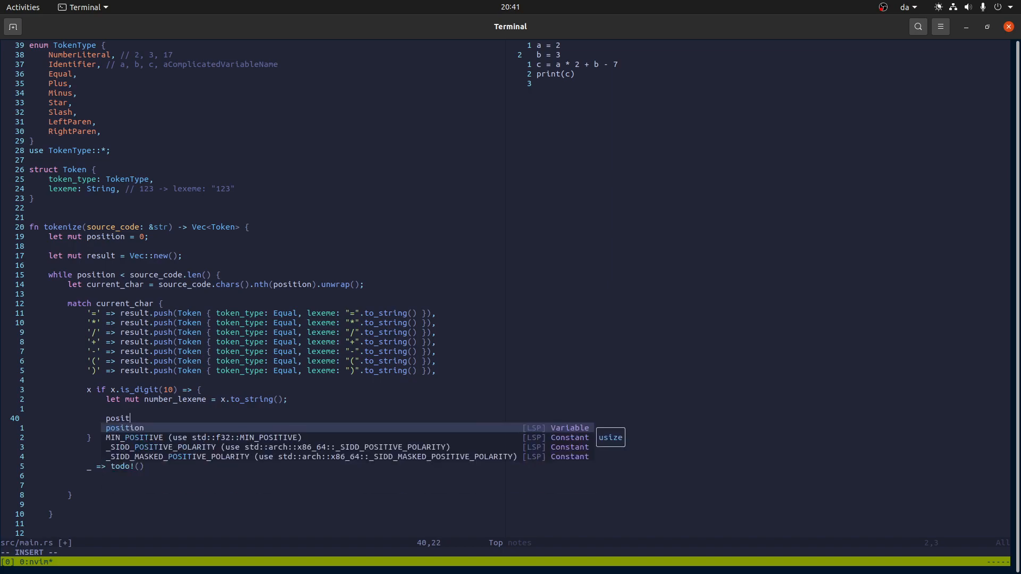
{"action": "type", "text": "ion += 1;"}
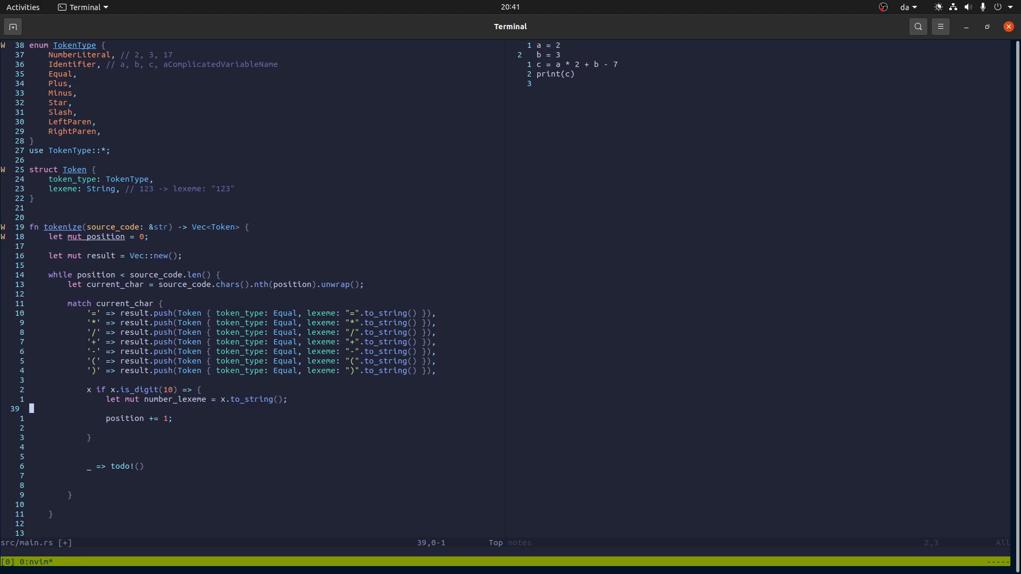
{"action": "type", "text": "while position < s"}
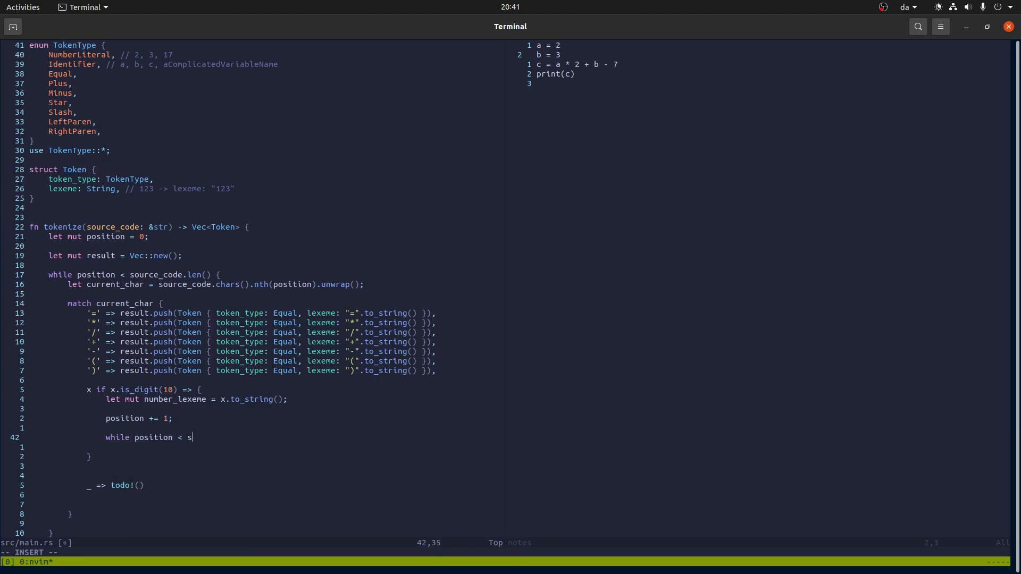
Step: Add while position < source_code.len() inside the digit arm and begin let next_char
{"action": "type", "text": "ource_code.len() {"}
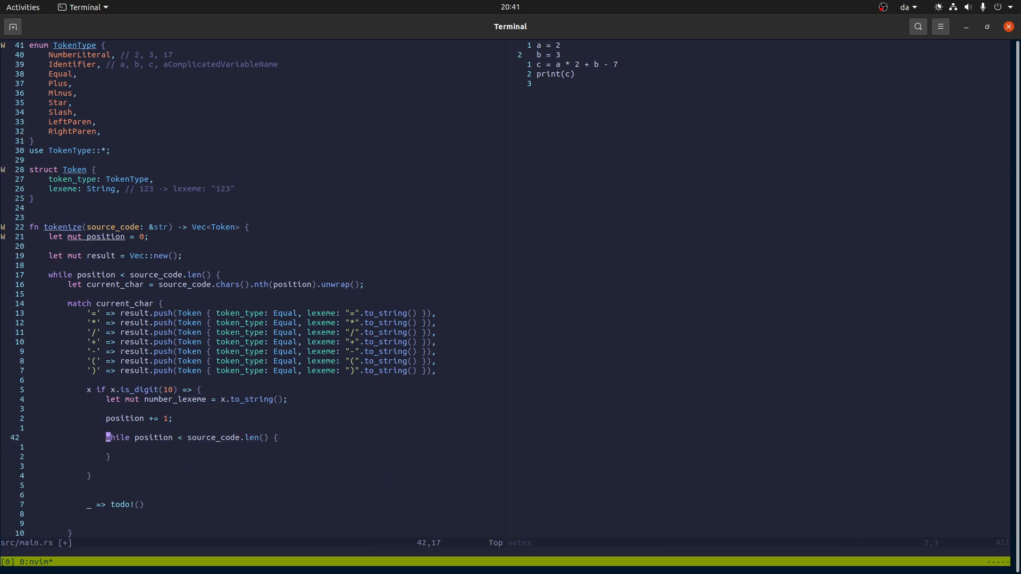
{"action": "type", "text": "let next_char = source_code.chars().nth(position).unwrap();"}
{"action": "type", "text": "if next_char"}
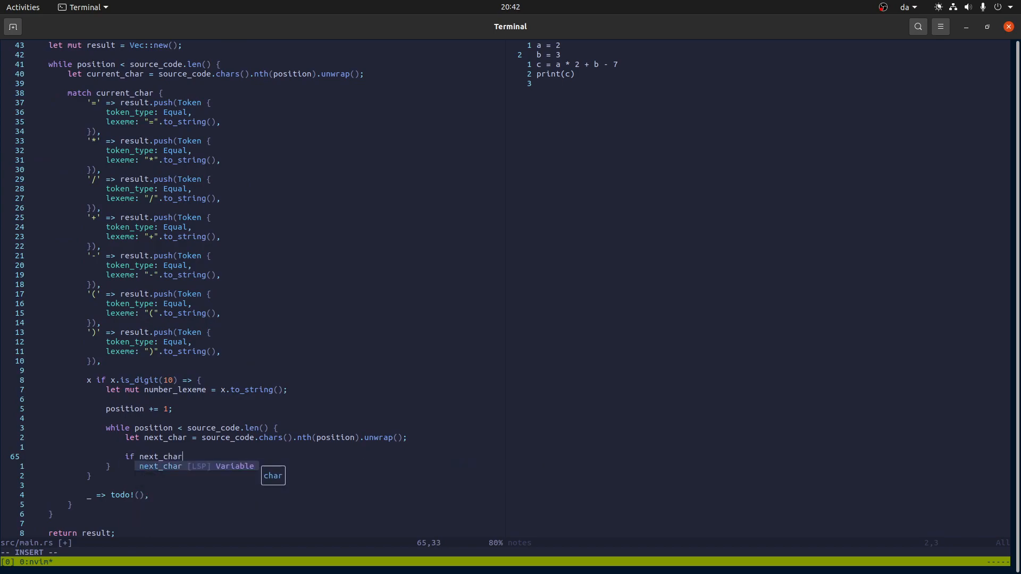
Step: Make the digit loop break on a space and push each digit onto number_lexeme
{"action": "type", "text": "== ' ' ]"}
{"action": "type", "text": "if"}
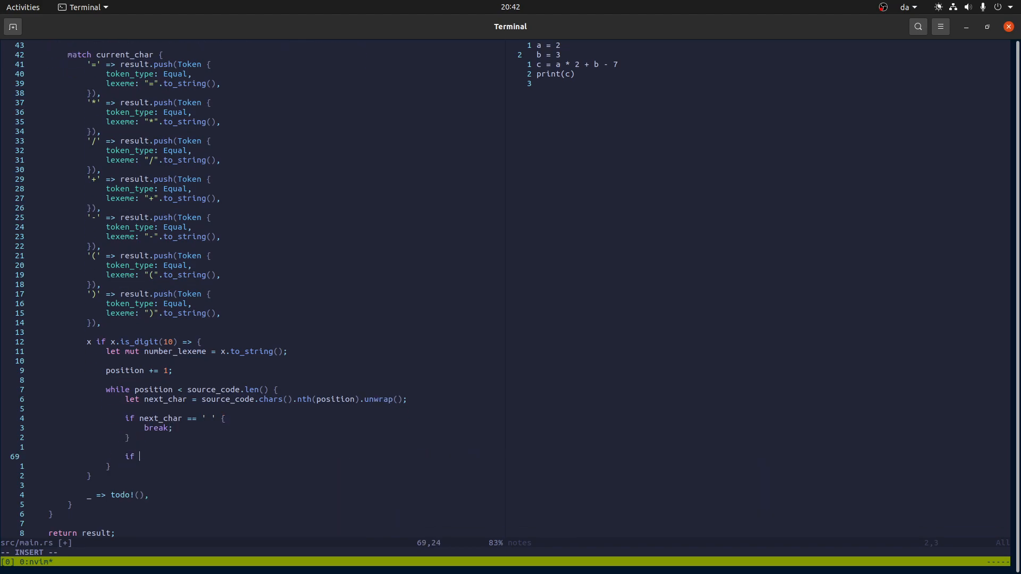
{"action": "type", "text": "next-"}
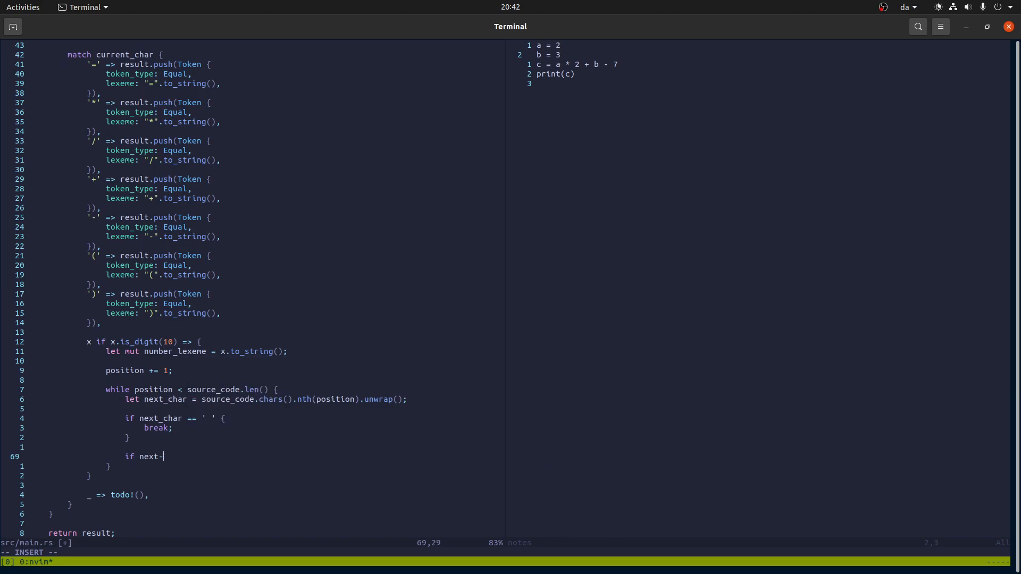
{"action": "type", "text": "char.is_digit(10) {"}
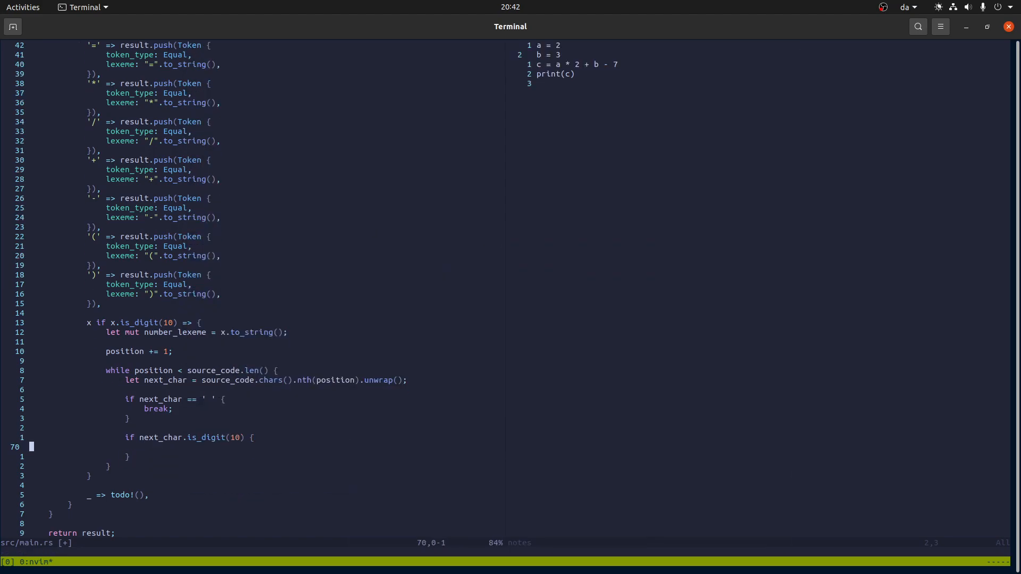
{"action": "type", "text": "number_le"}
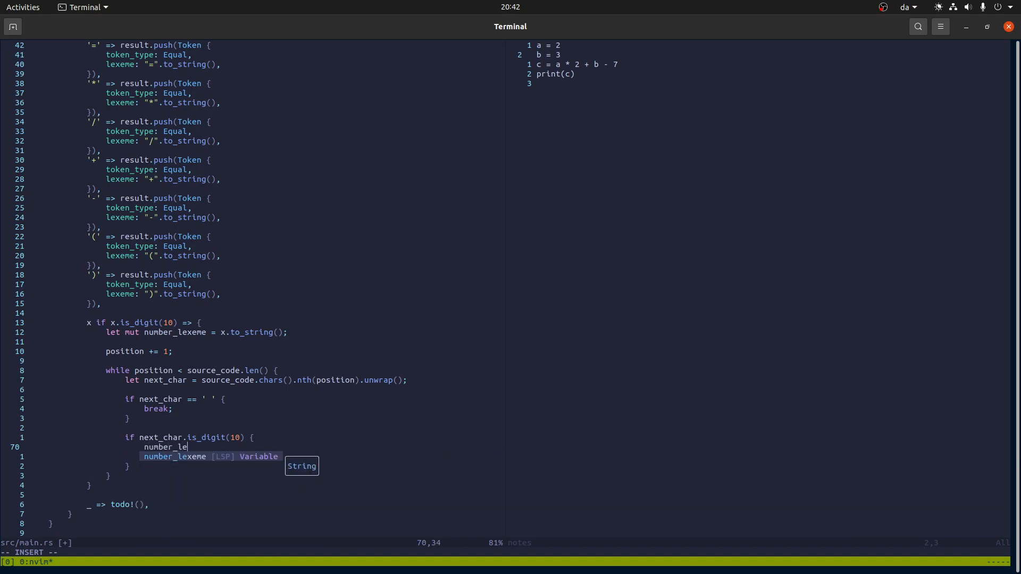
{"action": "type", "text": "xe"}
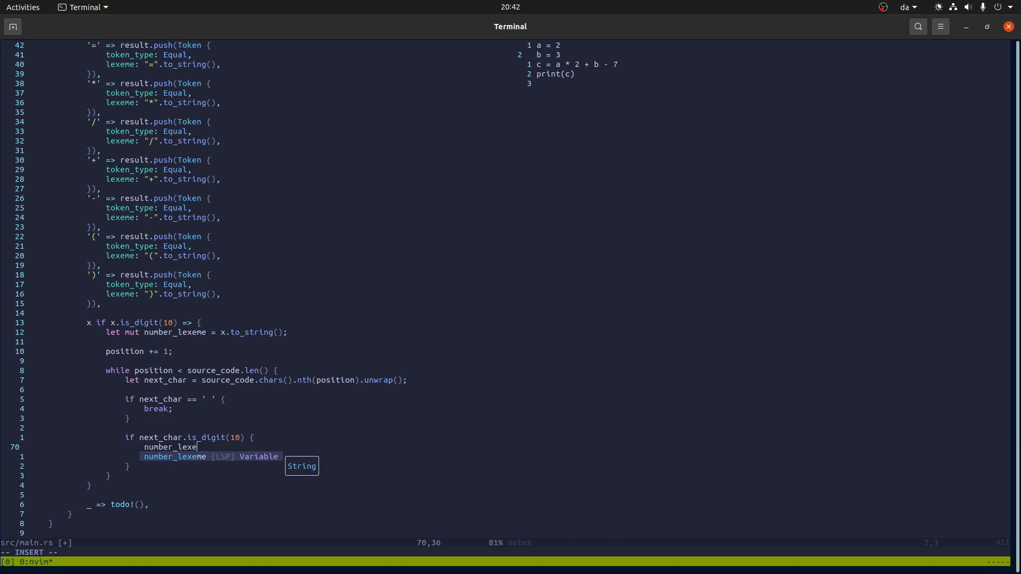
{"action": "type", "text": "."}
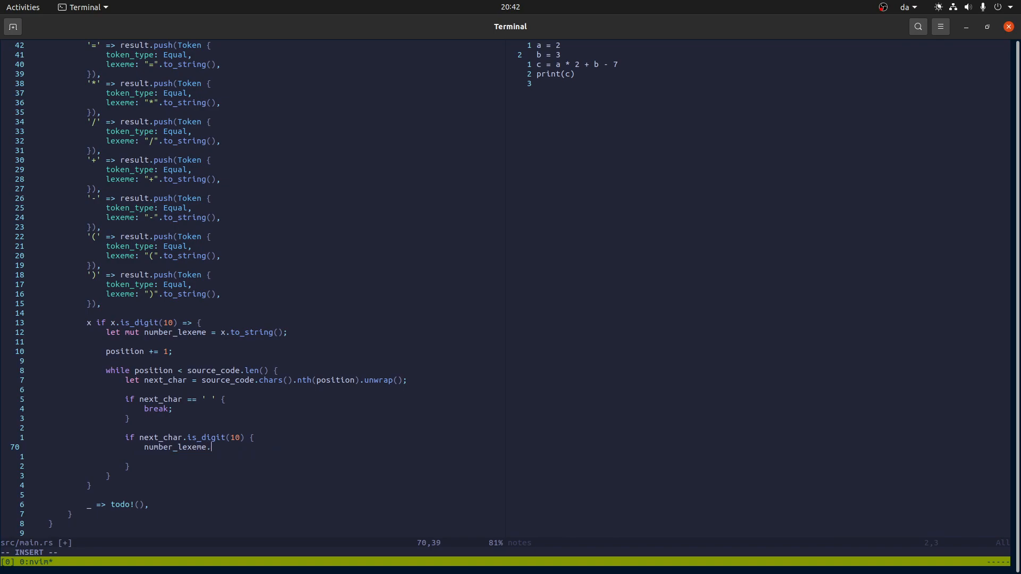
{"action": "type", "text": "push("}
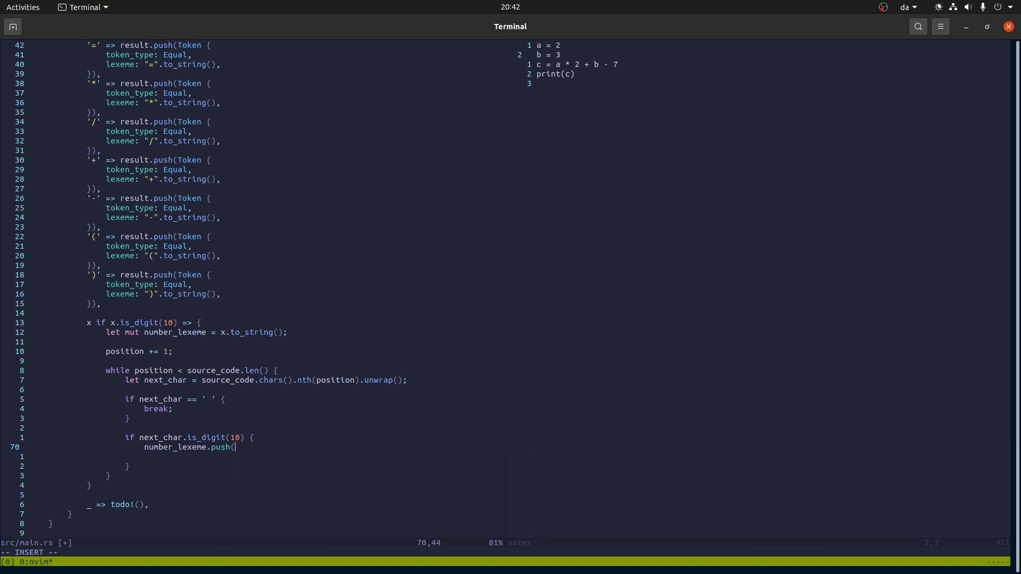
{"action": "type", "text": "next_char);"}
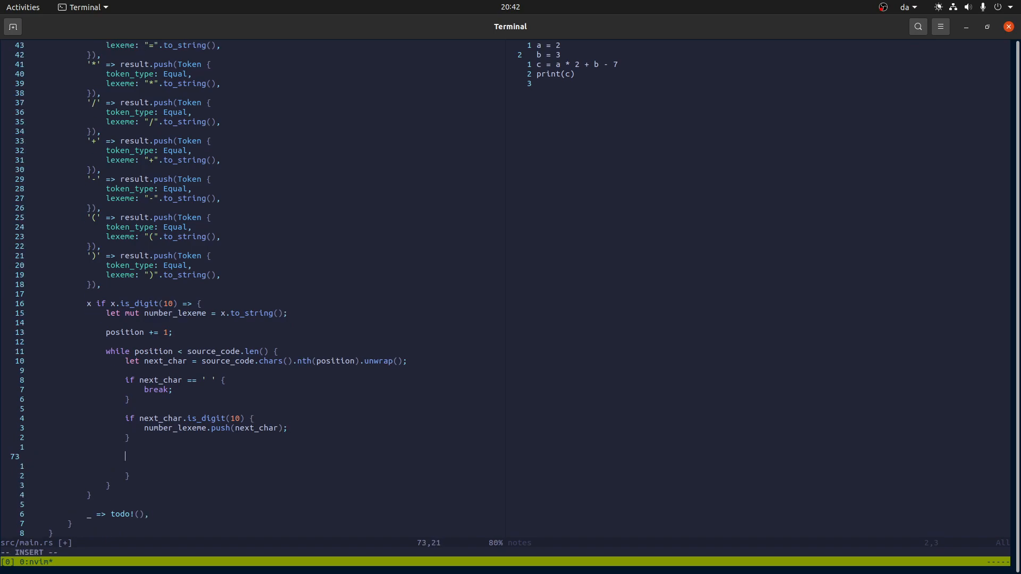
Step: Extend the break condition to also stop on ')' and newline characters
{"action": "type", "text": "} sele if"}
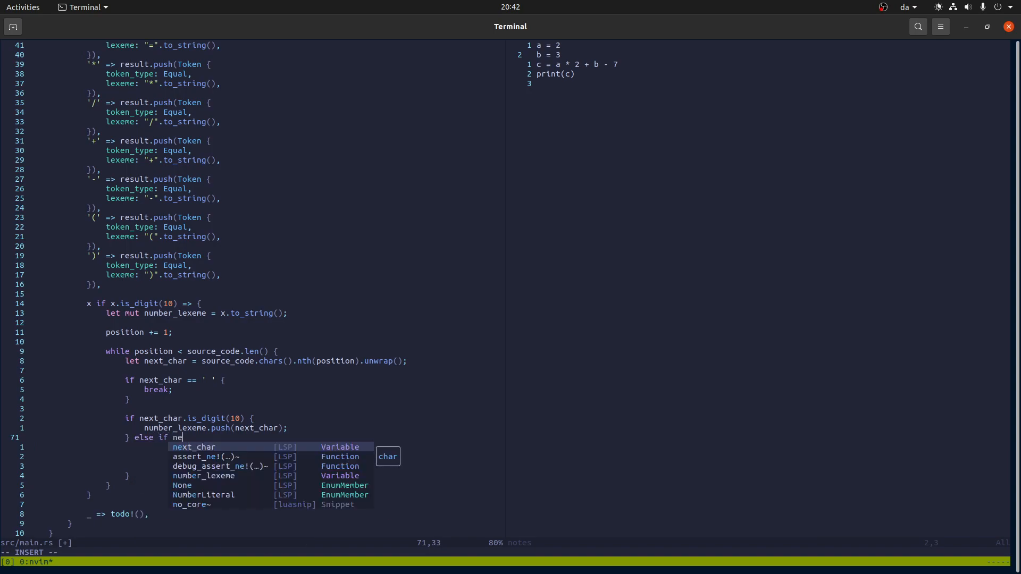
{"action": "type", "text": "xt_char == ')'"}
{"action": "left_click", "coordinate": [267, 379]}
{"action": "type", "text": "or "}
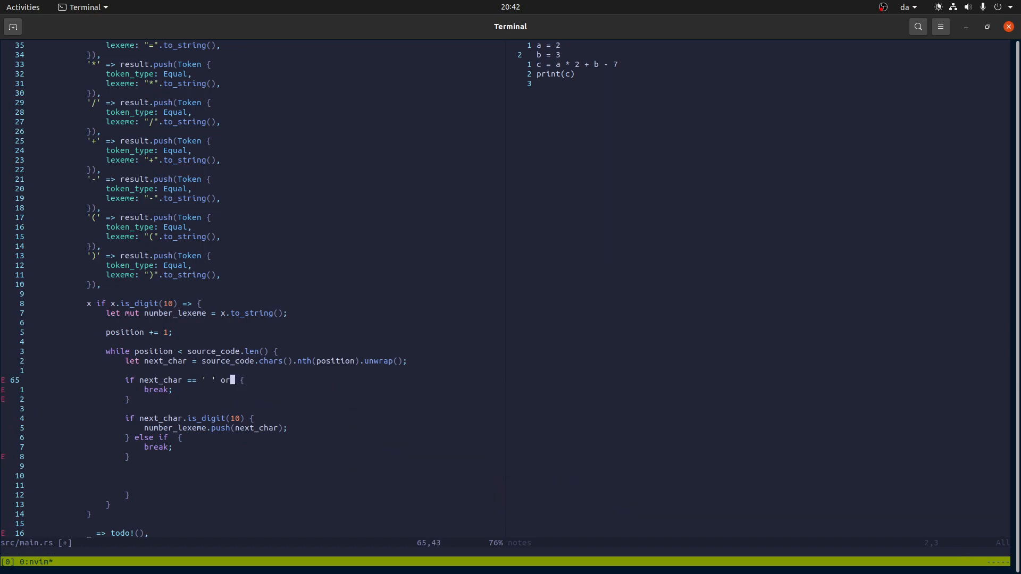
{"action": "type", "text": "next_char == ')' ||"}
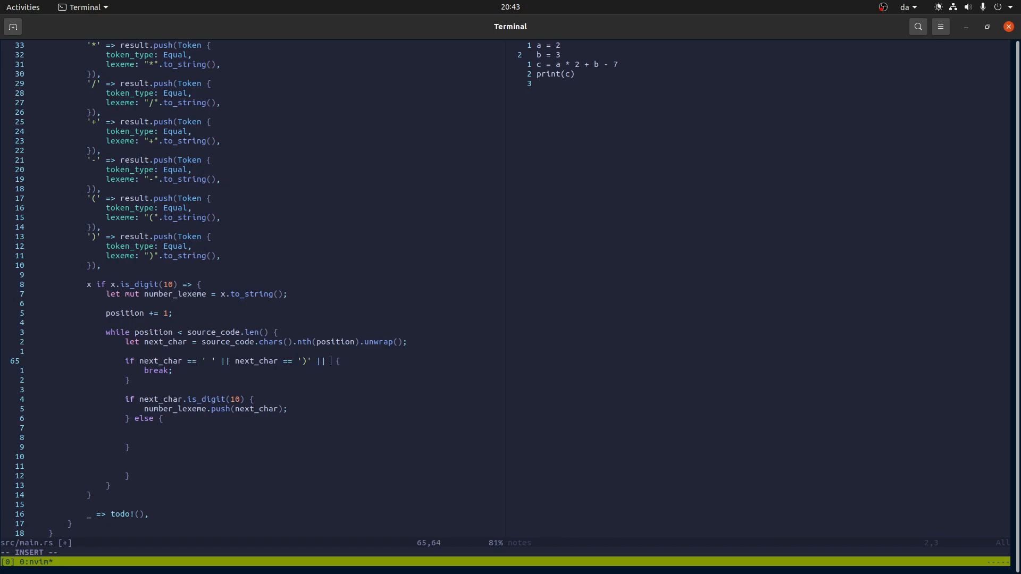
{"action": "type", "text": "next_char == '\\n"}
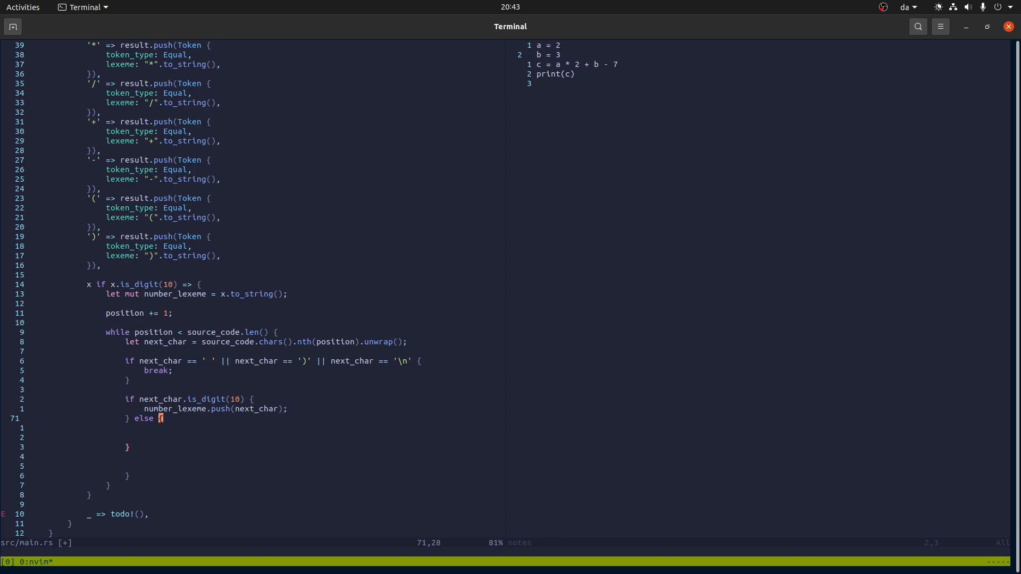
Step: Add an else branch: panic!("Invalid character: '{}'", next_char)
{"action": "key", "text": "o"}
{"action": "type", "text": "panic!(\""}
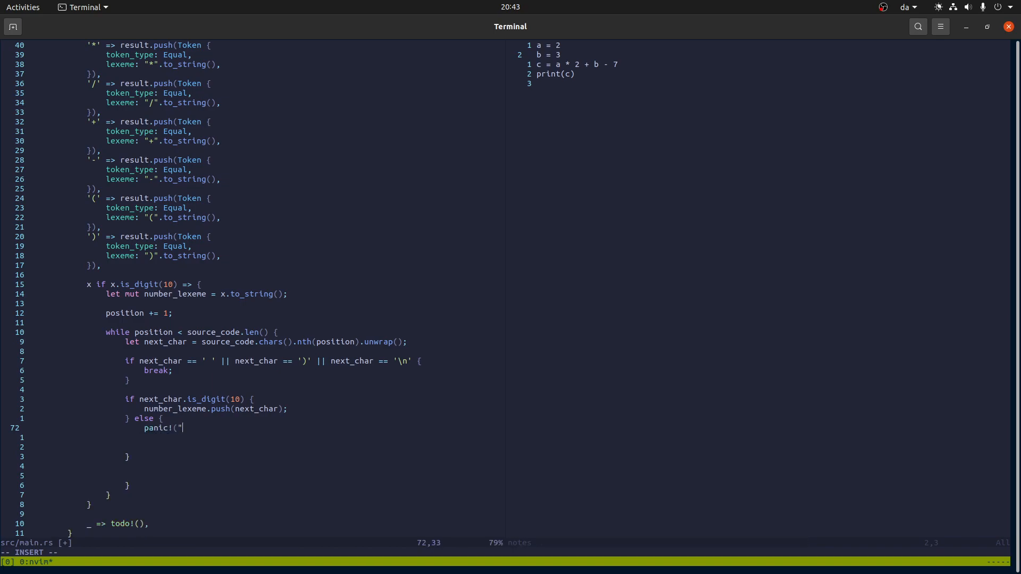
{"action": "type", "text": "Invalid c"}
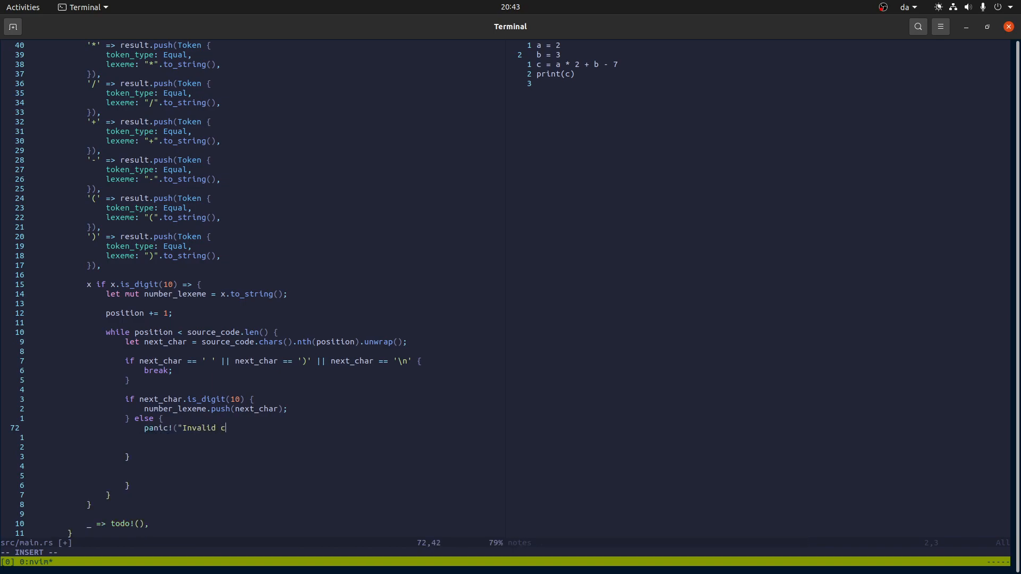
{"action": "type", "text": "haracter:"}
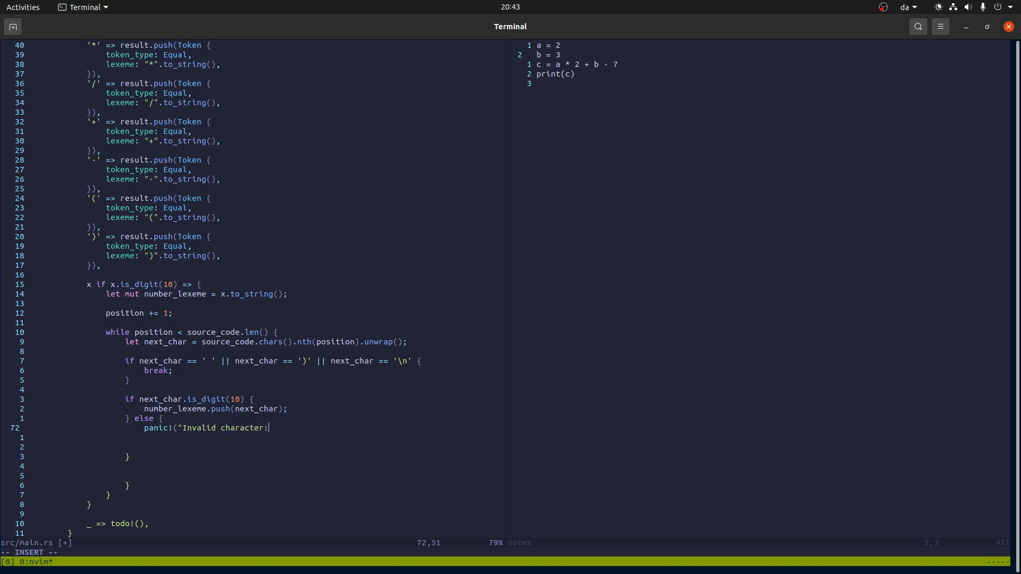
{"action": "type", "text": "'{"}
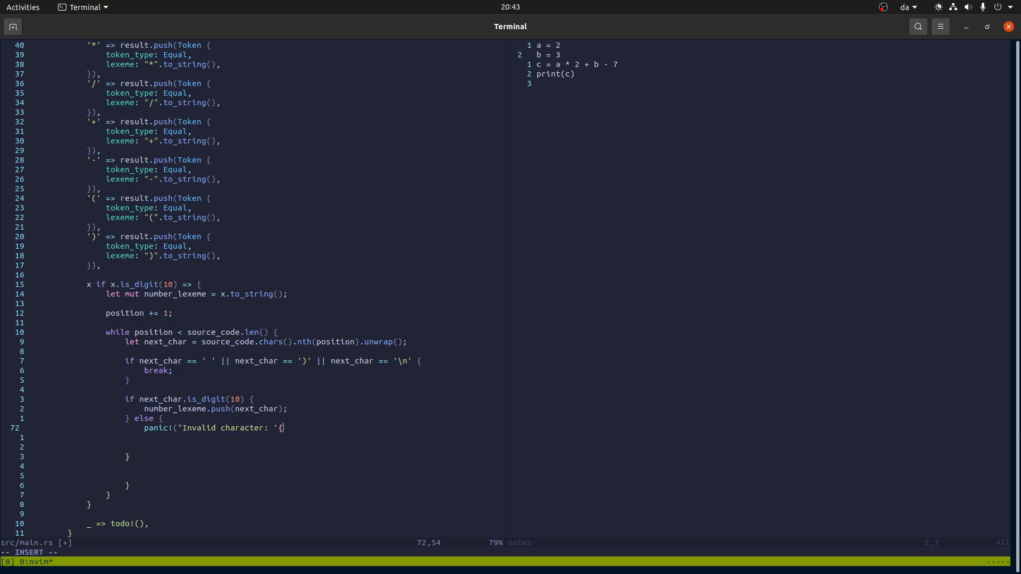
{"action": "type", "text": "}'\", c"}
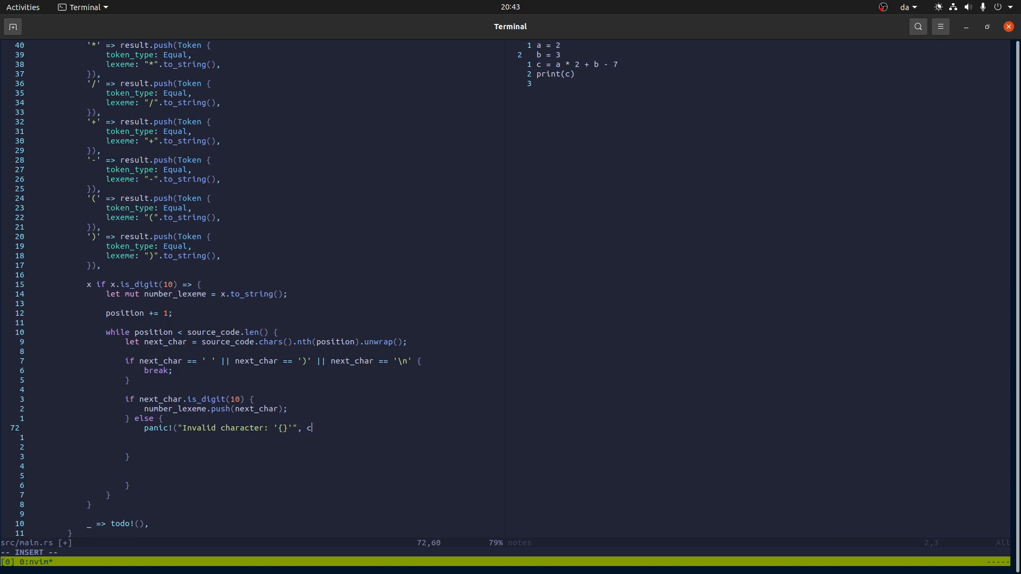
{"action": "type", "text": "next_char);"}
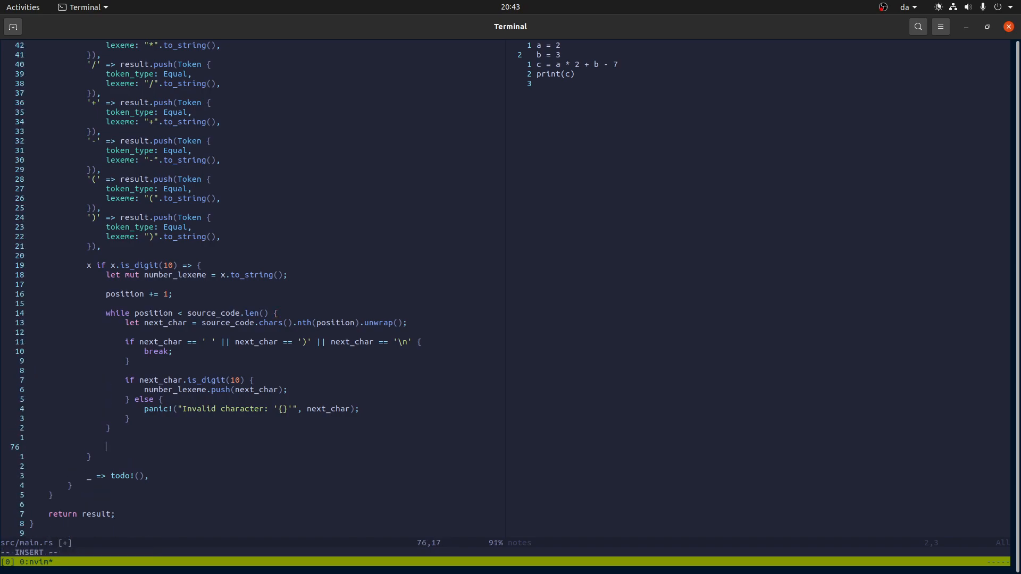
Step: After the digit loop, push a NumberLiteral token with number_lexeme, then continue
{"action": "type", "text": "result.push"}
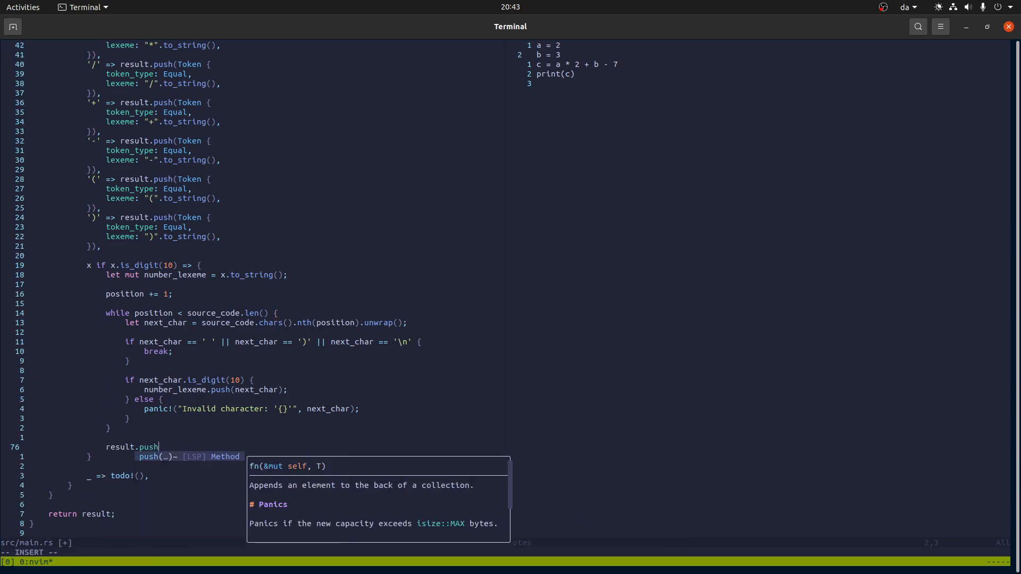
{"action": "type", "text": "(Token { token"}
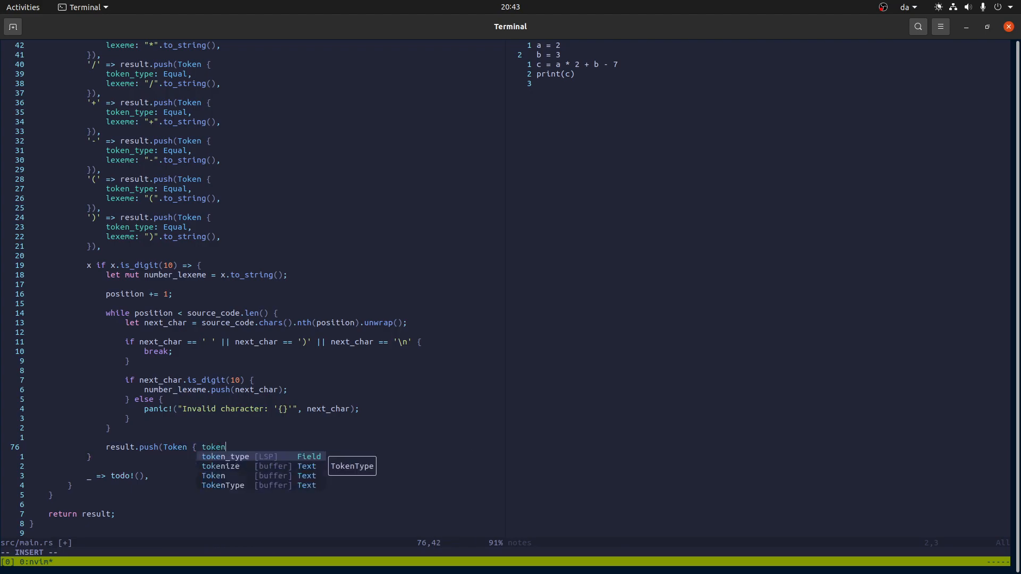
{"action": "type", "text": "_type: NumberLiteral, lexeme: number_le"}
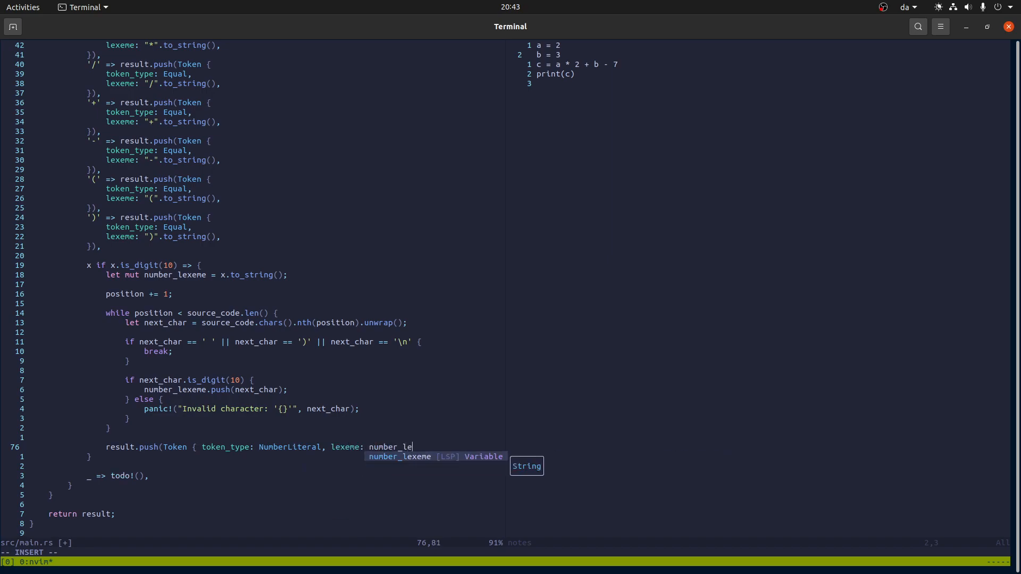
{"action": "type", "text": "xeme });"}
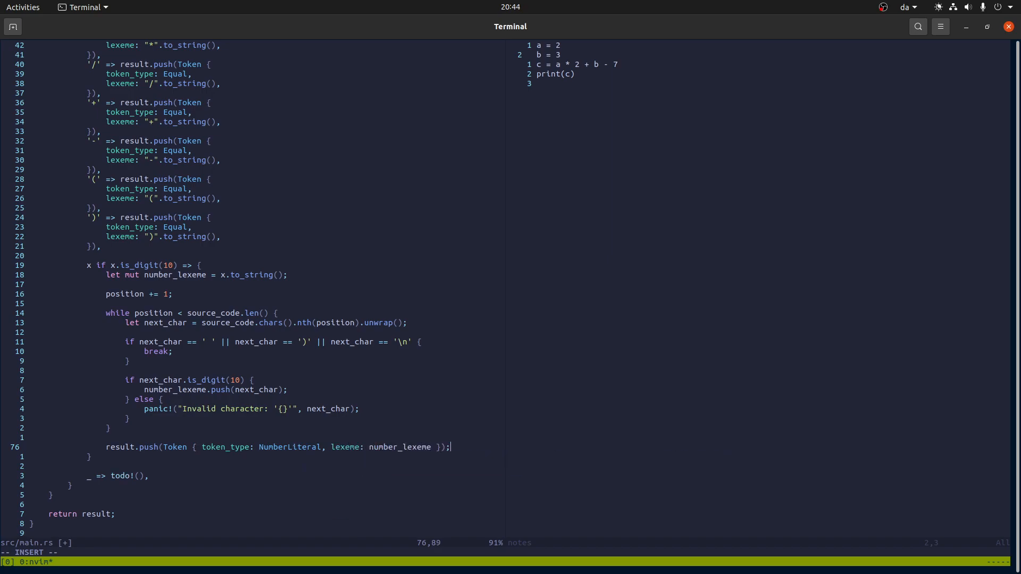
{"action": "type", "text": "continue; //"}
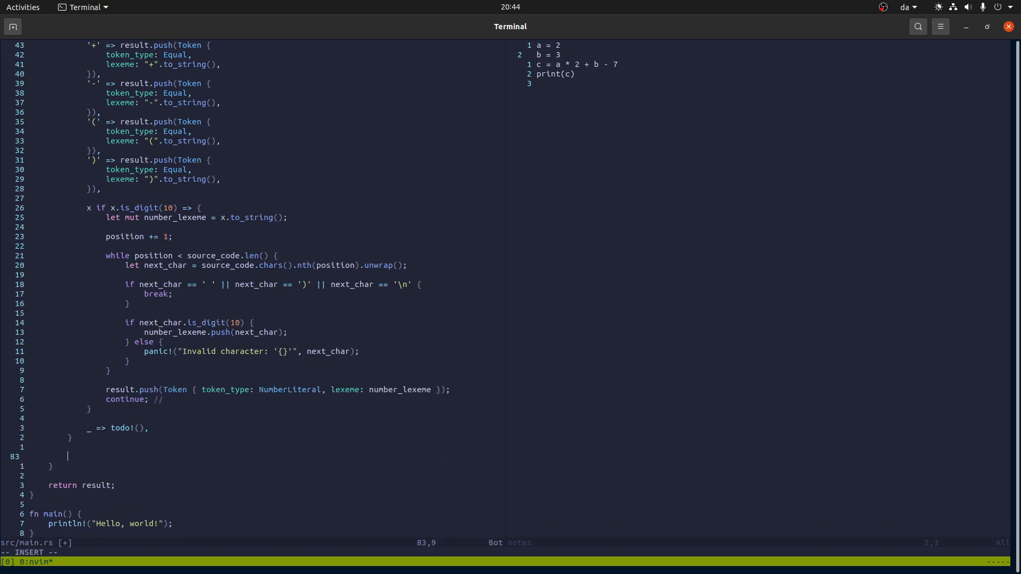
Step: Add position += 1; at the outer loop end and comment the continue
{"action": "type", "text": "position += 1;"}
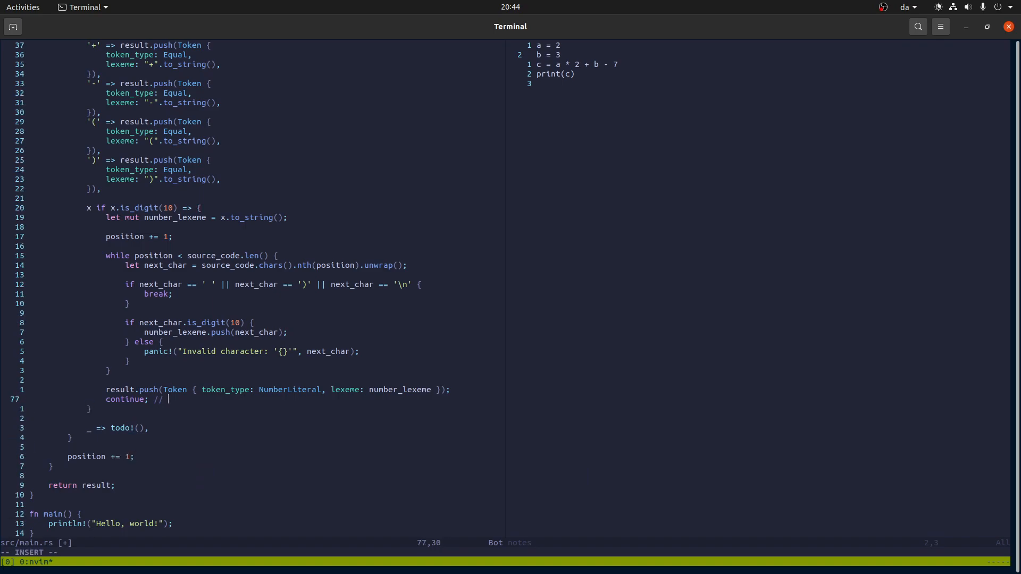
{"action": "type", "text": "We don't want to consume the last charac"}
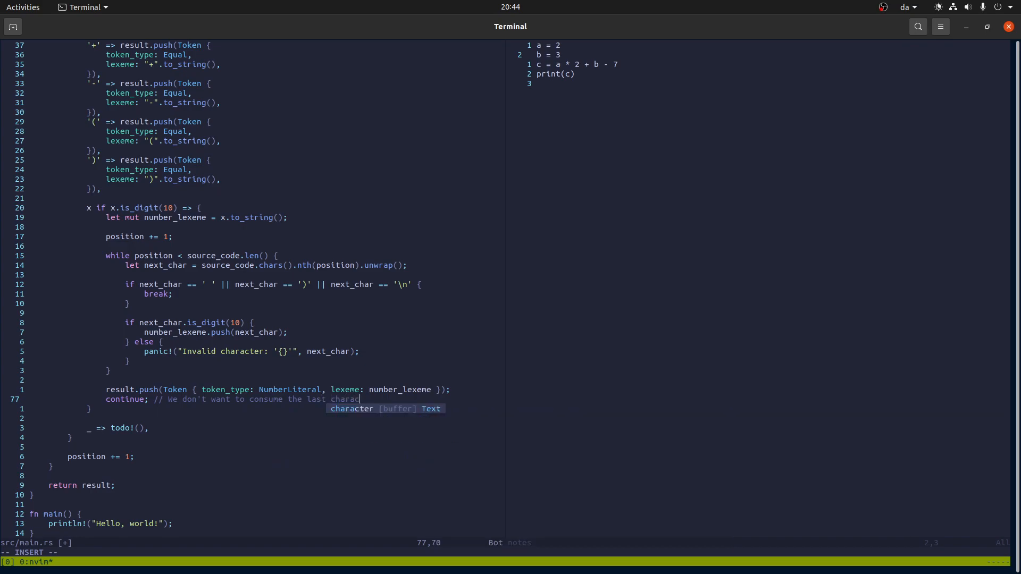
{"action": "key", "text": "Escape"}
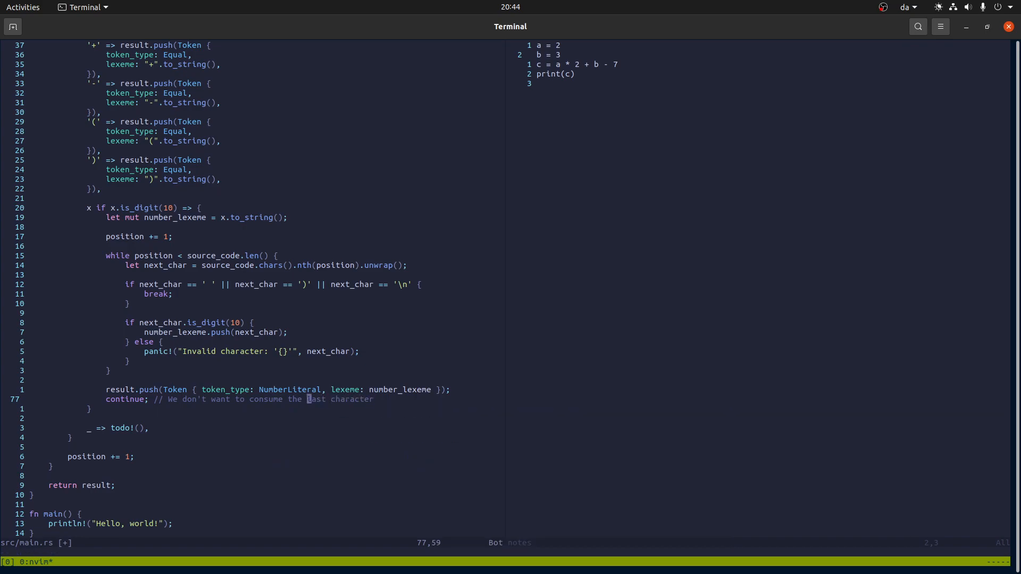
{"action": "type", "text": "next"}
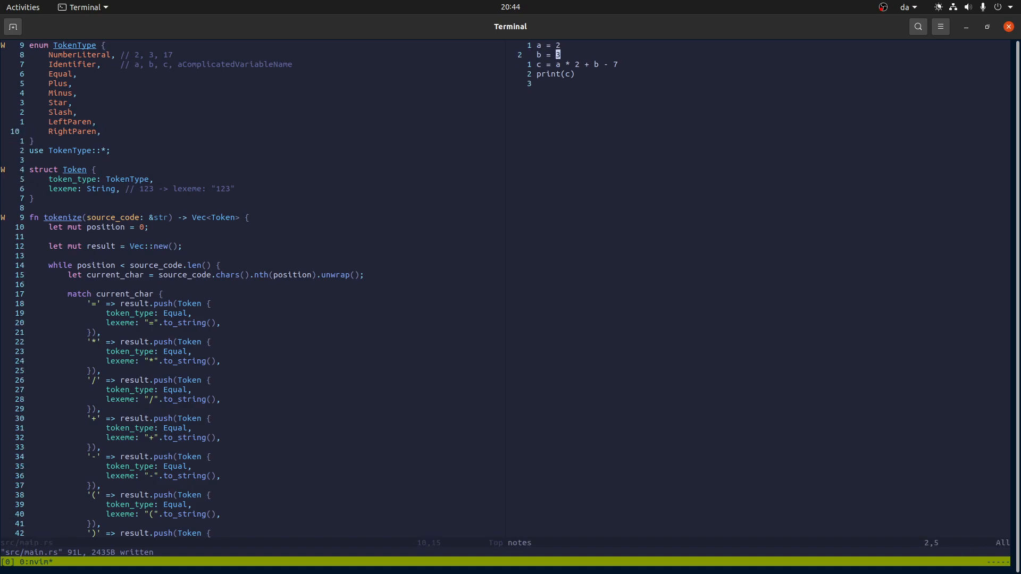
Step: Add a Newline TokenType variant and a '\n' arm pushing a Newline token with lexeme "\n"
{"action": "key", "text": "o"}
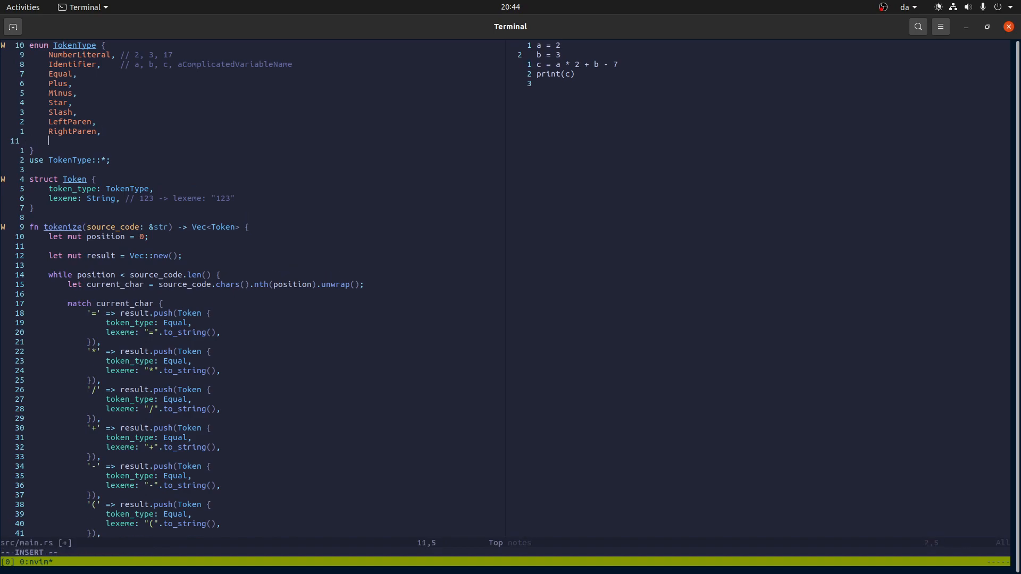
{"action": "type", "text": "Newline"}
{"action": "type", "text": "'"}
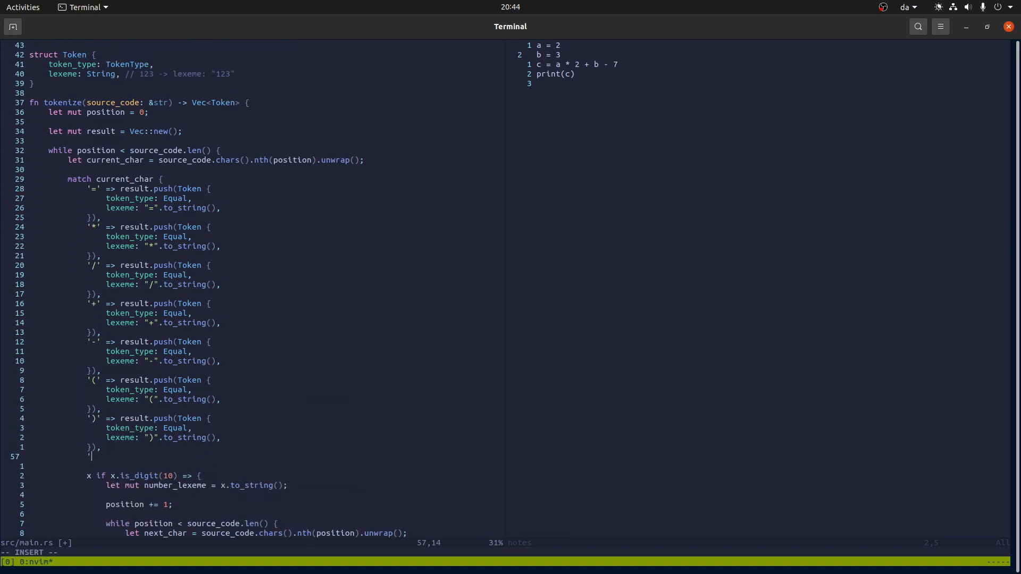
{"action": "type", "text": "\\n' => res"}
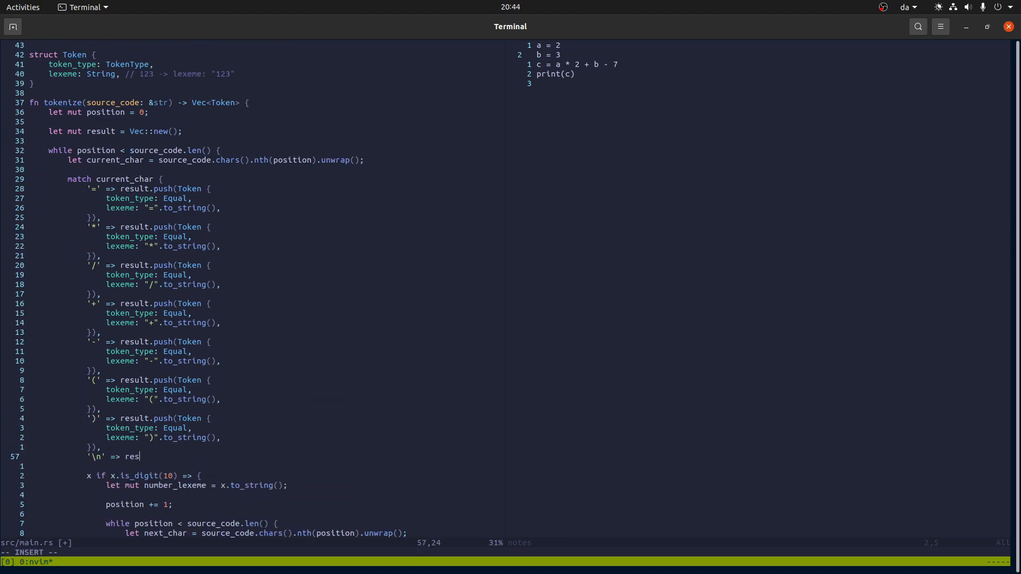
{"action": "type", "text": "ult.push(Token {"}
{"action": "type", "text": "token_type: "}
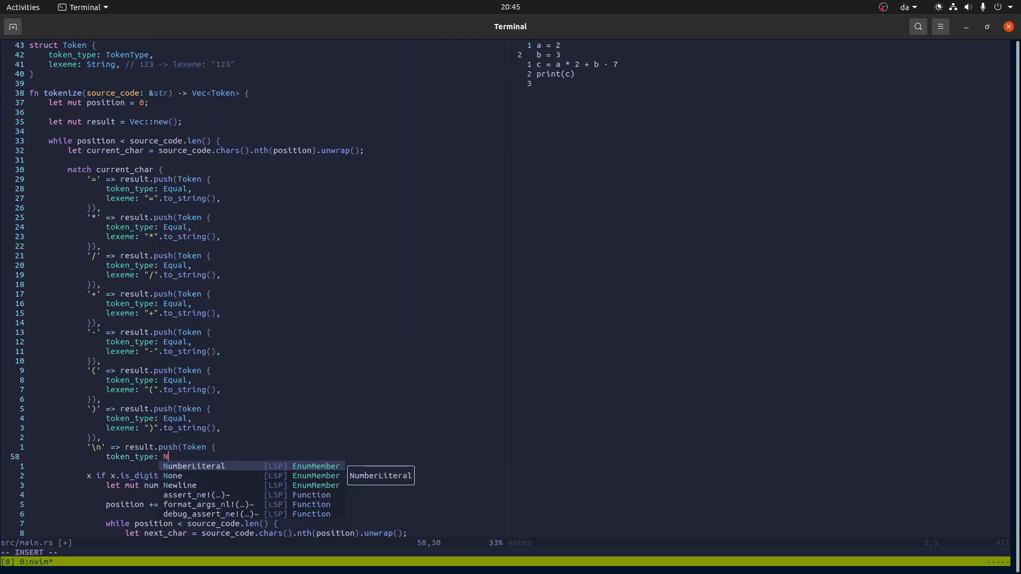
{"action": "type", "text": "Newline,"}
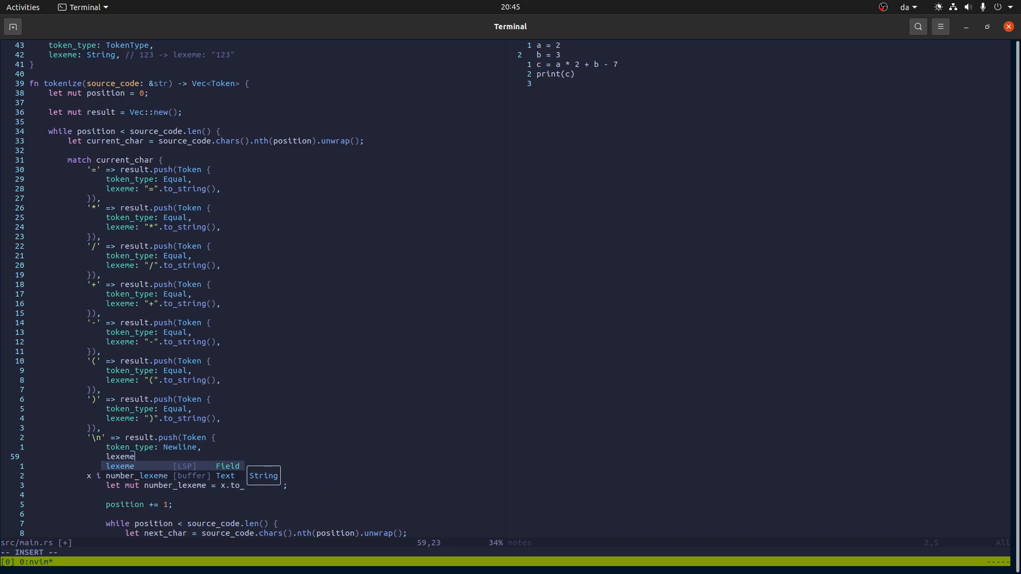
{"action": "type", "text": ": \""}
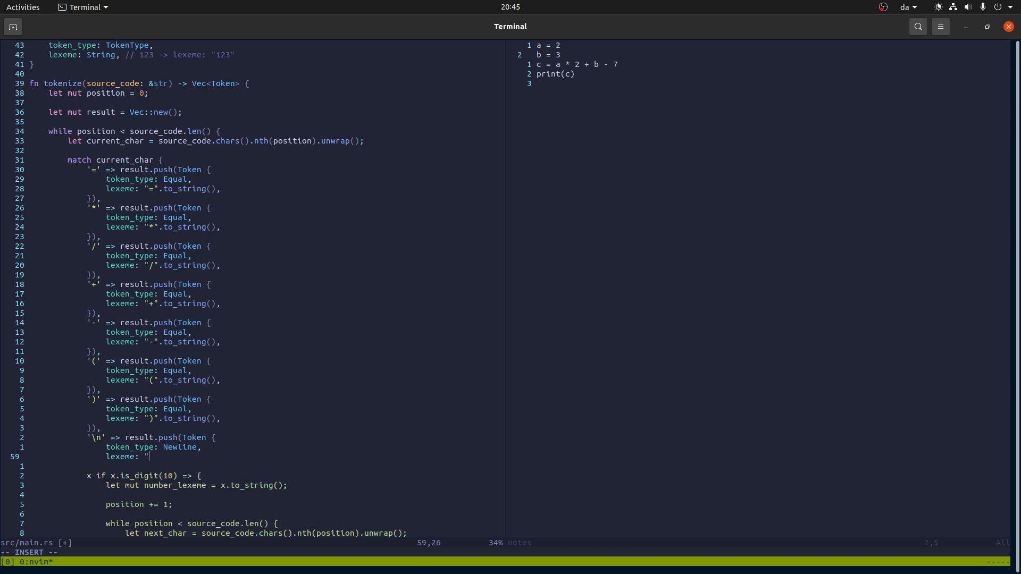
{"action": "type", "text": "\\n\".to_string(),"}
{"action": "type", "text": "});"}
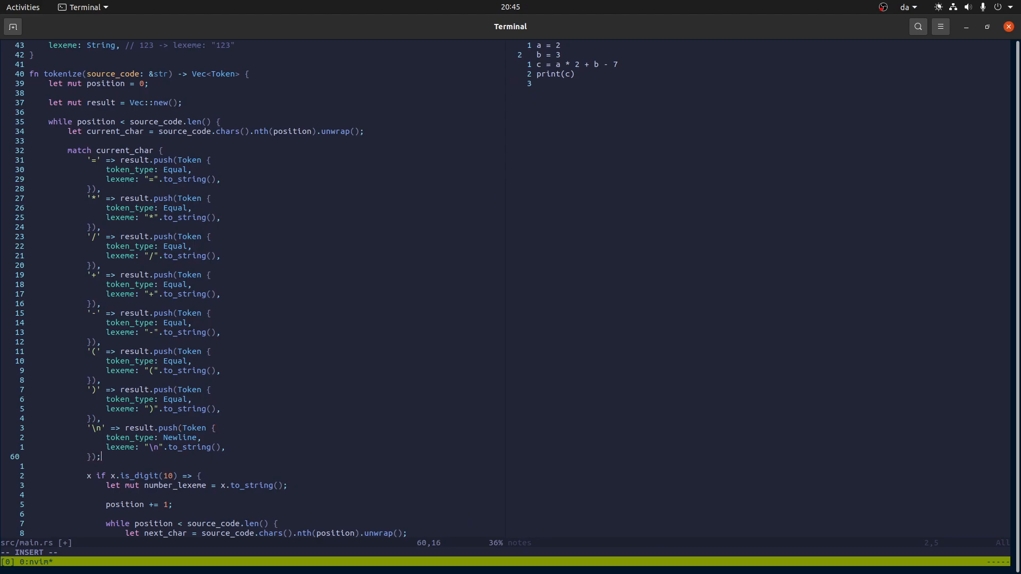
{"action": "key", "text": "Escape"}
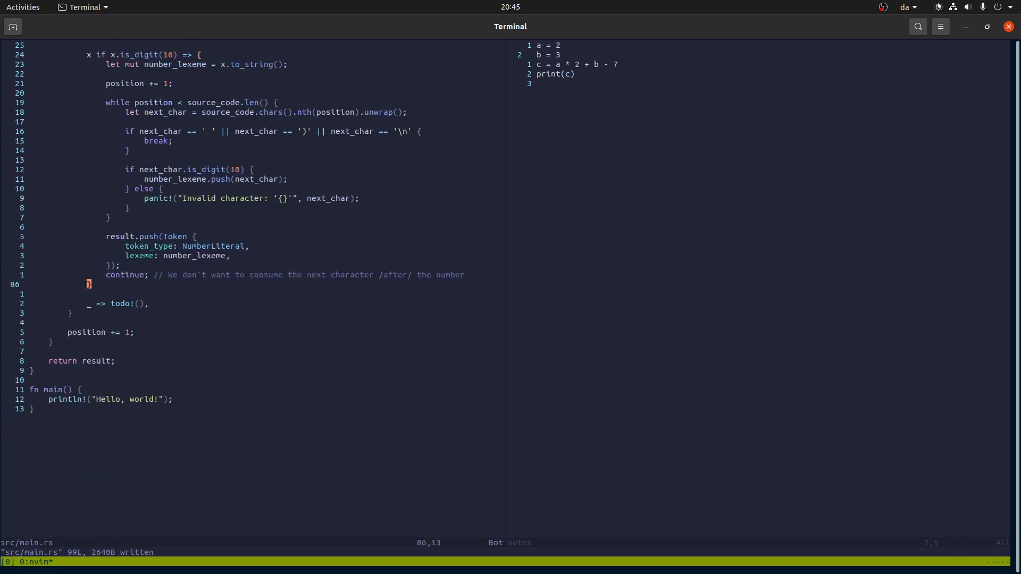
Step: Add an ignored ' ' => {} arm and a // Identifier comment on the c arm
{"action": "key", "text": "o"}
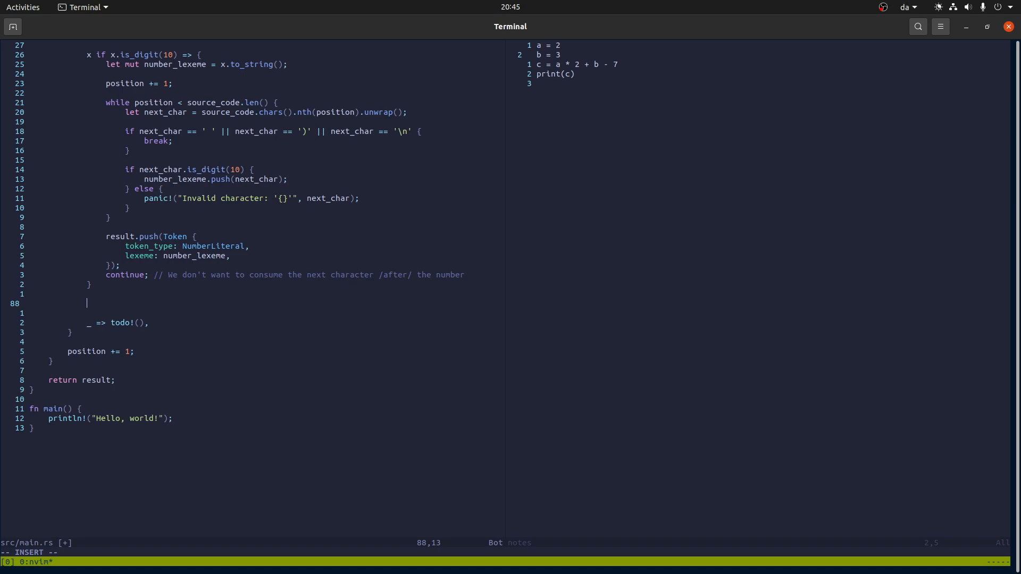
{"action": "type", "text": "c => {"}
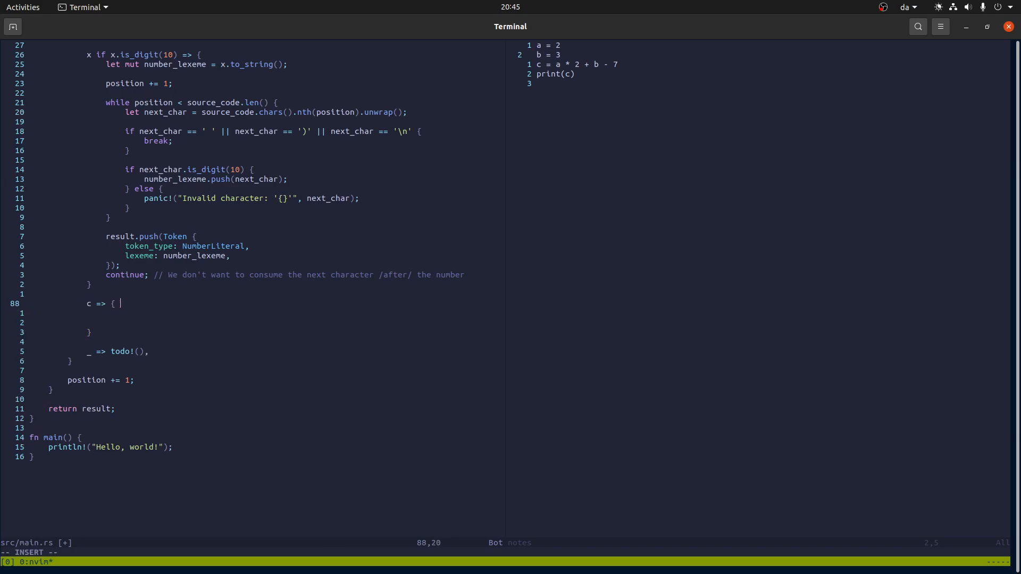
{"action": "type", "text": "//"}
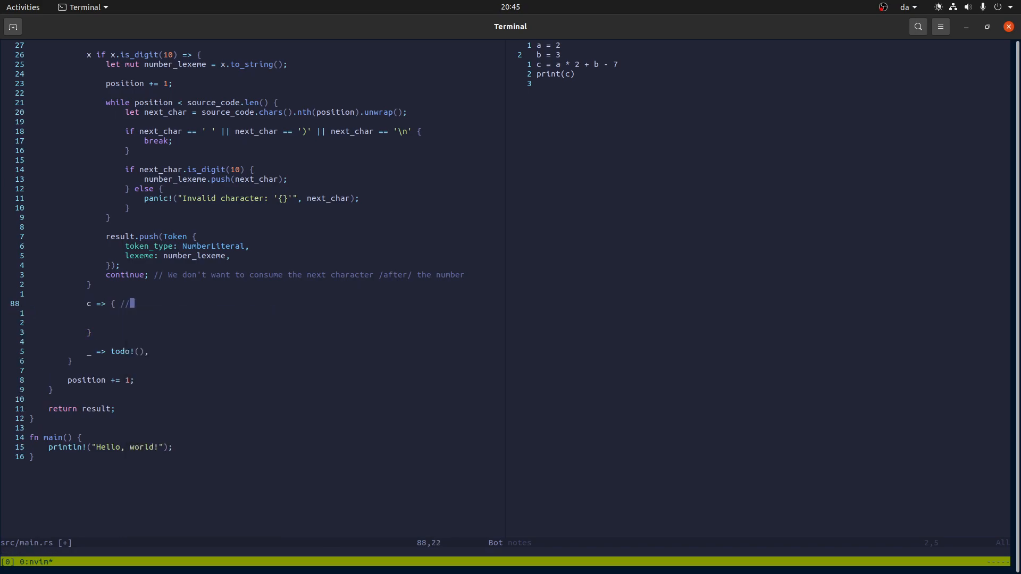
{"action": "type", "text": "' ' =>"}
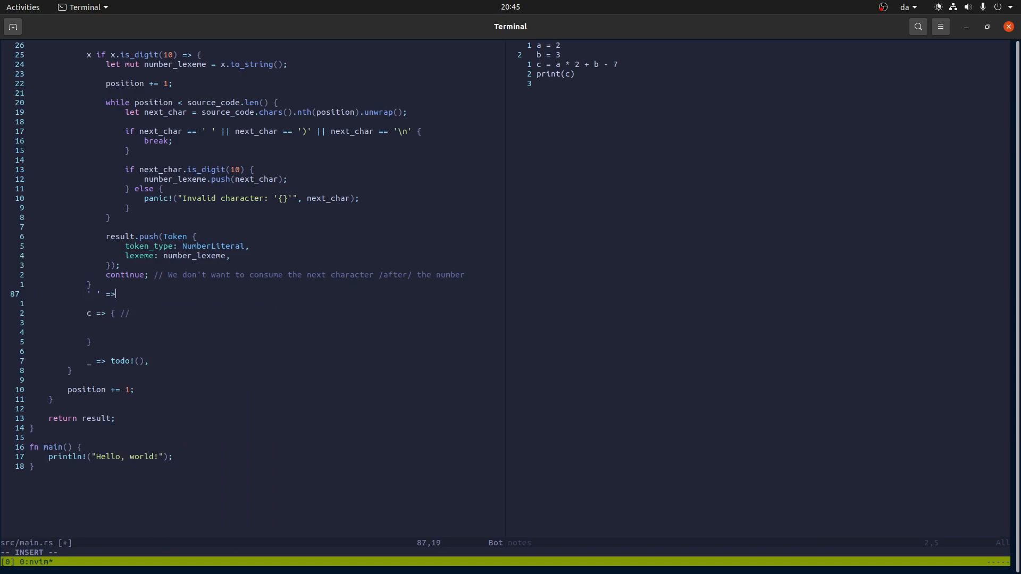
{"action": "type", "text": "{},"}
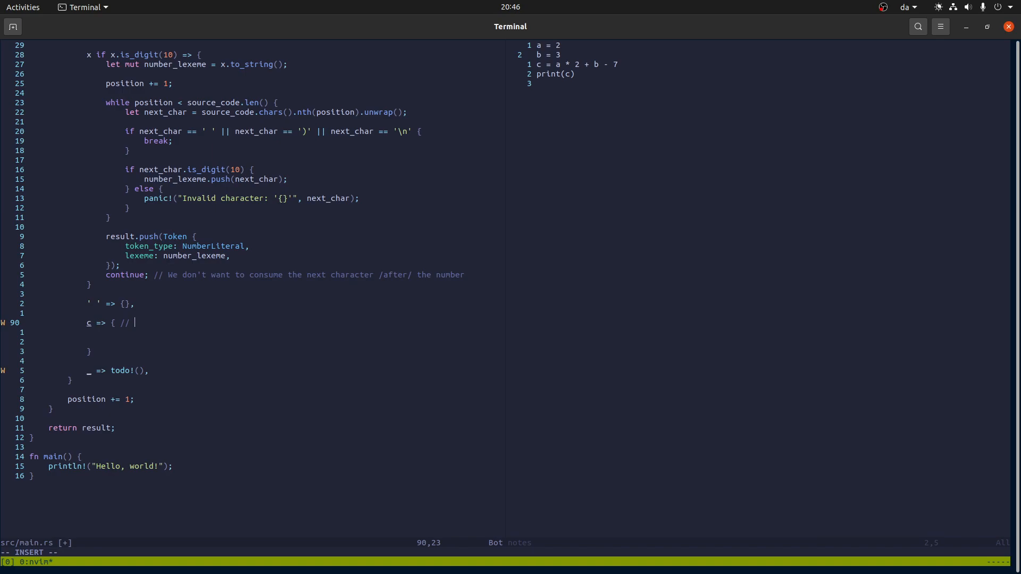
{"action": "type", "text": "Identifier"}
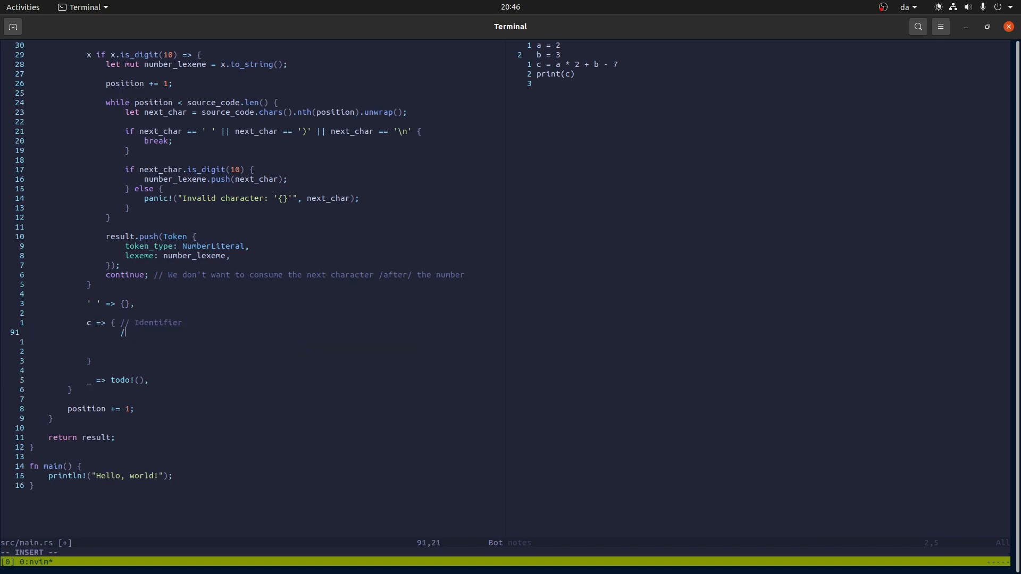
Step: In the Identifier arm, declare let mut lexeme = c.to_string(); and position += 1;
{"action": "type", "text": "letm"}
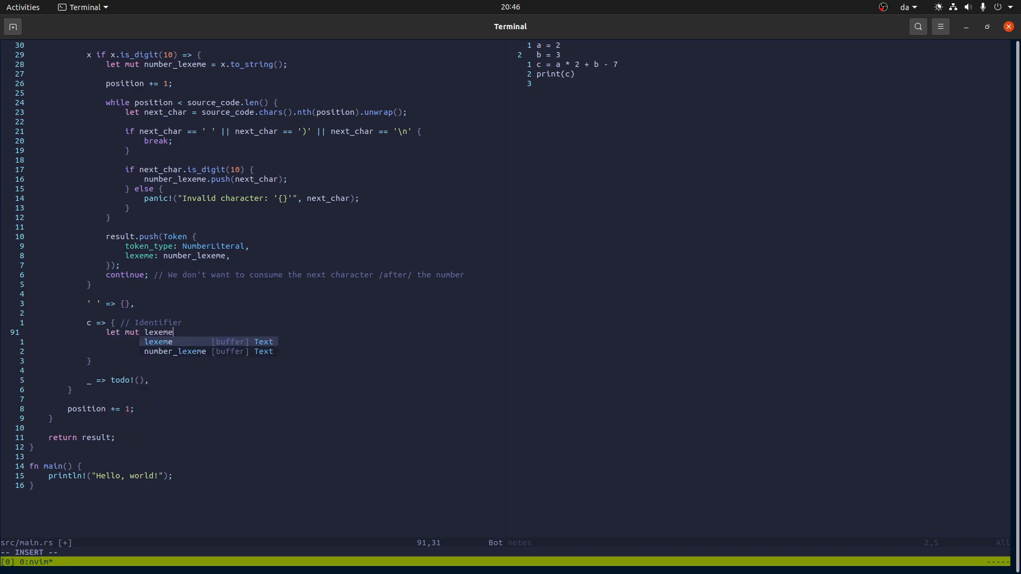
{"action": "type", "text": "= c.s"}
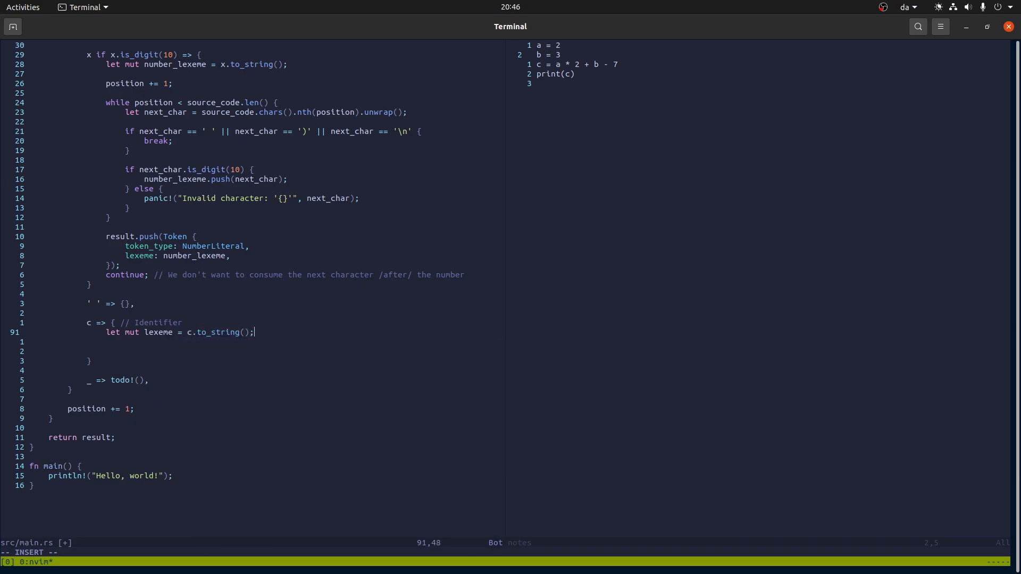
{"action": "key", "text": "Enter"}
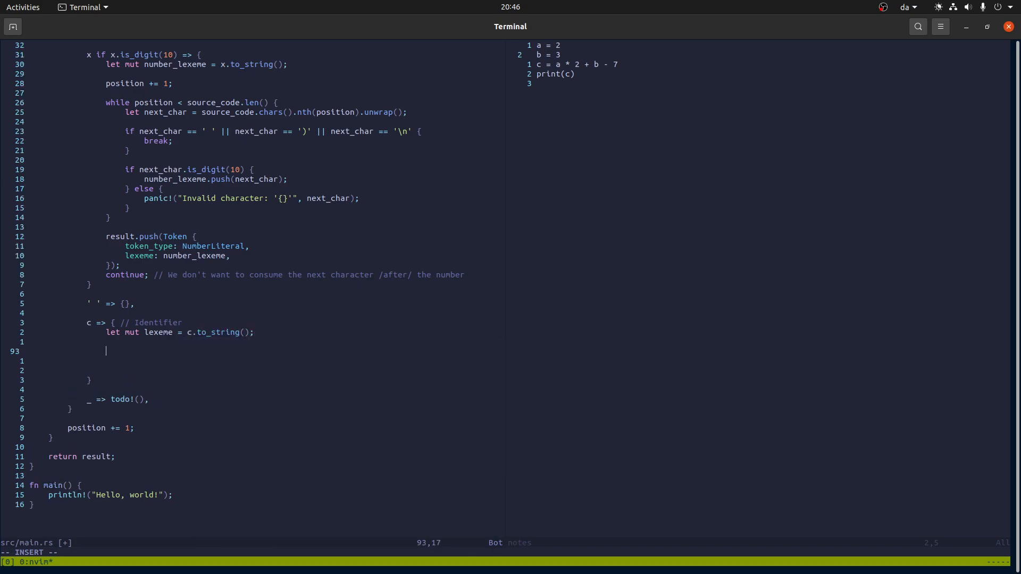
{"action": "type", "text": "ps"}
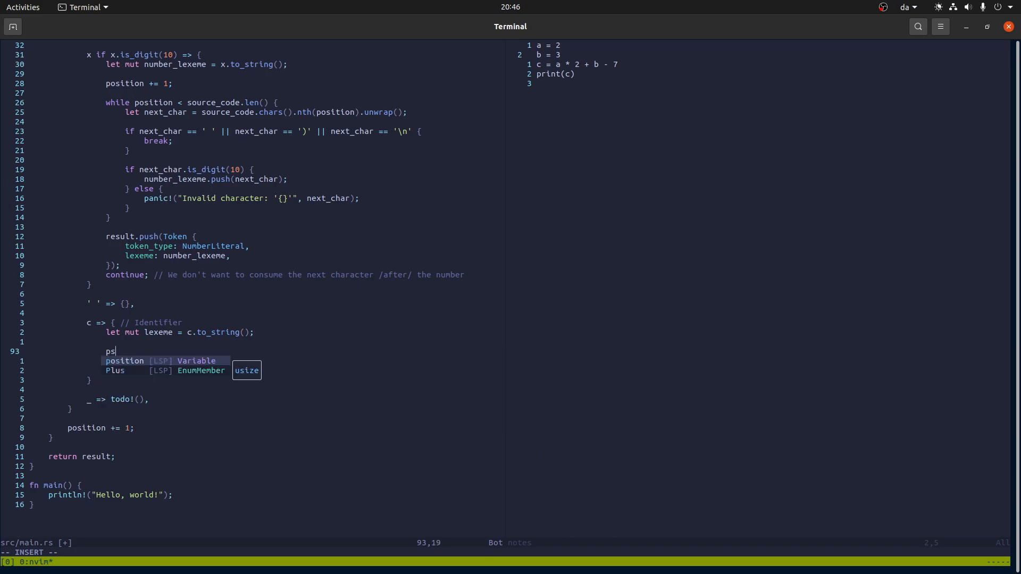
{"action": "type", "text": "osition +="}
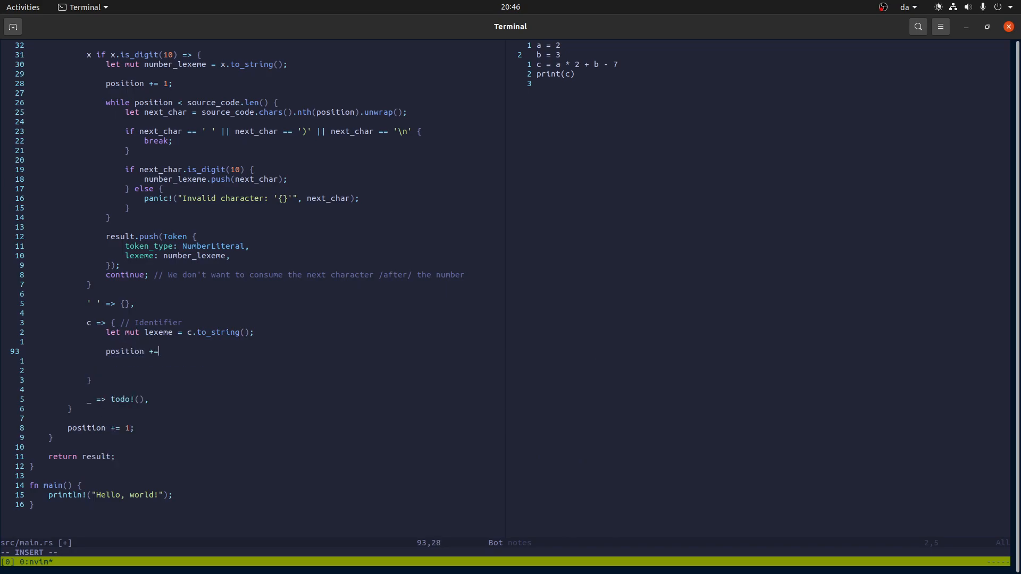
{"action": "type", "text": "1;"}
{"action": "left_click", "coordinate": [271, 360]}
{"action": "type", "text": "while position < source_code.len() {"}
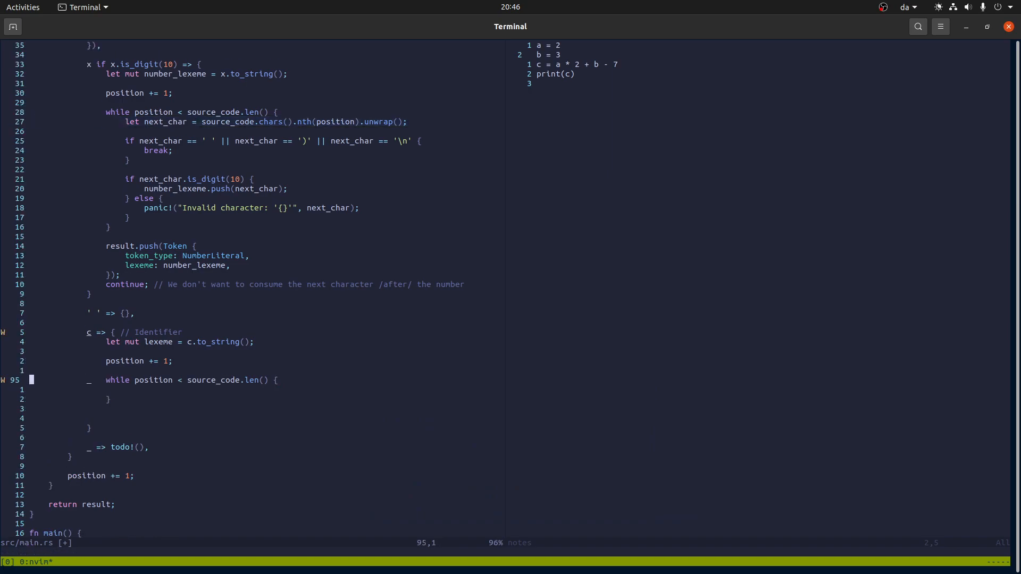
Step: Read next_char, break when not alphanumeric, push it to lexeme, and increment position
{"action": "type", "text": "let next_char = source_code.chars().nth(position).unwrap();"}
{"action": "type", "text": "if"}
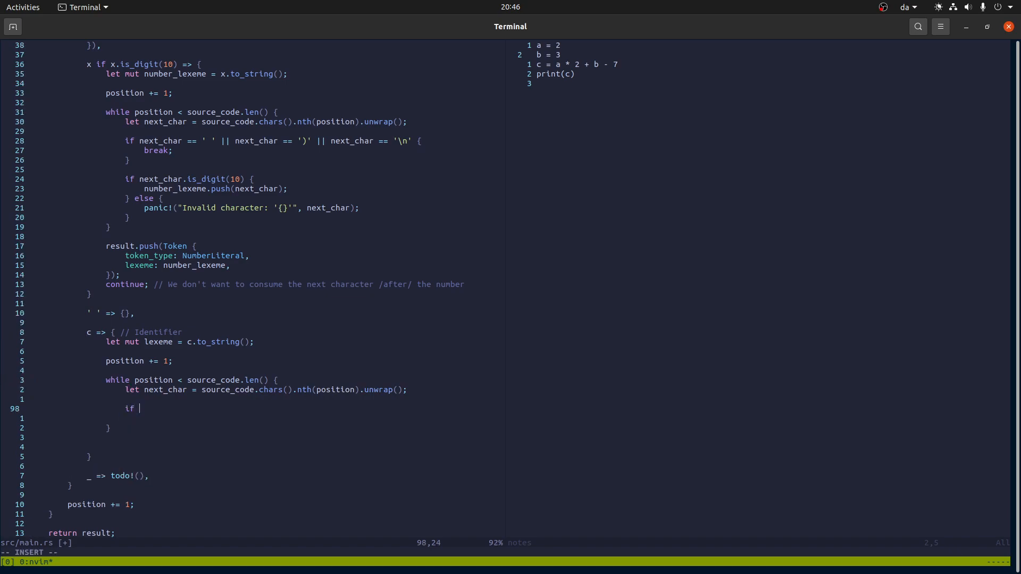
{"action": "type", "text": "!next_char.is_alphanumeric() {"}
{"action": "type", "text": "break;"}
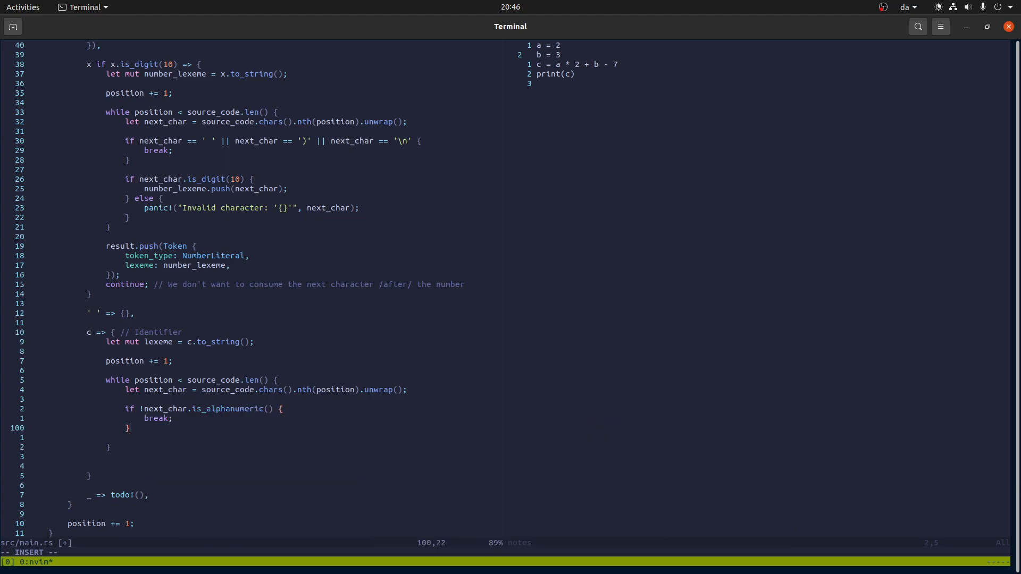
{"action": "type", "text": "lexeme"}
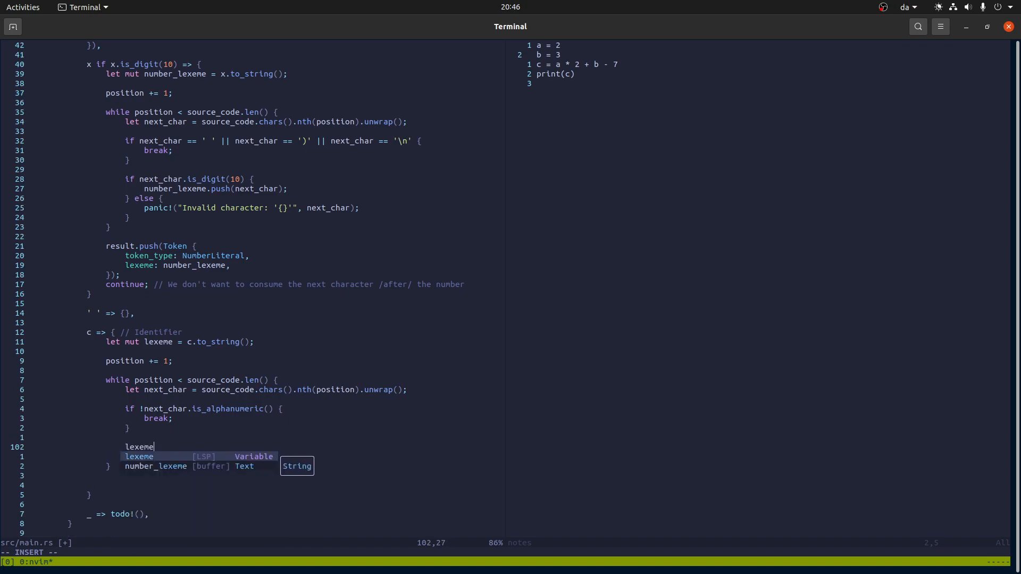
{"action": "type", "text": ".push(next_char);"}
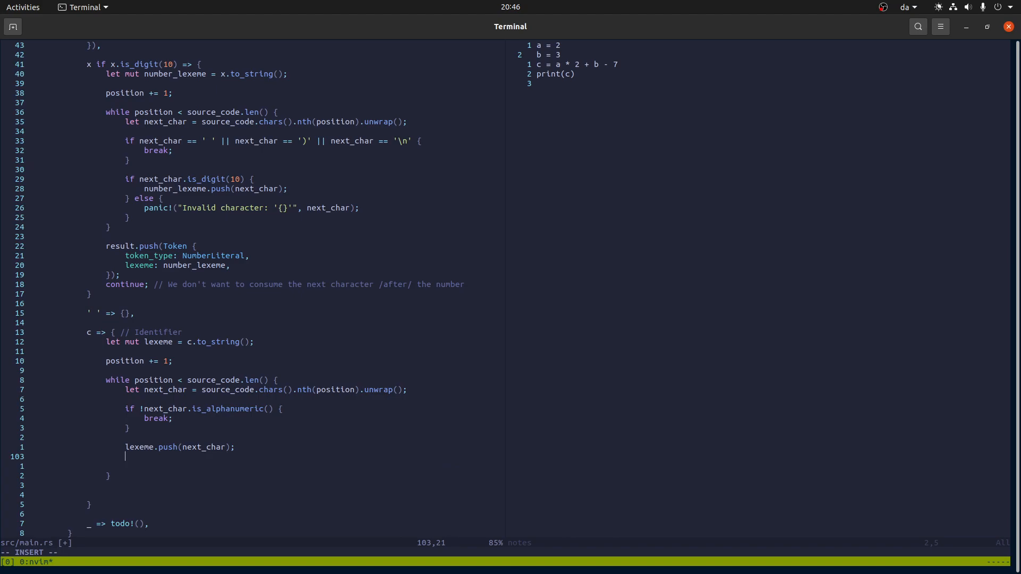
{"action": "type", "text": "position += 1;"}
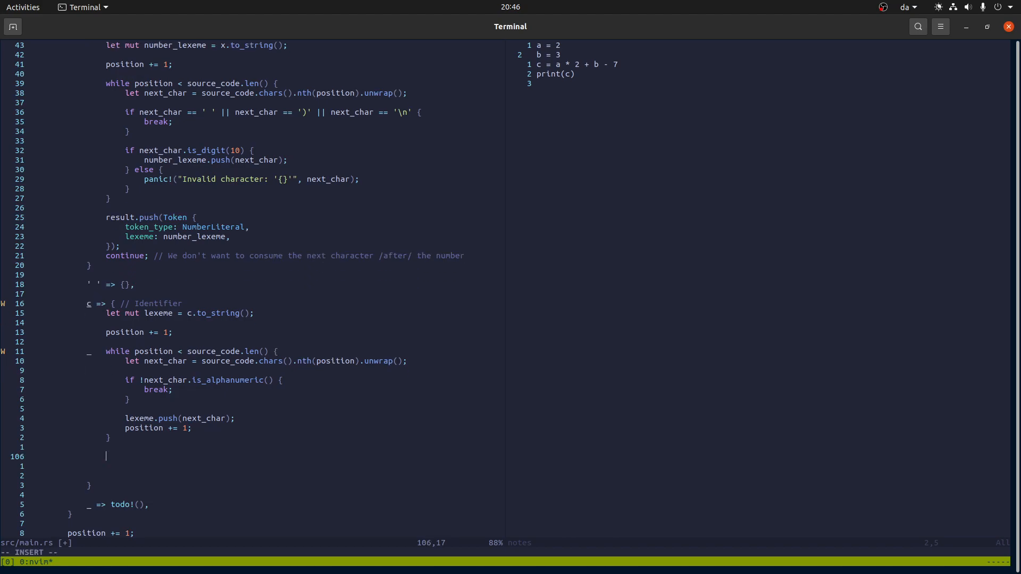
Step: After the loop, push an Identifier token holding lexeme
{"action": "type", "text": "result.push"}
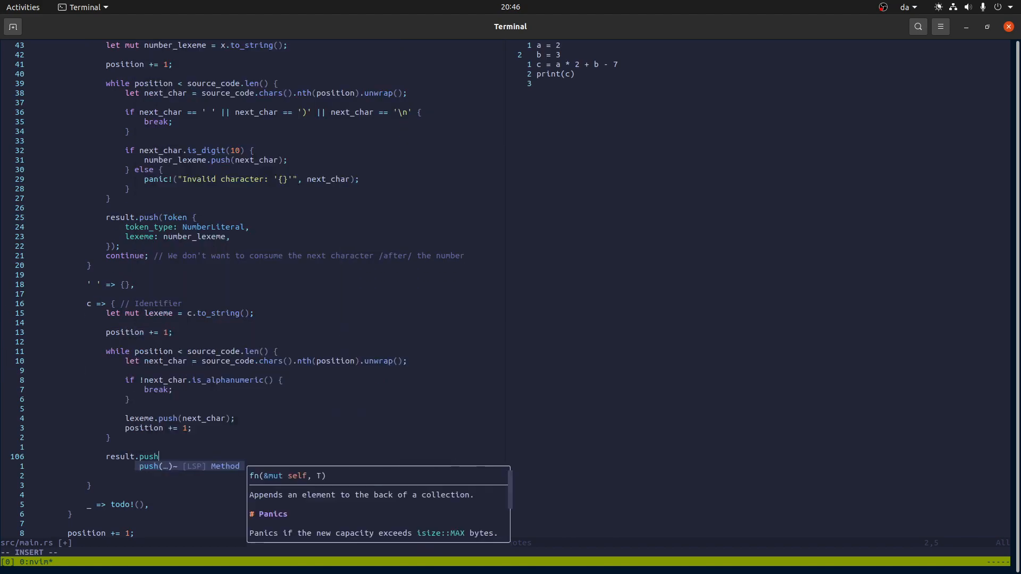
{"action": "type", "text": "(Token { token_t"}
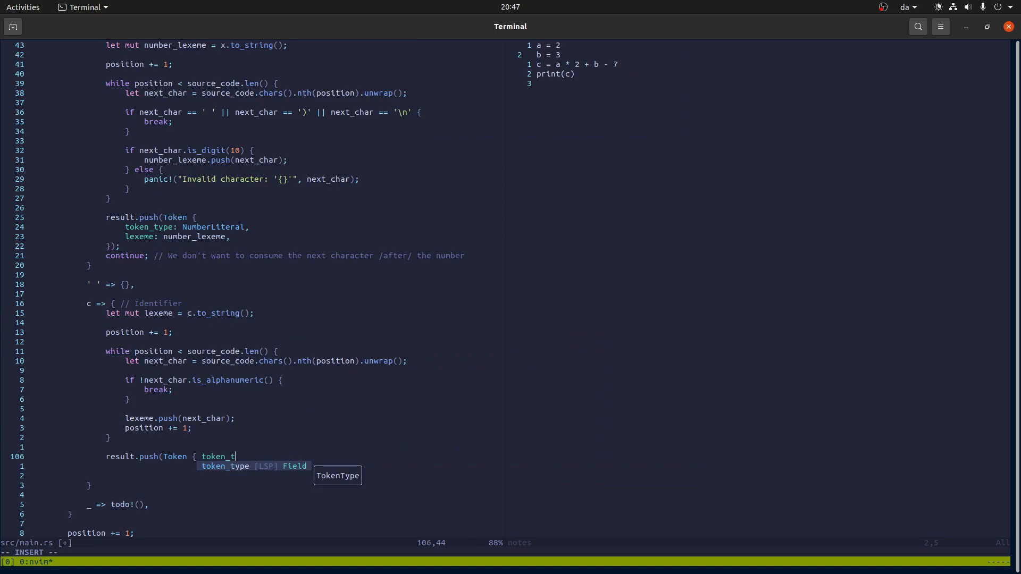
{"action": "key", "text": "Tab"}
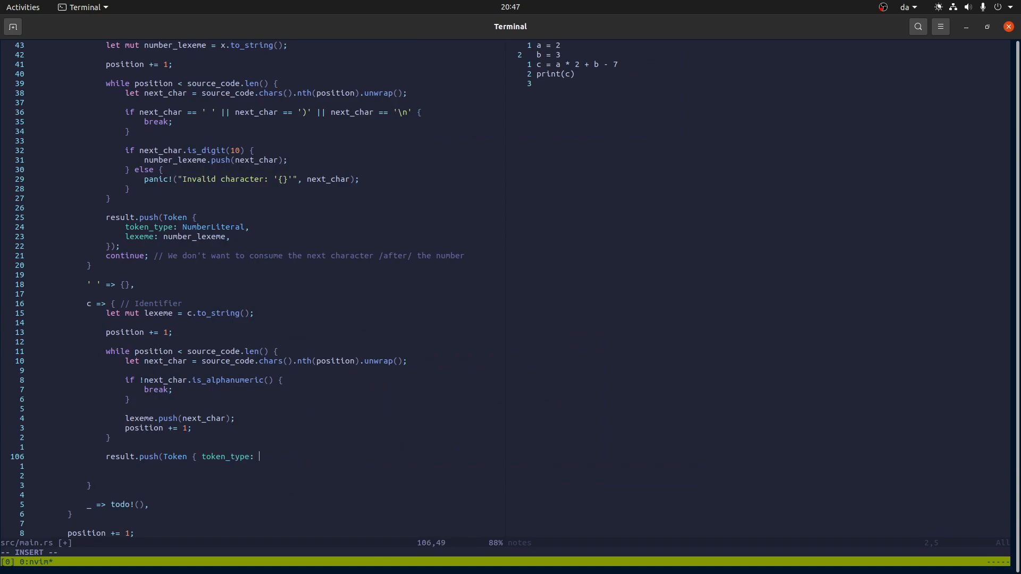
{"action": "type", "text": "Identifier,"}
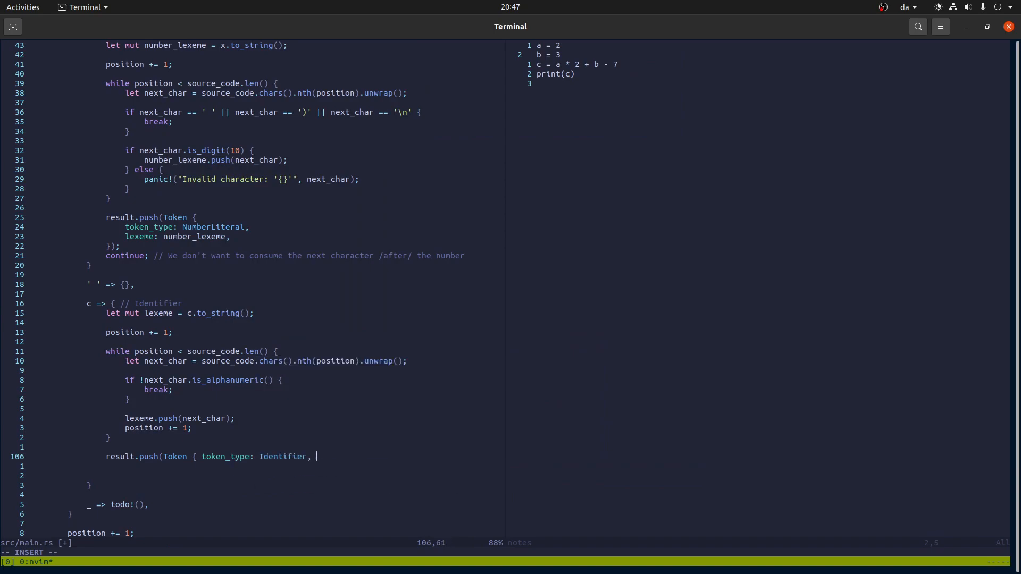
{"action": "type", "text": "lexeme,"}
{"action": "left_click", "coordinate": [303, 466]}
{"action": "type", "text": "continue;"}
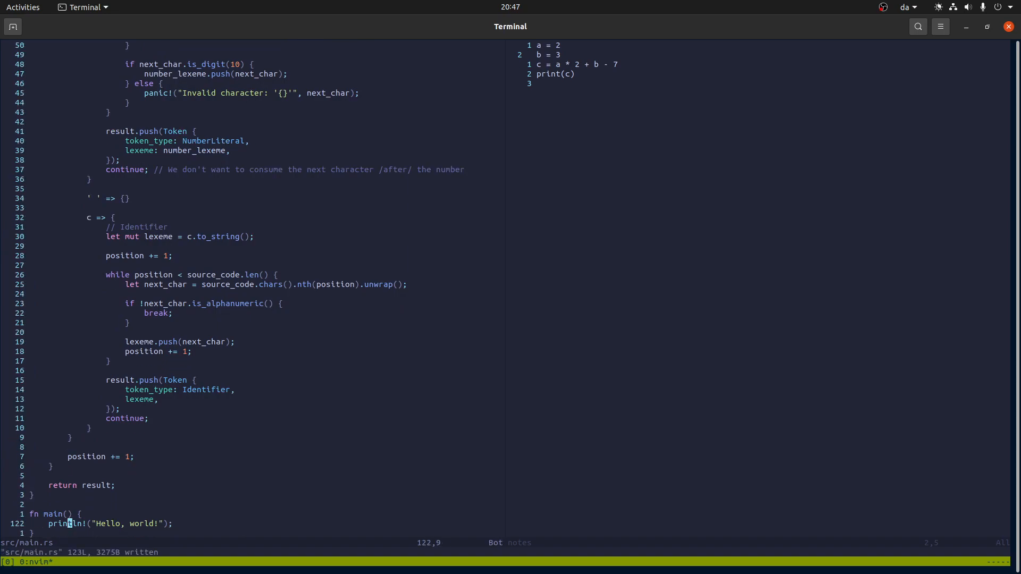
Step: Tokenize a sample source "a = ... print(a)" in main, printing each token with {:?}
{"action": "type", "text": "let"}
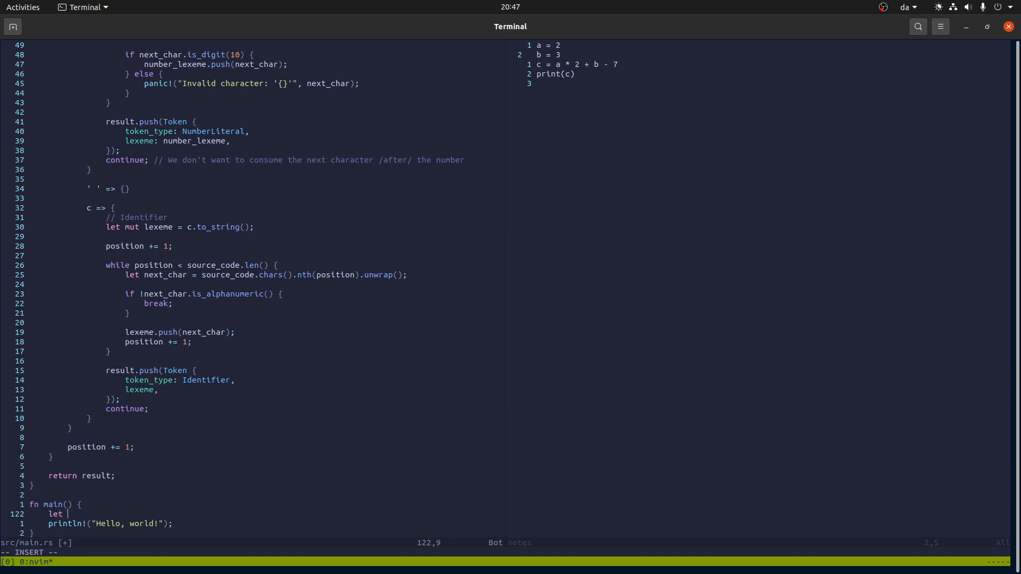
{"action": "type", "text": "src = \"a = 123"}
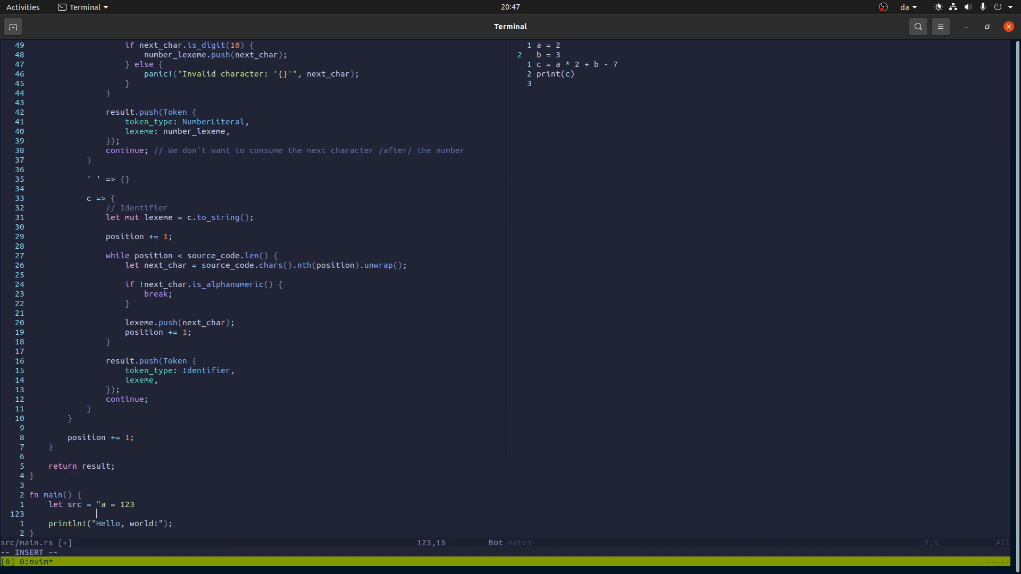
{"action": "type", "text": "print(a"}
{"action": "type", "text": "for token in tokens {"}
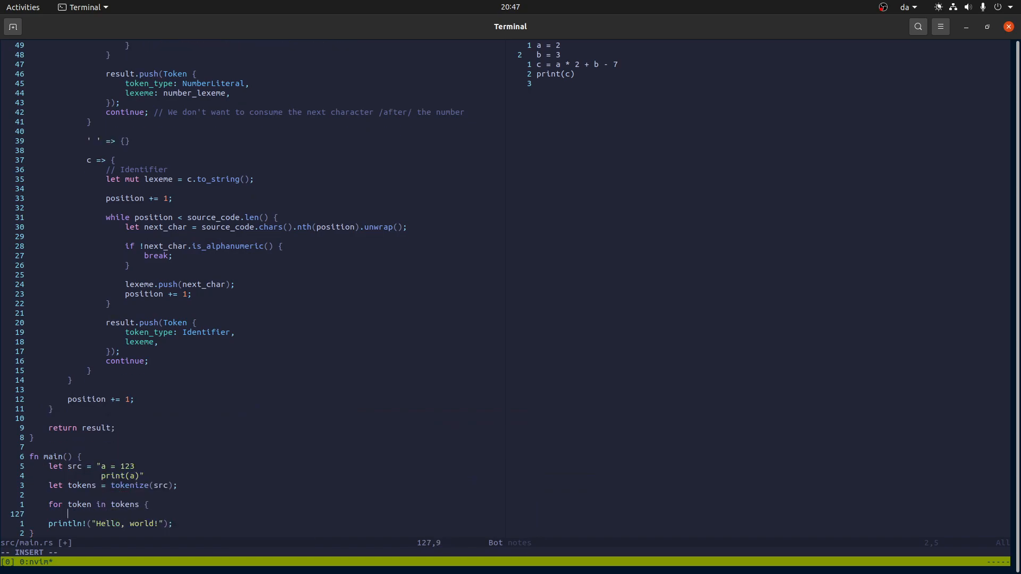
{"action": "type", "text": "println!(\"{}"}
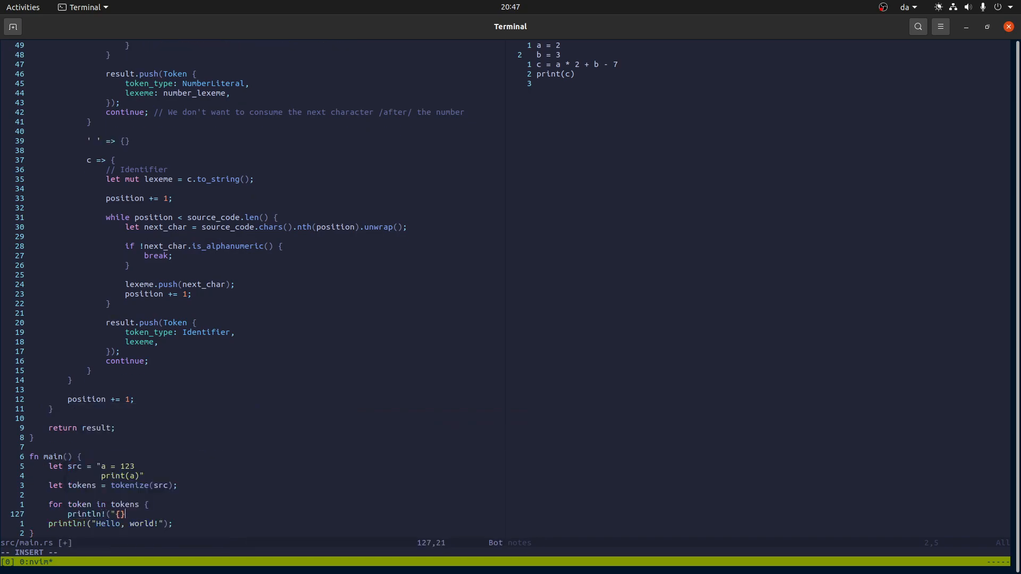
{"action": "type", "text": ":?"}
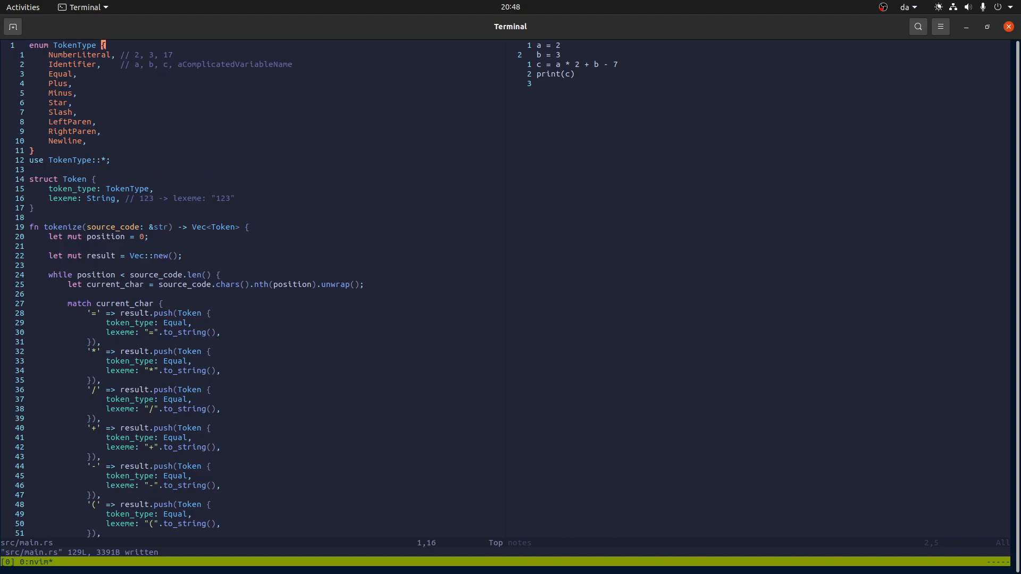
{"action": "type", "text": "#[deri"}
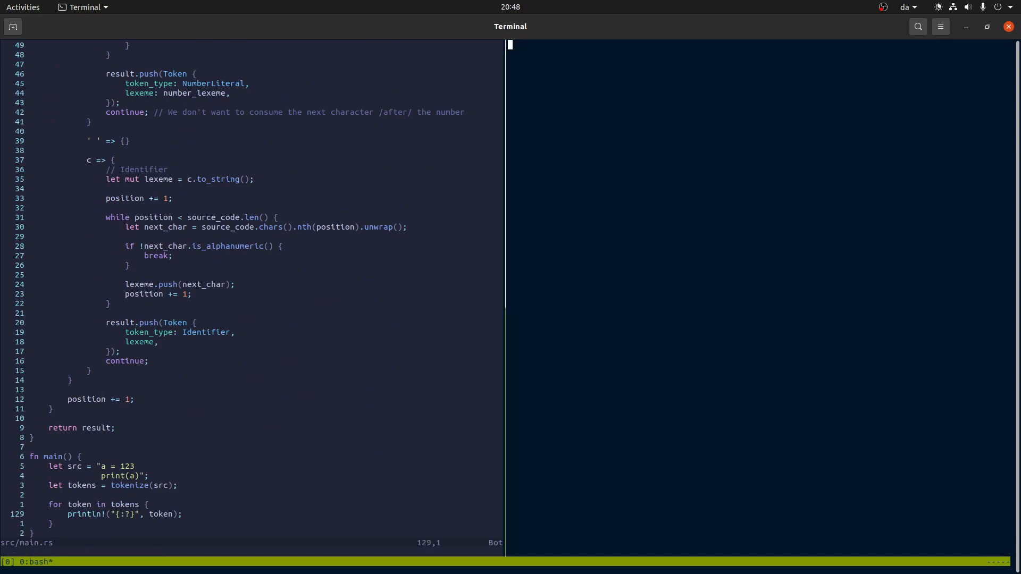
Step: In the shell beside Neovim, cd into projects/smalllang and run cargo run
{"action": "type", "text": "cd projects/smalllang/"}
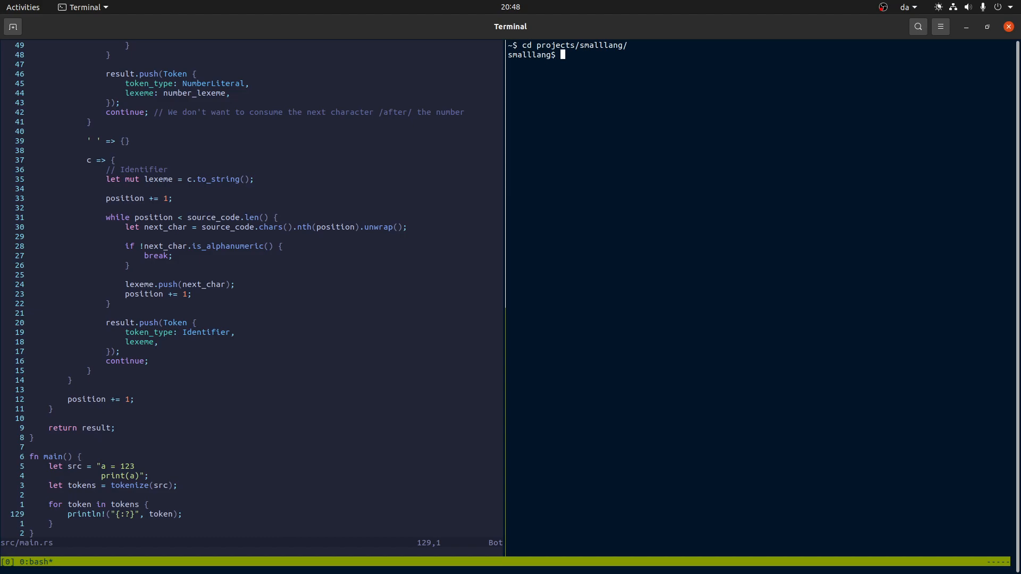
{"action": "type", "text": "carh"}
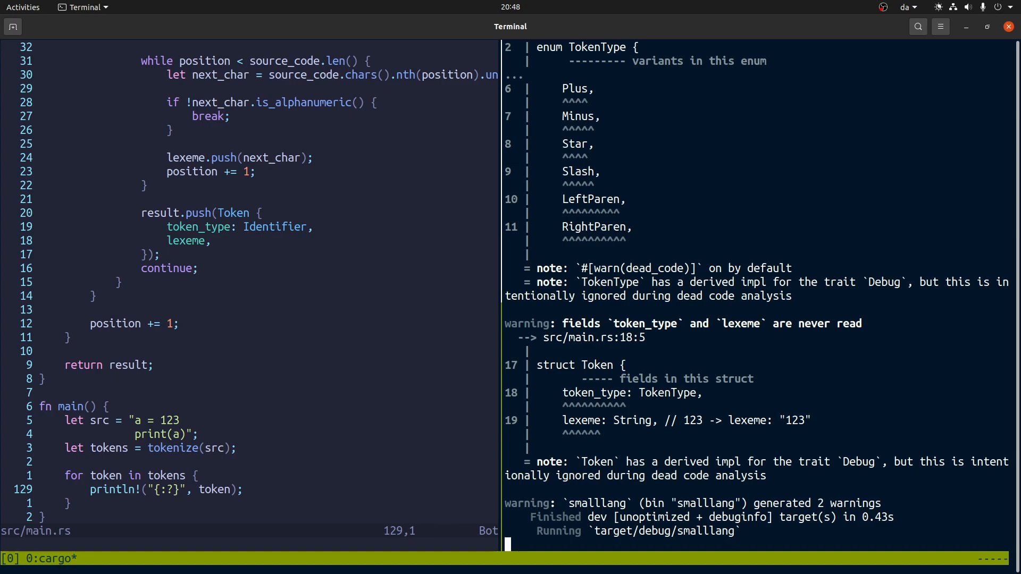
{"action": "key", "text": "ctrl+c"}
{"action": "type", "text": "c"}
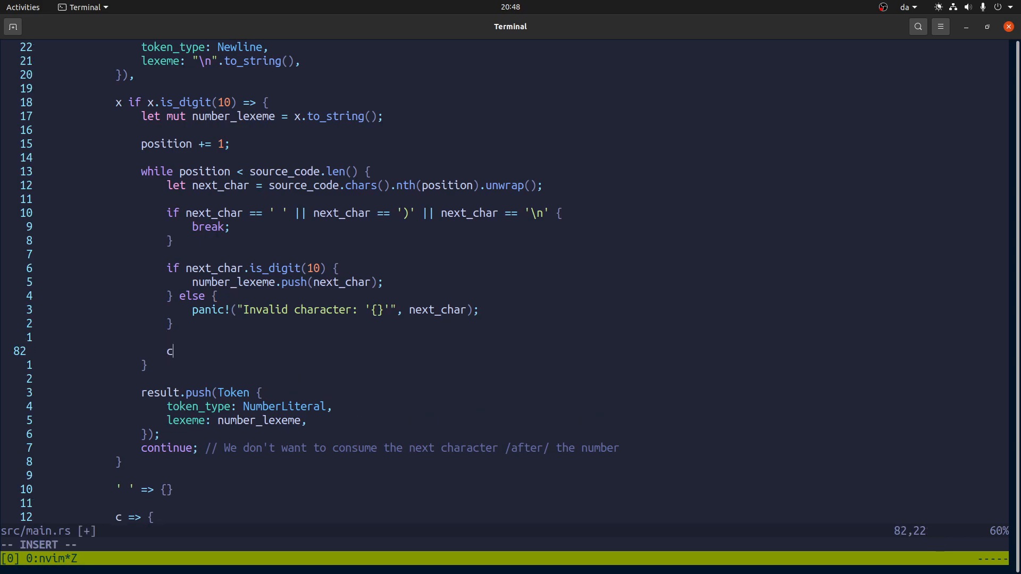
Step: Add position += 1 in the digit loop and rerun cargo run
{"action": "type", "text": "osition += 1"}
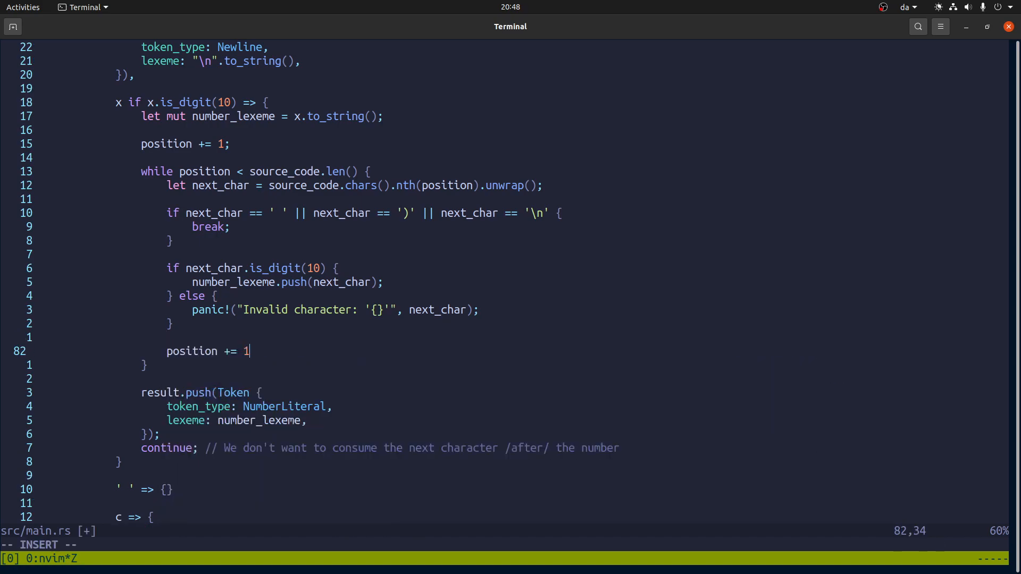
{"action": "key", "text": "Escape"}
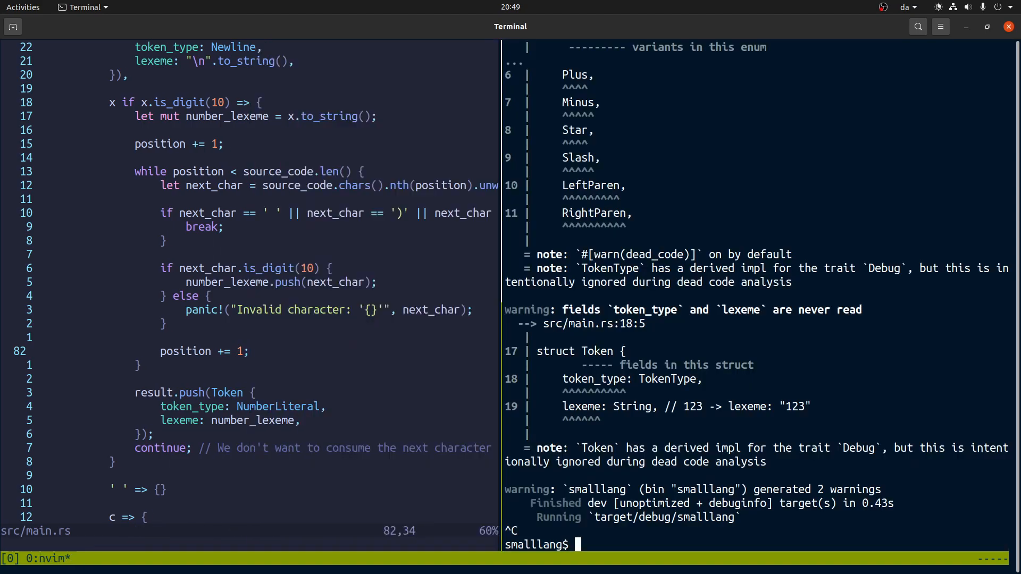
{"action": "type", "text": "cargo ru"}
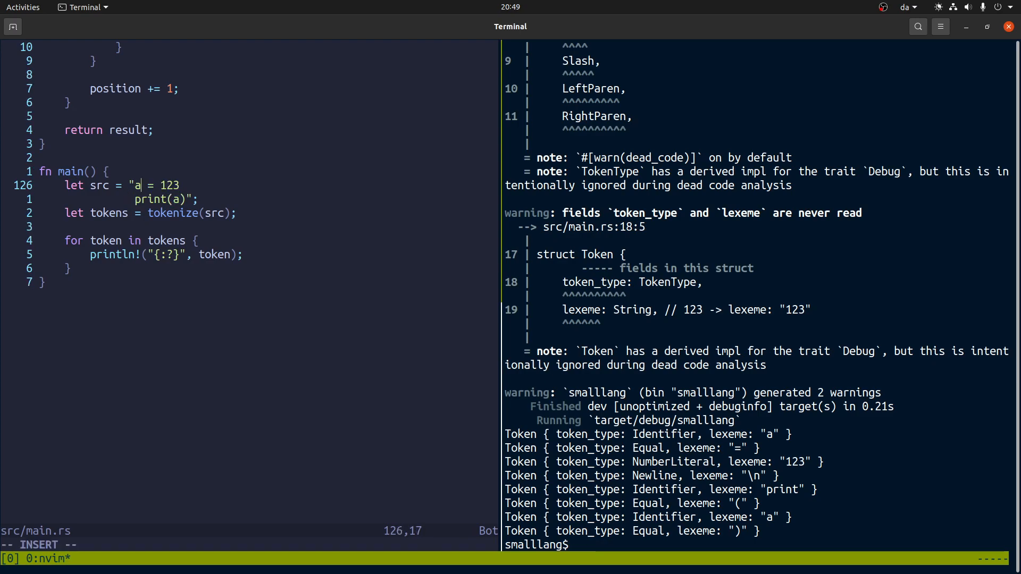
{"action": "type", "text": "123"}
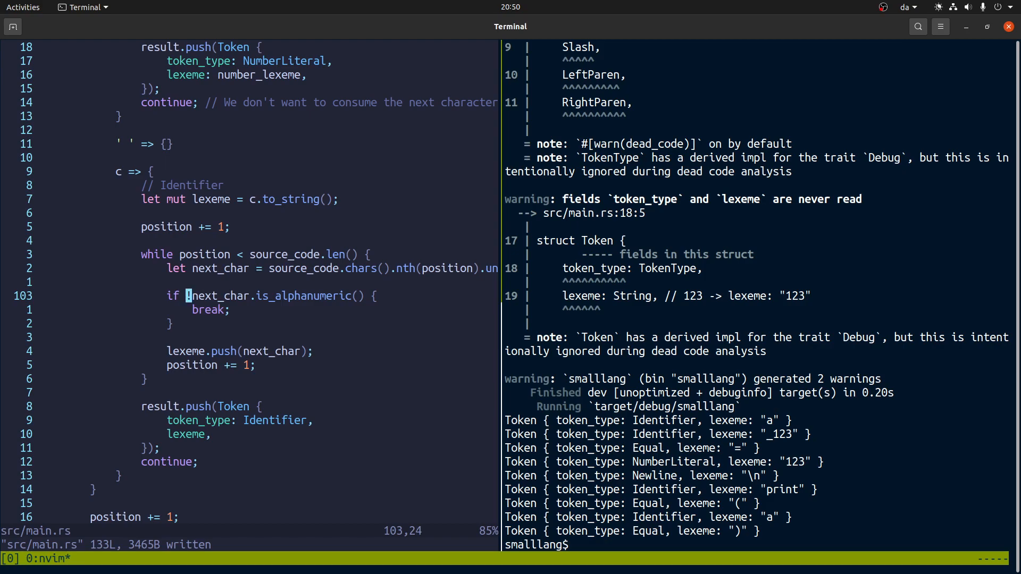
Step: Change the identifier break condition to is_digit(10), ' ', '\n', '(' or ')'
{"action": "key", "text": "x"}
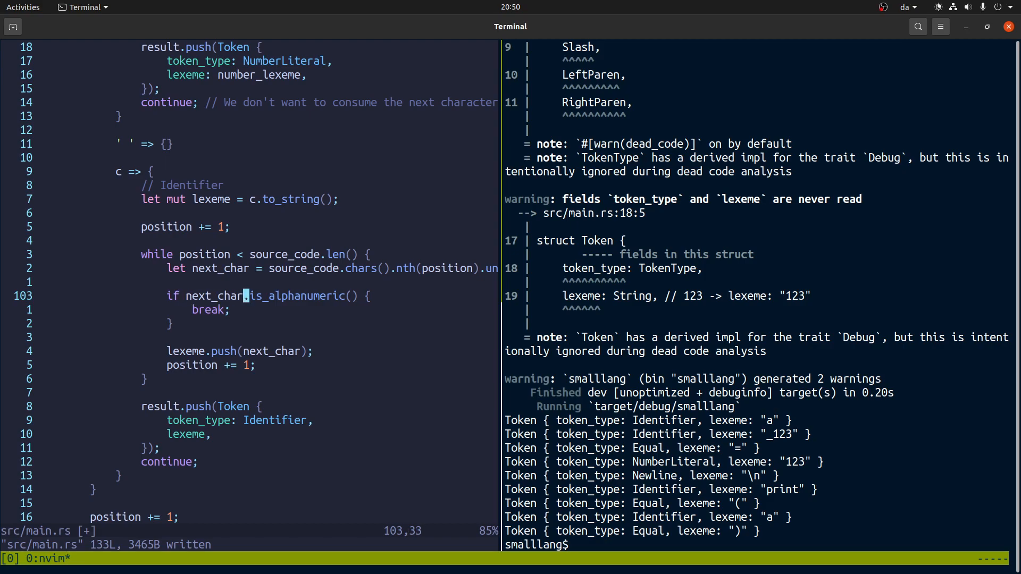
{"action": "type", "text": "is_digit"}
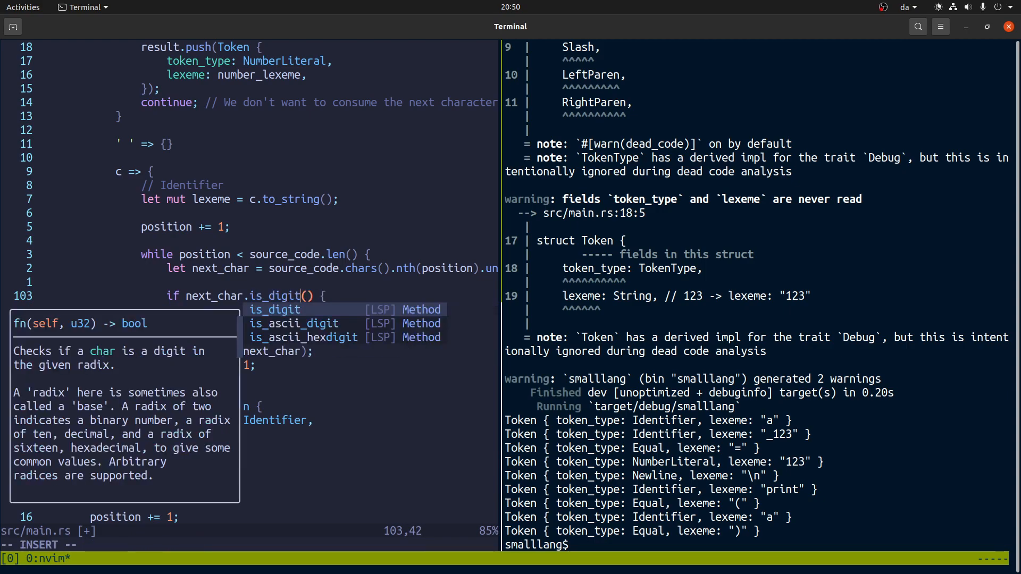
{"action": "type", "text": "10"}
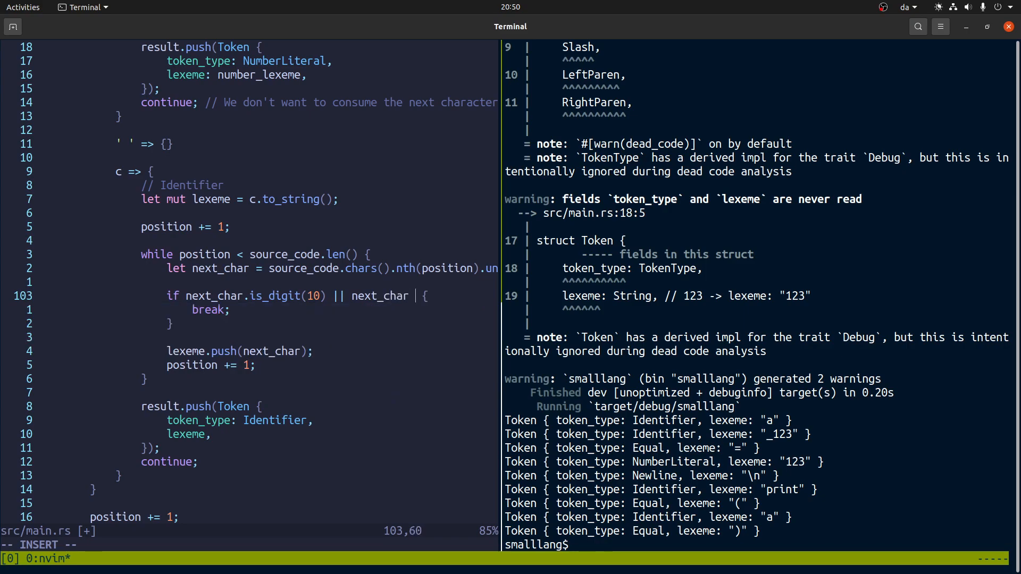
{"action": "type", "text": "== ' ' || next_car"}
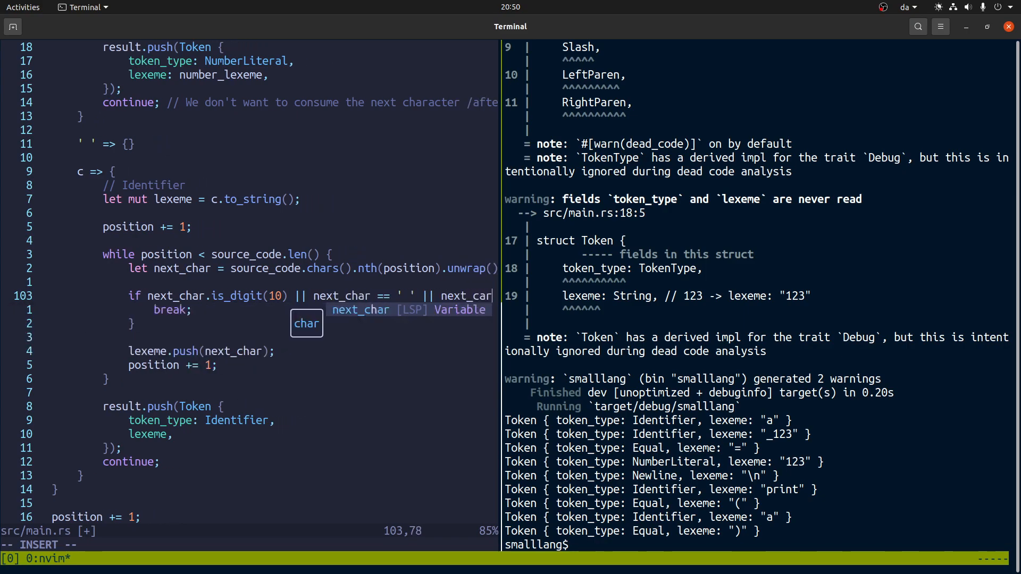
{"action": "type", "text": "== '\\n' || next_char == '(' || n"}
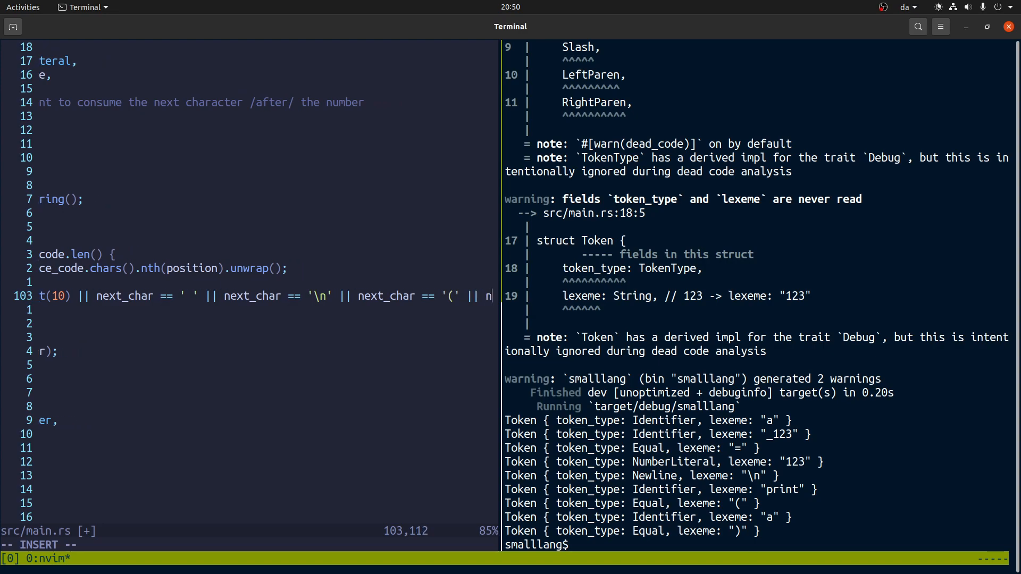
{"action": "type", "text": "')' {"}
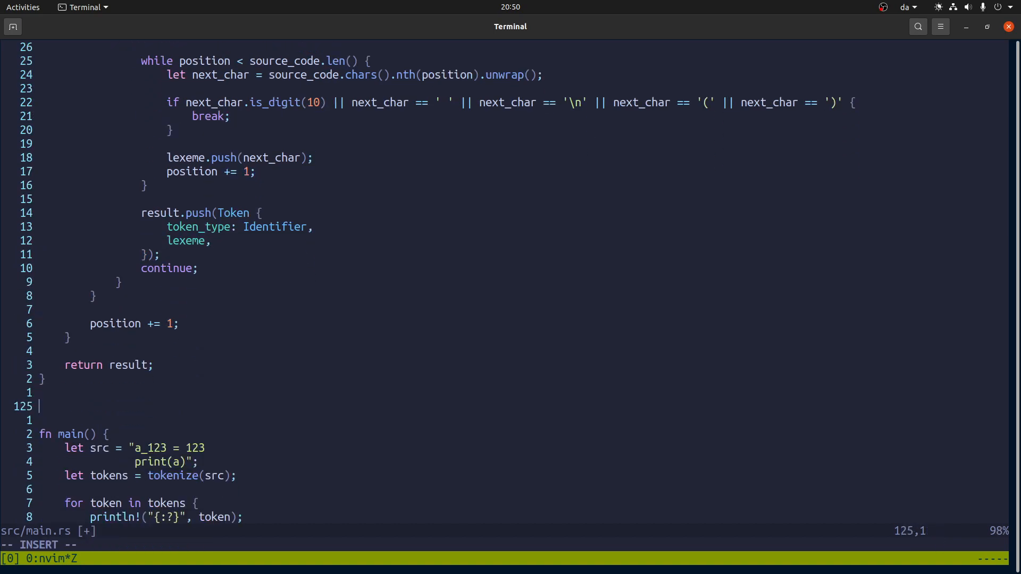
Step: Write fn is_valid_identifier_char(ch: char) -> bool returning ch.is_alphanumeric() || ch == '_'
{"action": "type", "text": "fn is_valid_"}
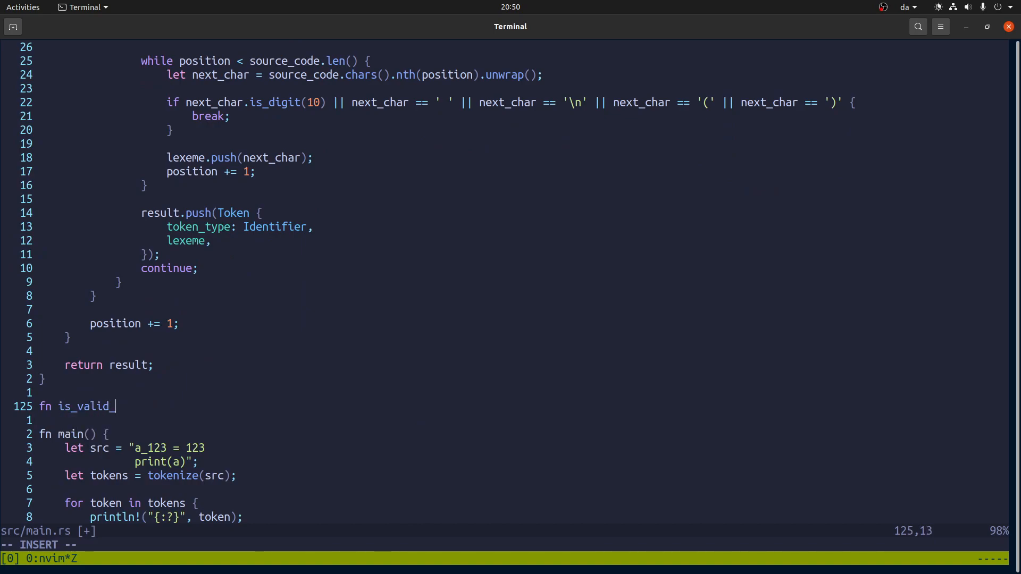
{"action": "type", "text": "identifier_sym"}
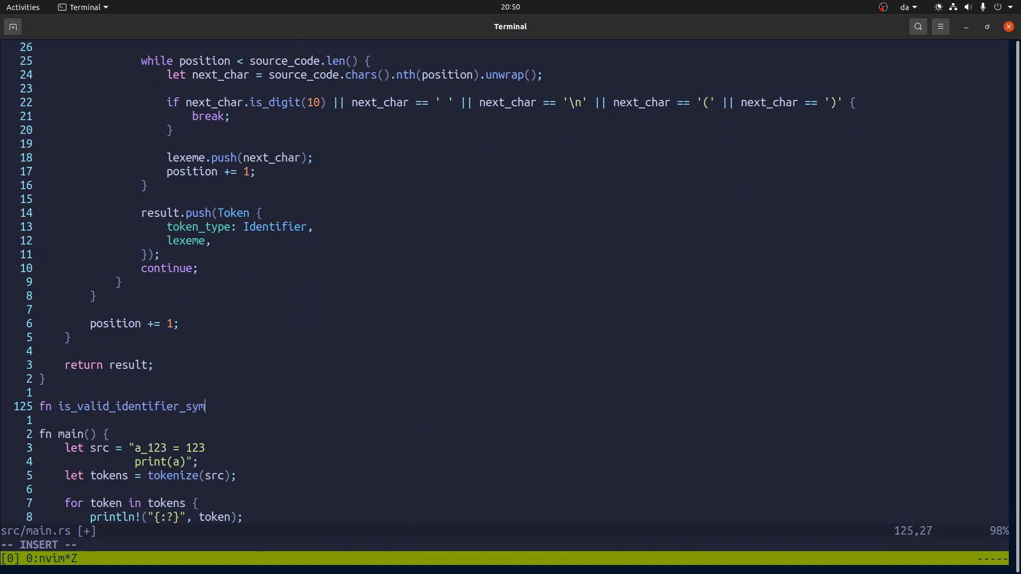
{"action": "type", "text": "cha"}
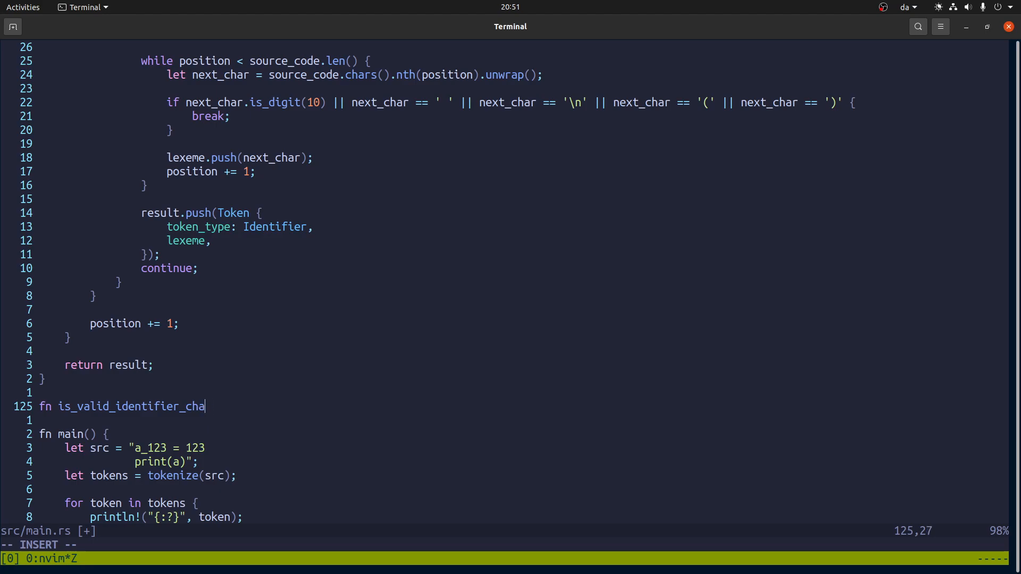
{"action": "type", "text": "r(ch: c"}
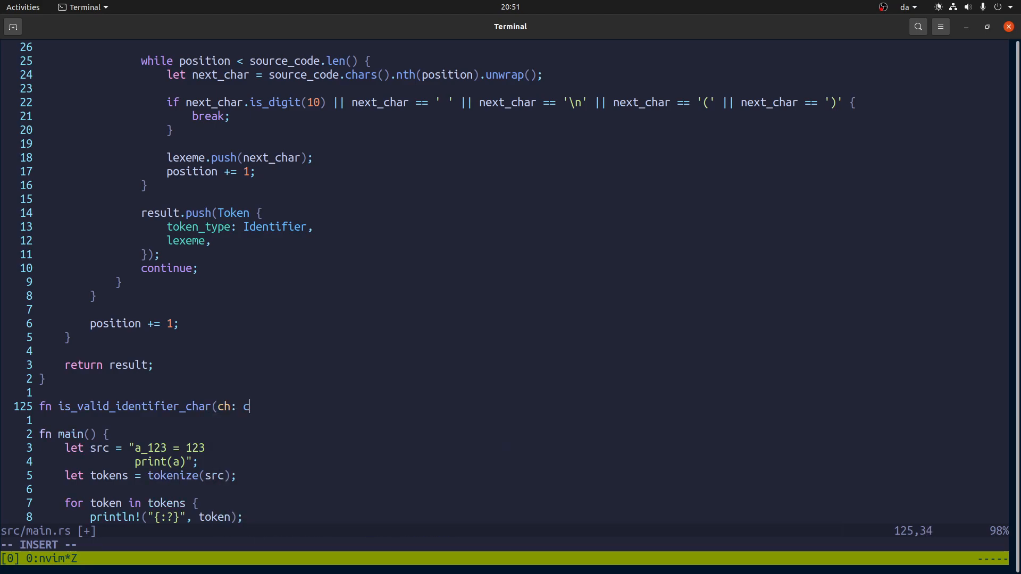
{"action": "type", "text": "har) ->"}
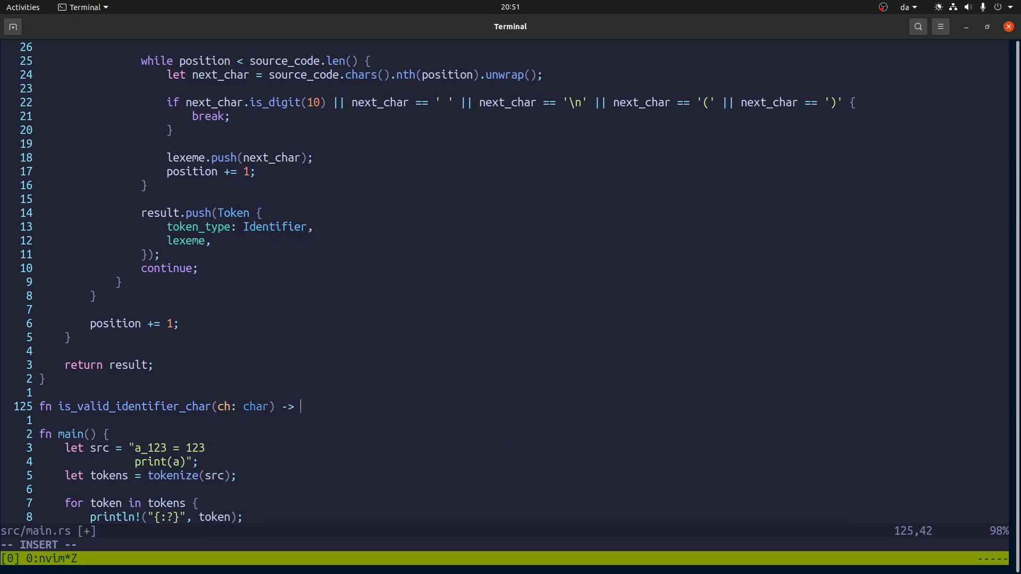
{"action": "type", "text": "bool {"}
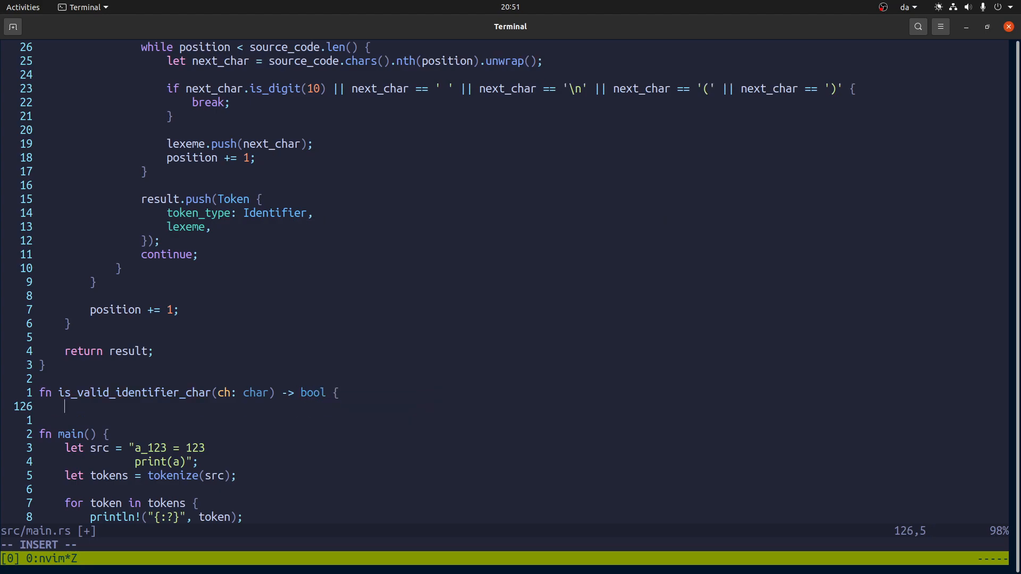
{"action": "type", "text": "re"}
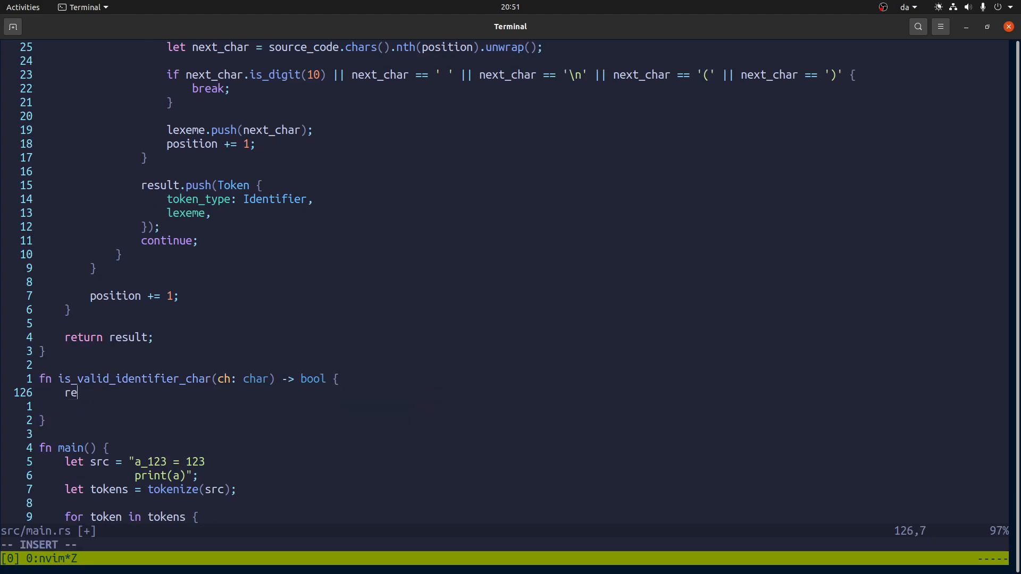
{"action": "type", "text": "turn ch.is"}
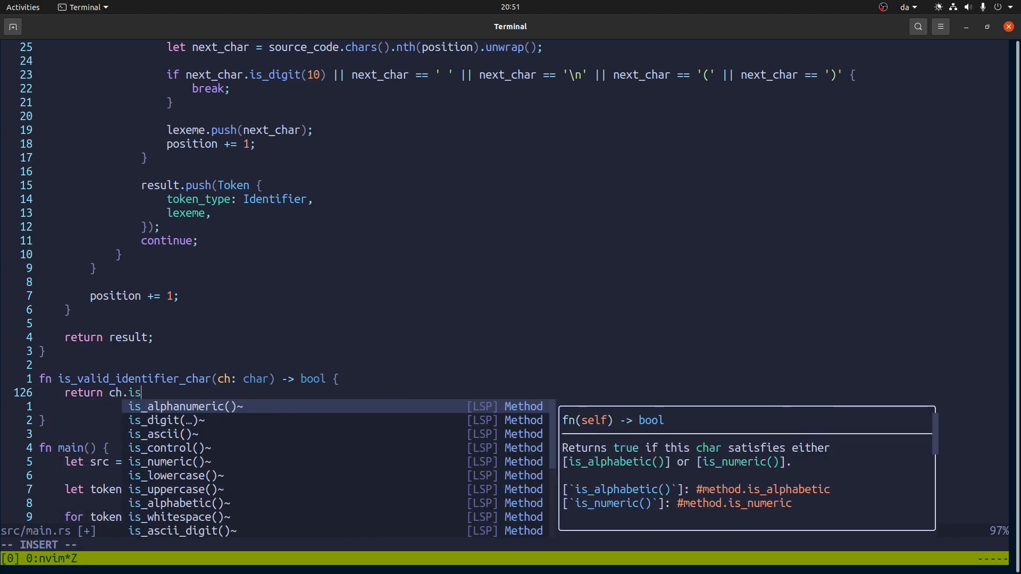
{"action": "type", "text": "alphanumeric() ||"}
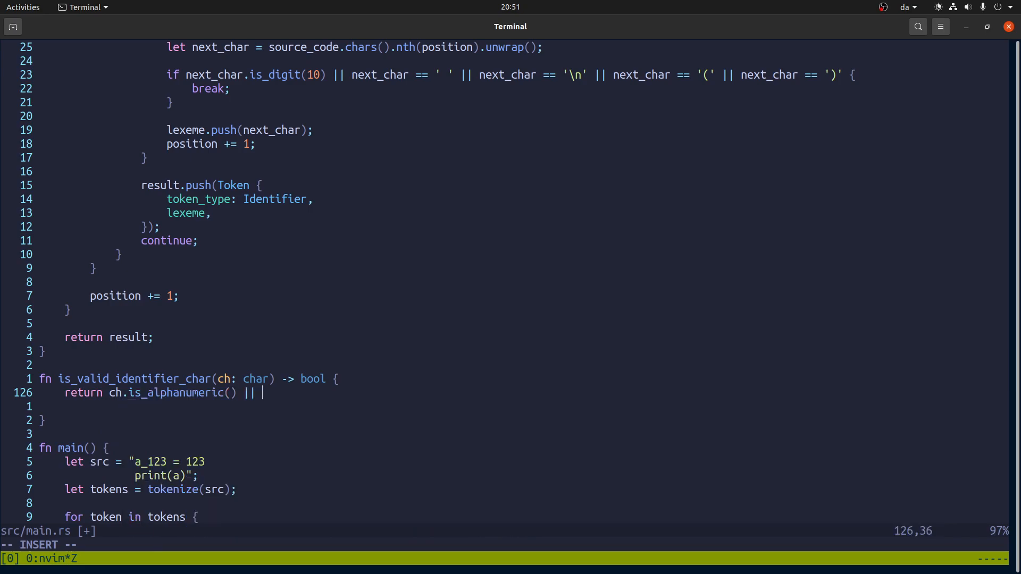
{"action": "type", "text": "ch == \""}
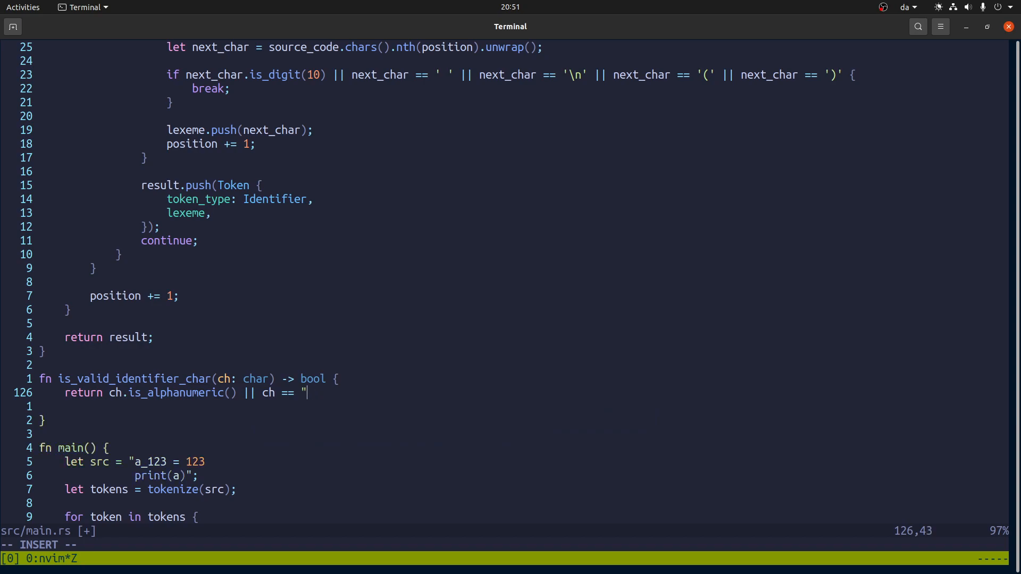
{"action": "type", "text": "'_'"}
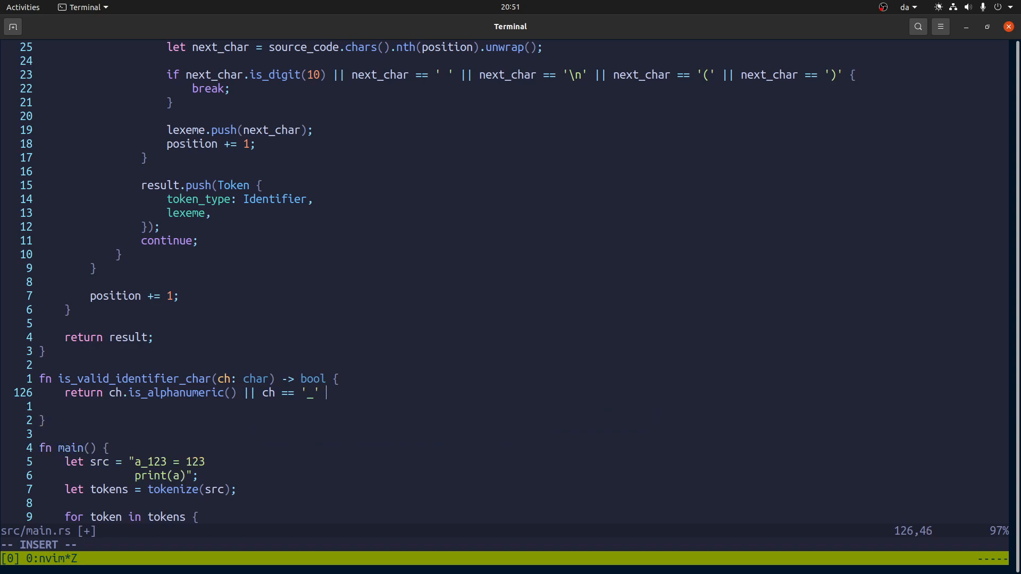
{"action": "type", "text": ";"}
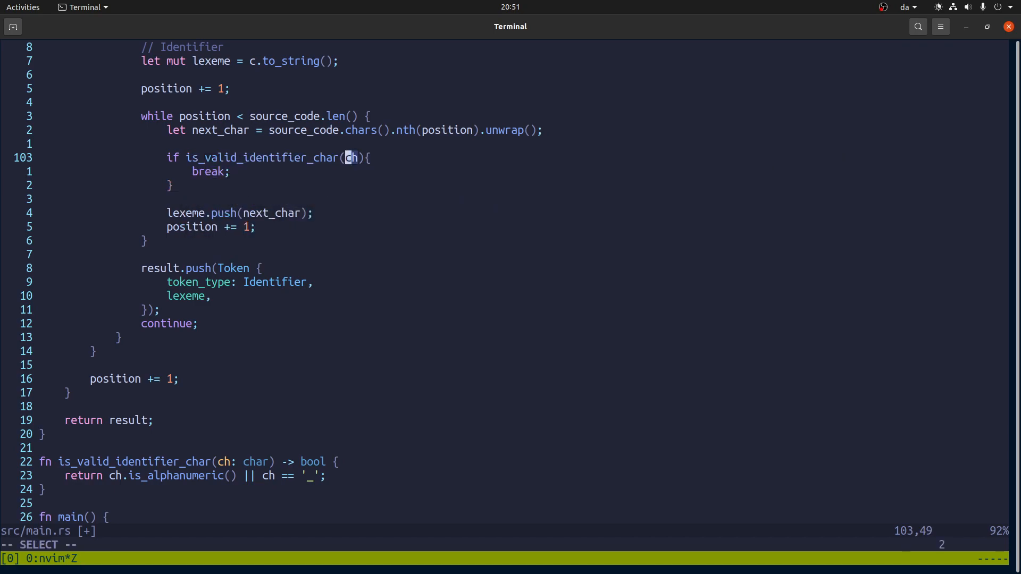
Step: Complete the break check's argument to next_char and use a_123 as the sample identifier
{"action": "type", "text": "ne"}
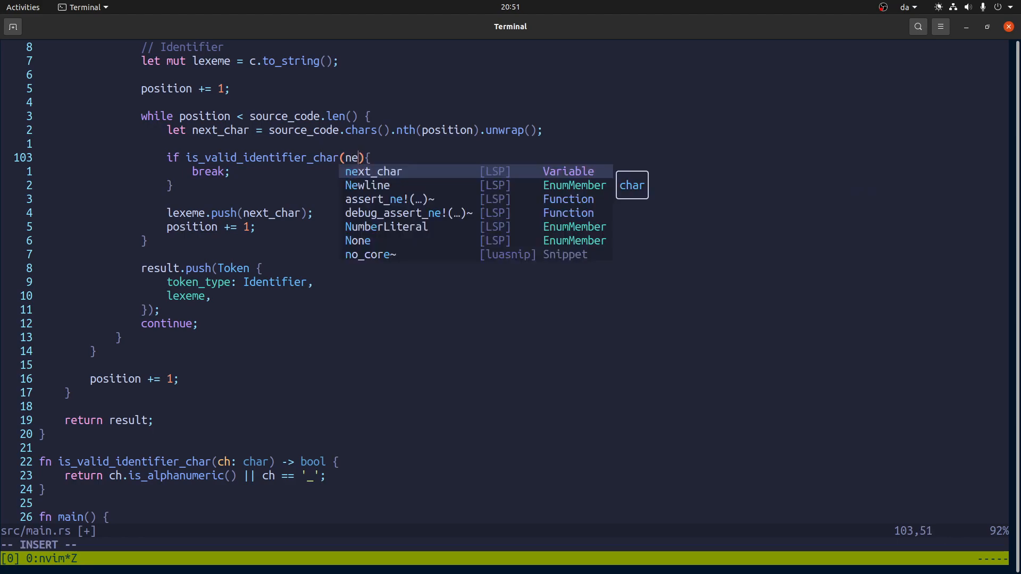
{"action": "key", "text": "Tab"}
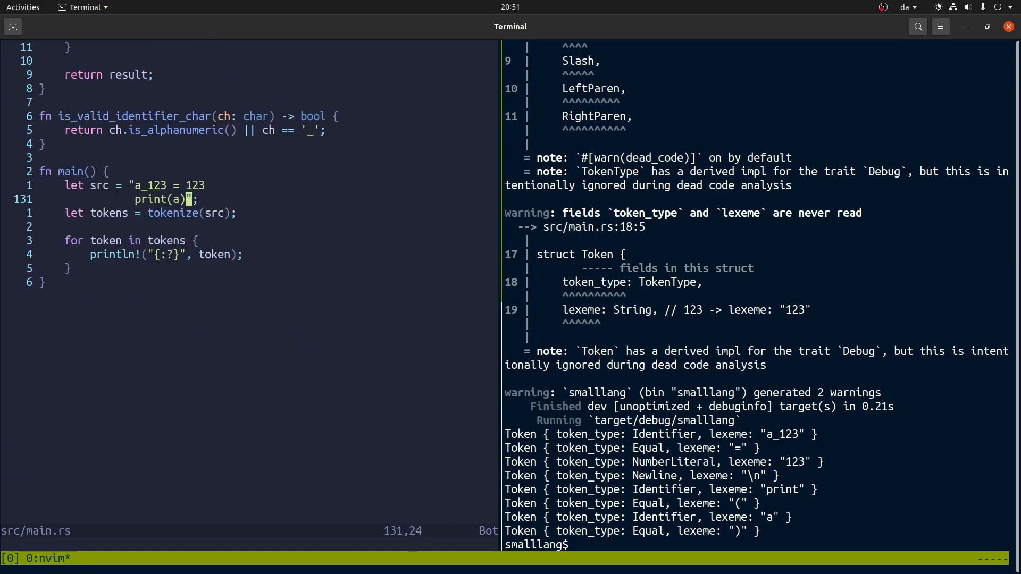
{"action": "type", "text": "_123"}
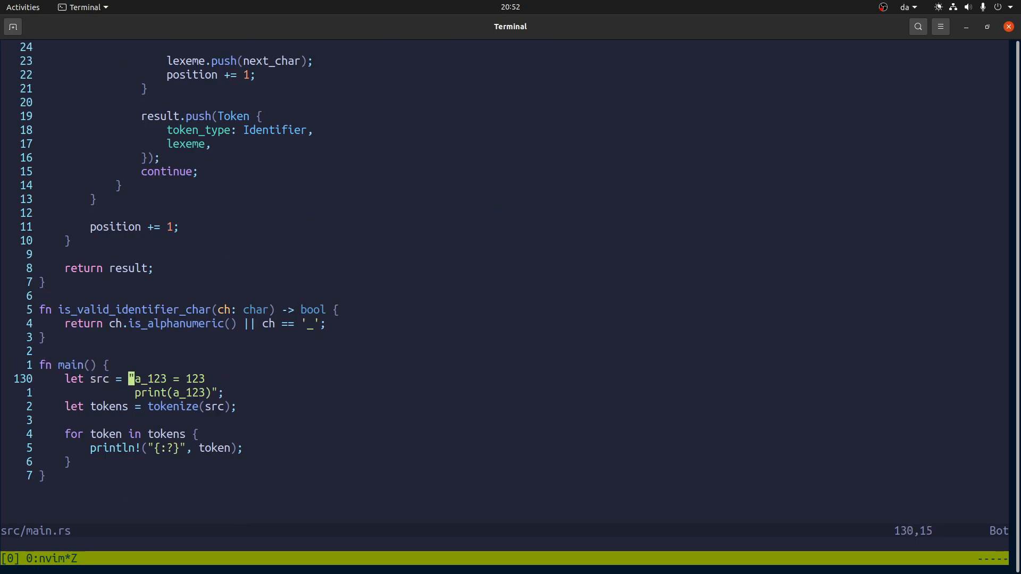
Step: Insert a ^ into the 123 number literal, then jump to the top of main.rs
{"action": "type", "text": "^"}
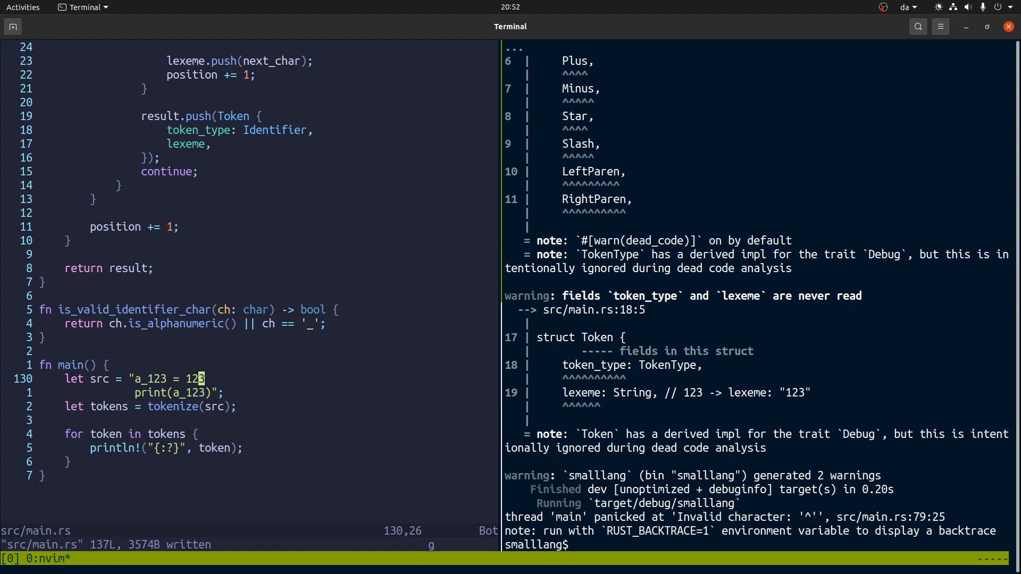
{"action": "key", "text": "gg"}
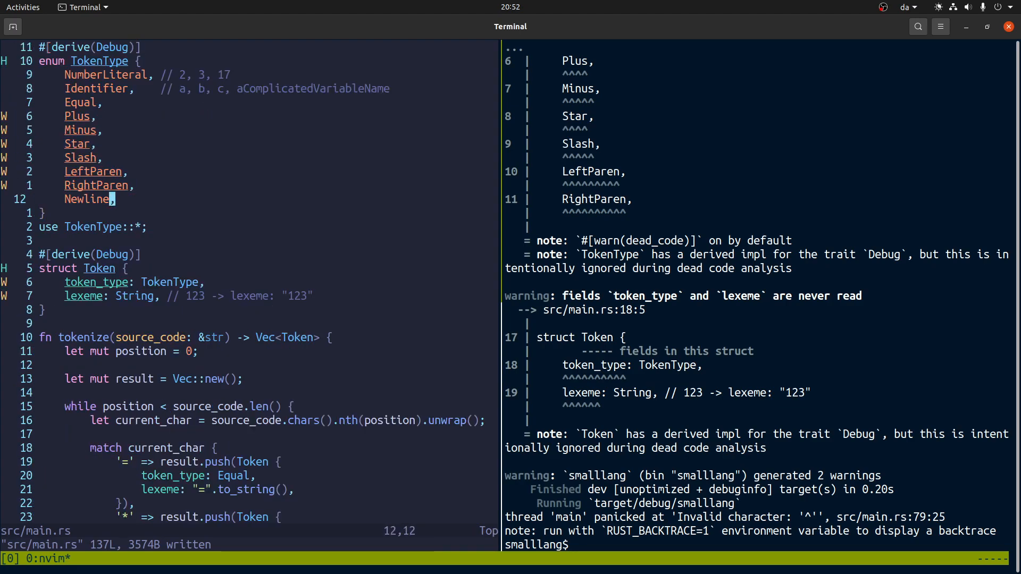